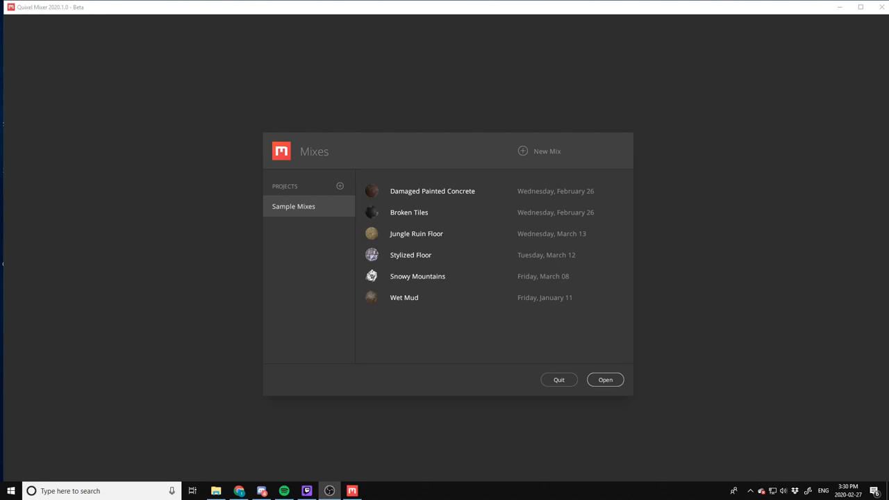
mouse_move(278, 101)
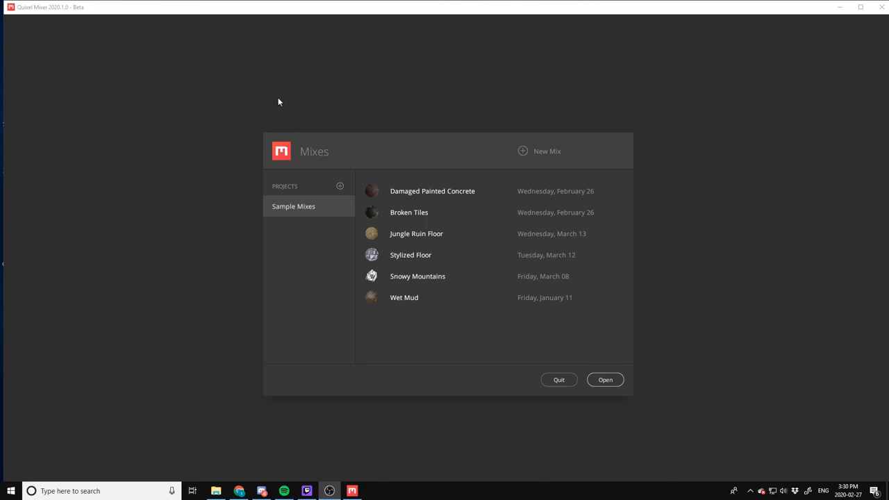
mouse_move(412, 309)
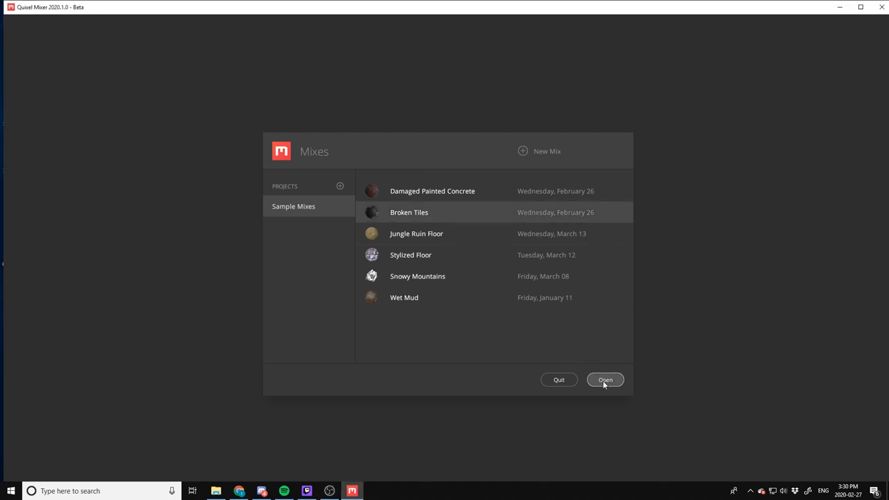
Load the Broken Tiles mix and orbit the tile plane through several viewing angles
left_click(606, 380)
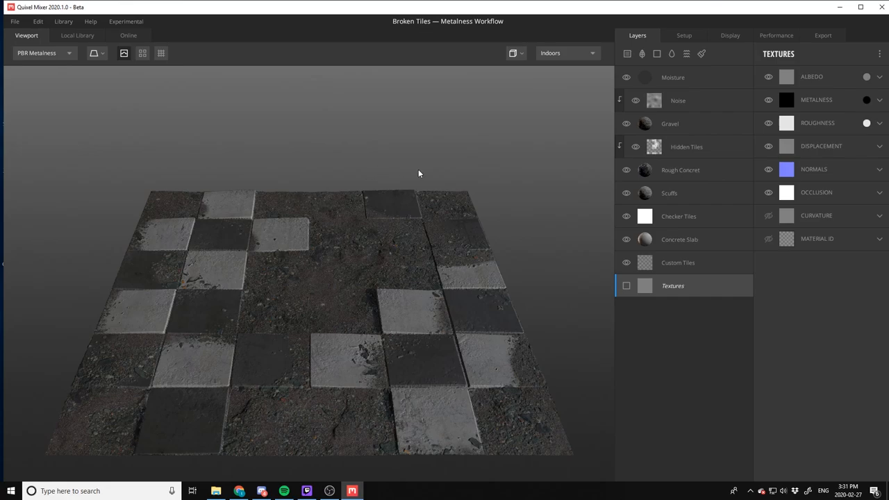
left_click_drag(420, 174, 526, 183)
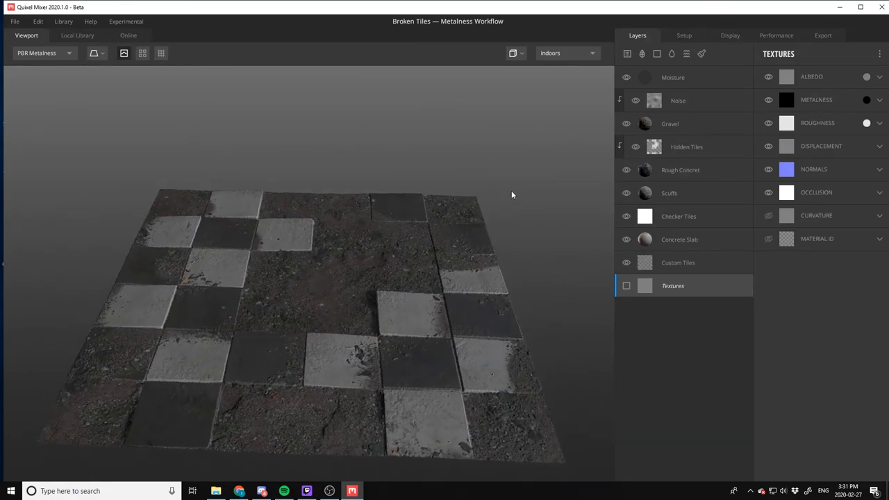
left_click_drag(513, 194, 500, 206)
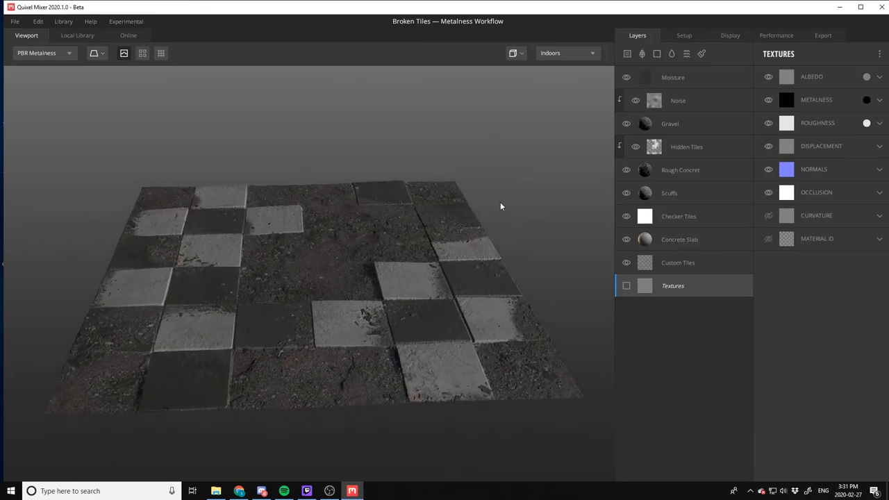
left_click_drag(501, 206, 240, 195)
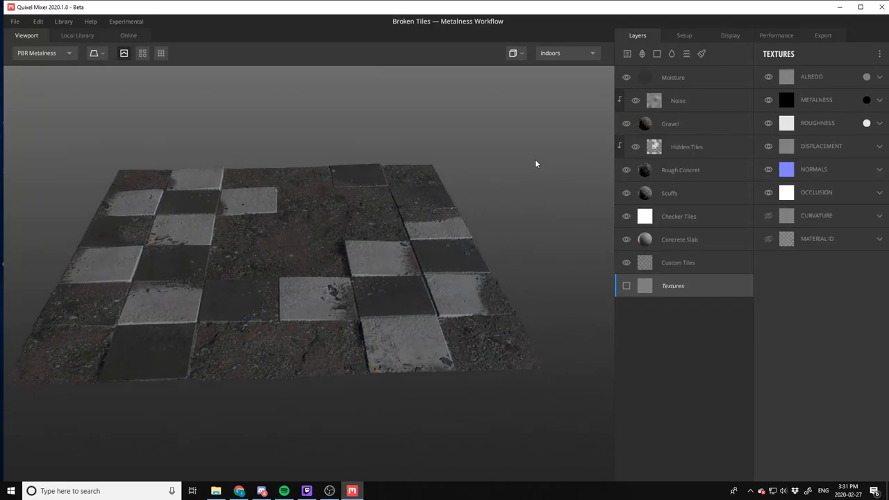
left_click_drag(536, 164, 561, 184)
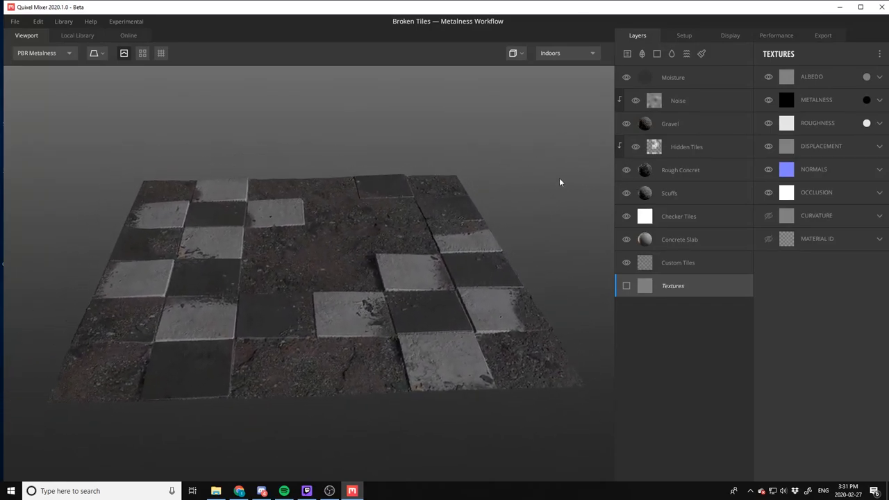
left_click_drag(561, 183, 567, 164)
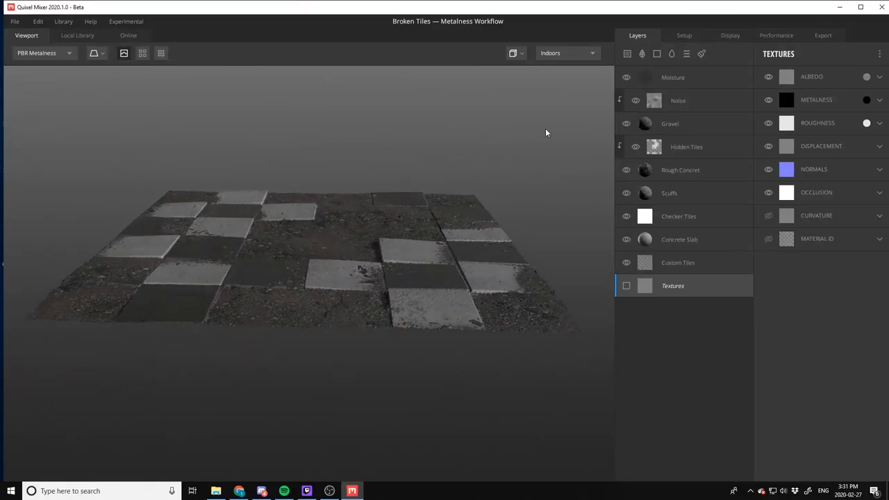
left_click_drag(546, 133, 514, 171)
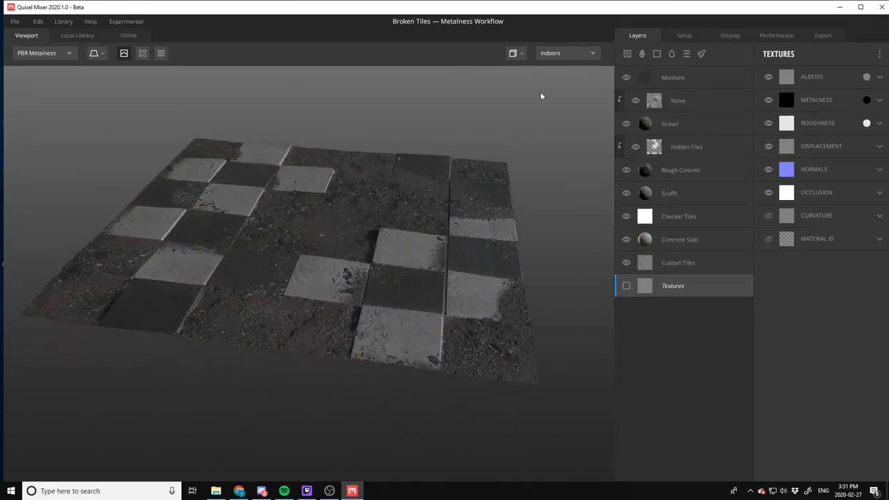
mouse_move(567, 58)
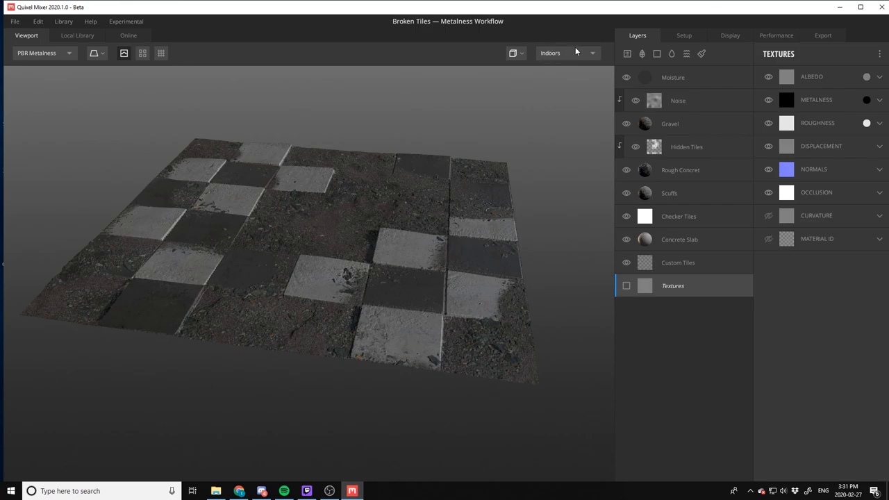
Try the Pine environment, then light the scene with the Studio environment
left_click(567, 53)
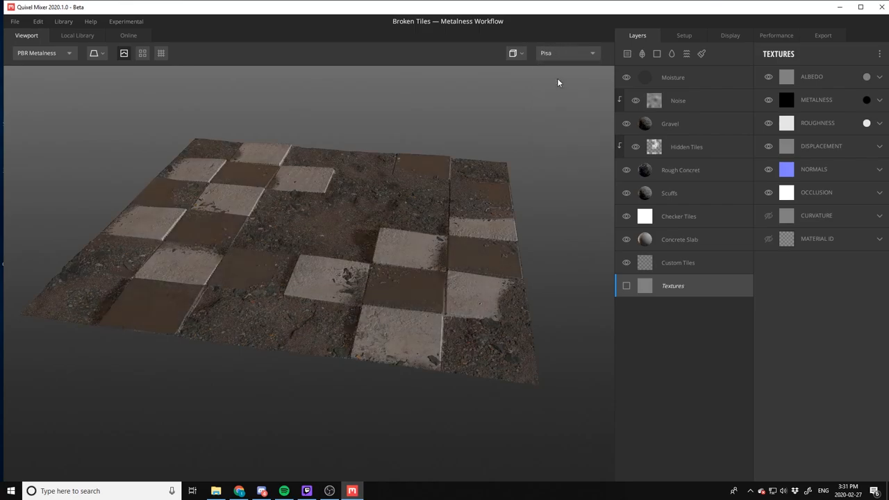
left_click(567, 53)
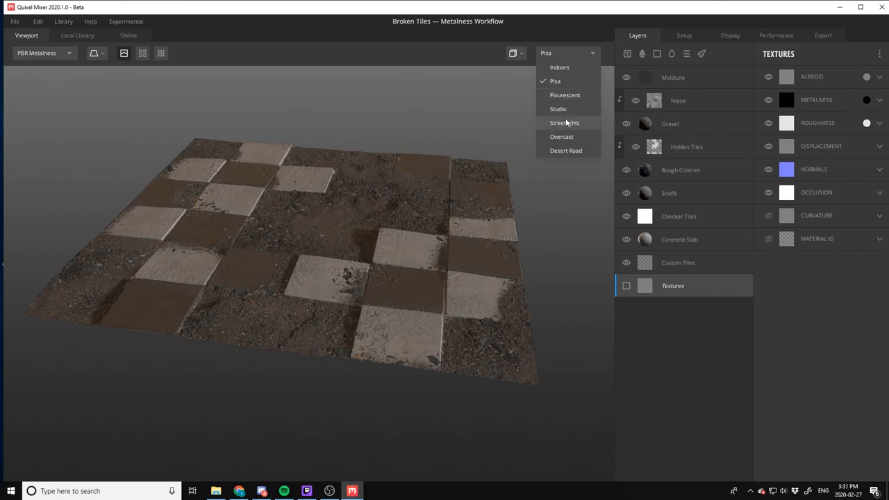
left_click(558, 109)
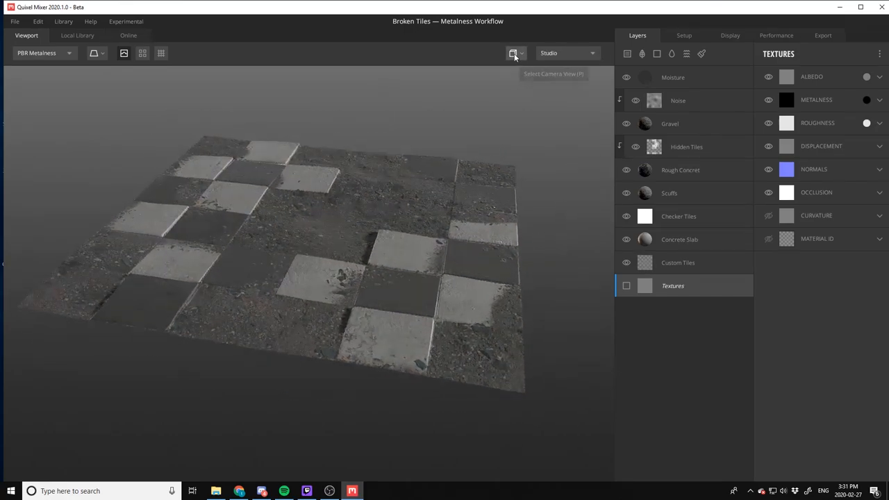
Try the Top View camera, then bring up the Local Library of materials
left_click(514, 53)
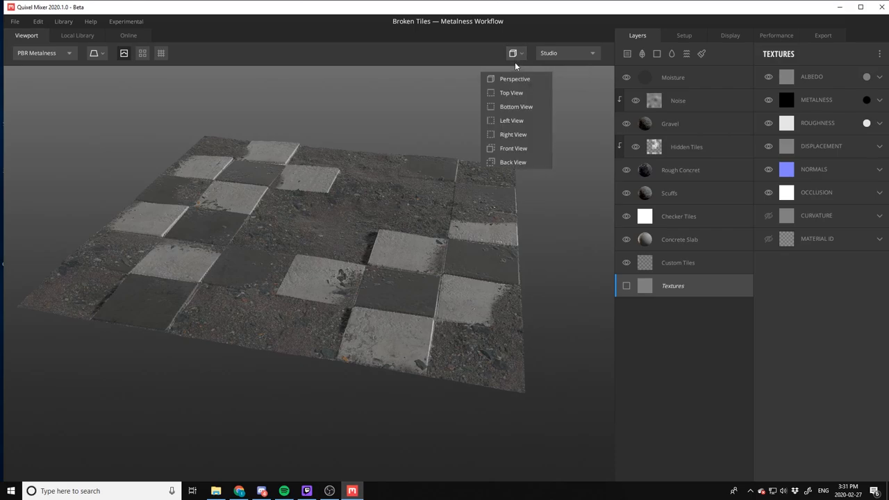
left_click(512, 92)
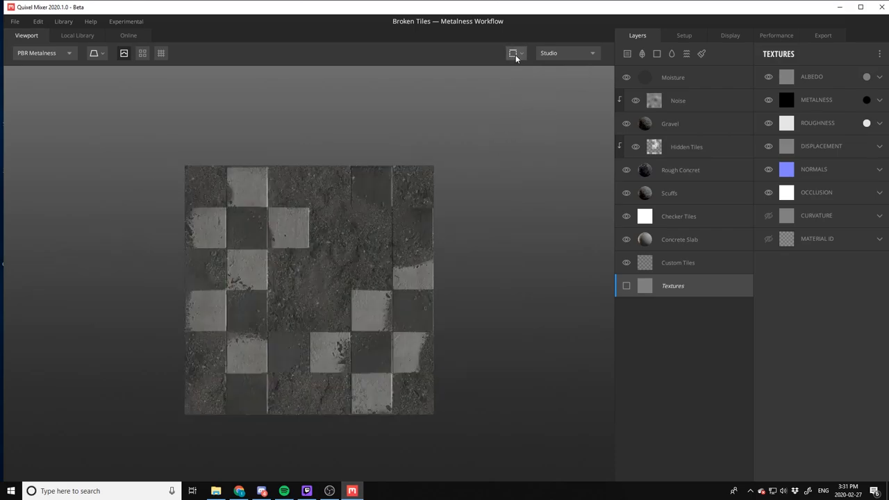
left_click(514, 53)
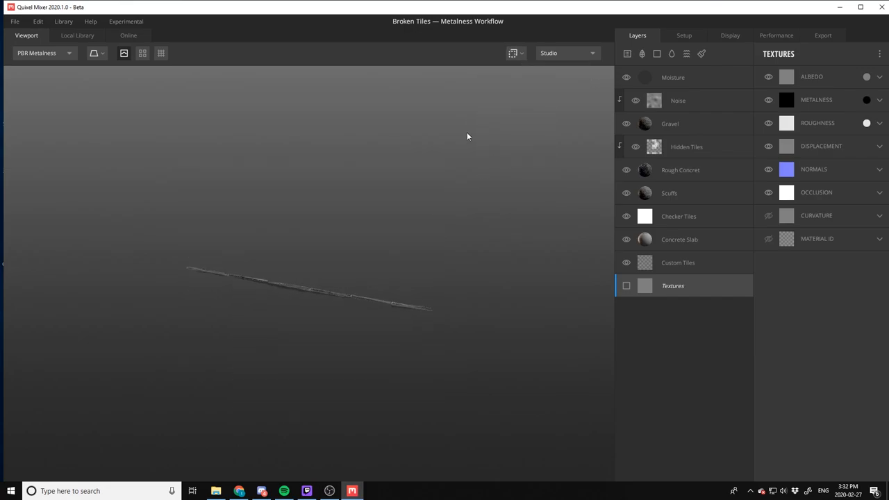
left_click(514, 53)
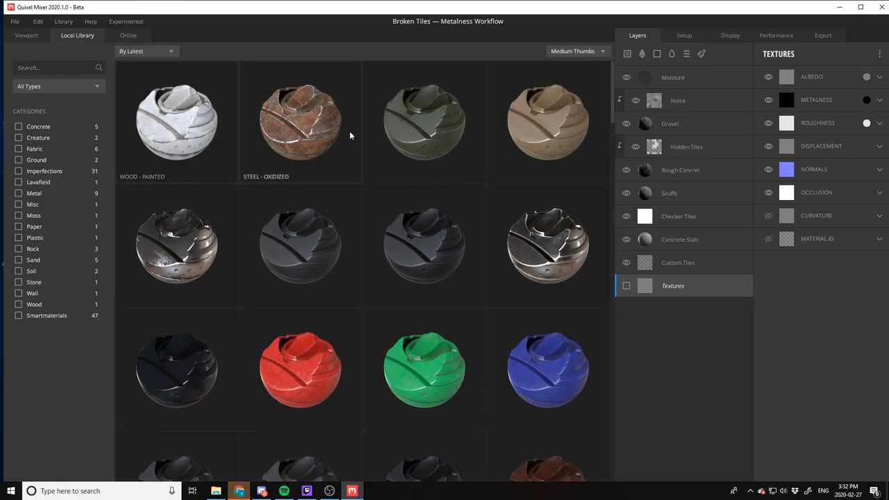
Add Parkerized Steel from the library to the stack and select the Concrete Slab layer
scroll("down", 3)
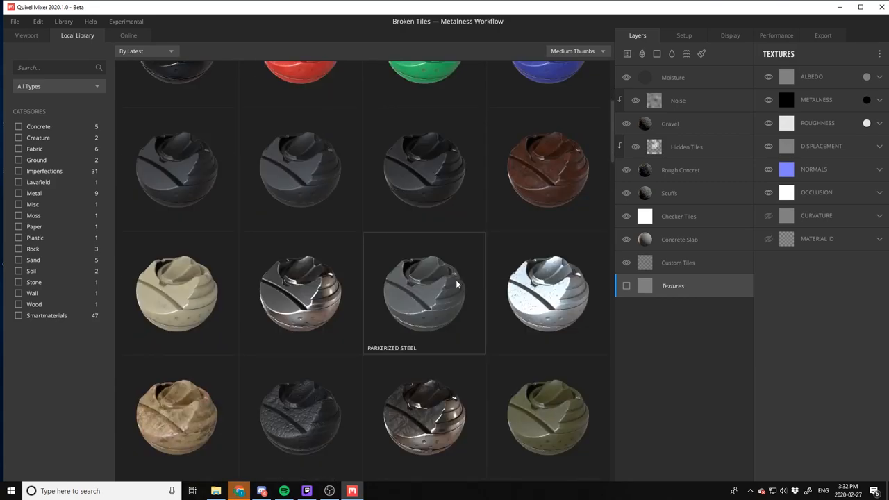
double_click(424, 291)
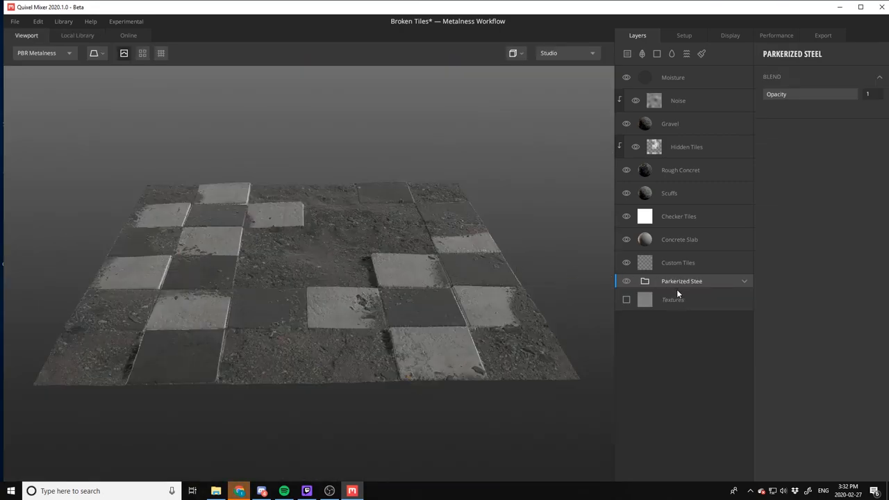
mouse_move(556, 162)
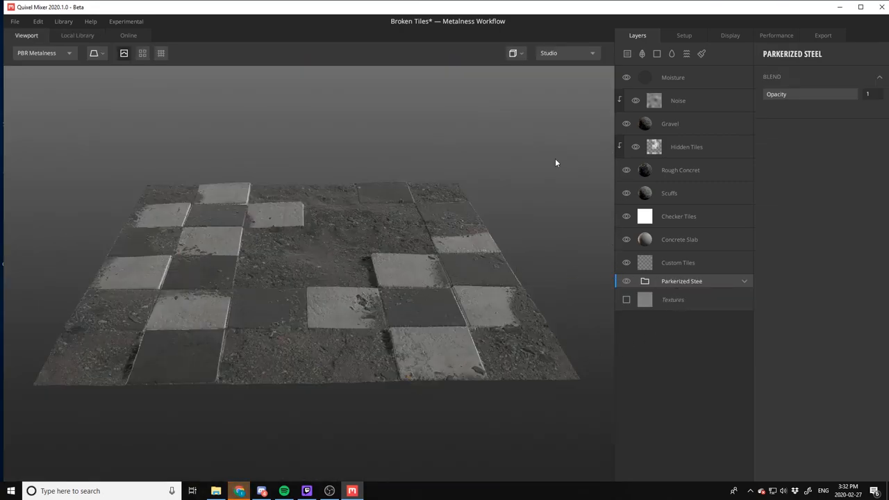
left_click(679, 239)
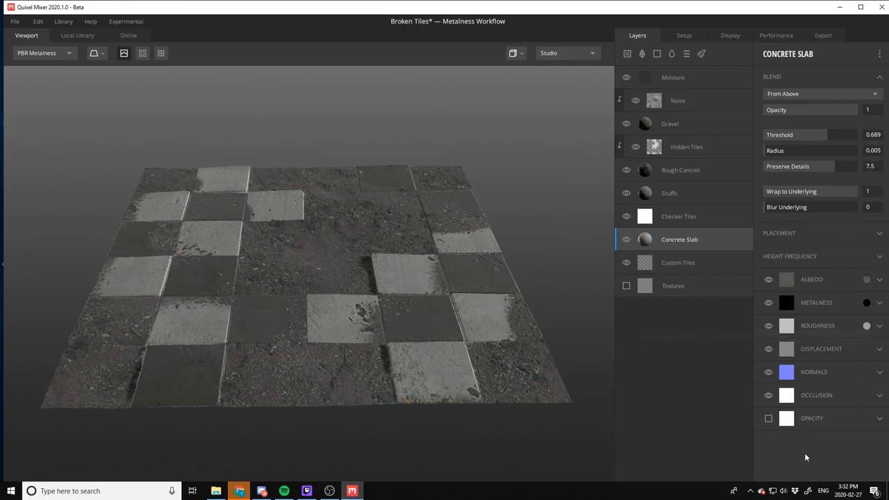
mouse_move(692, 97)
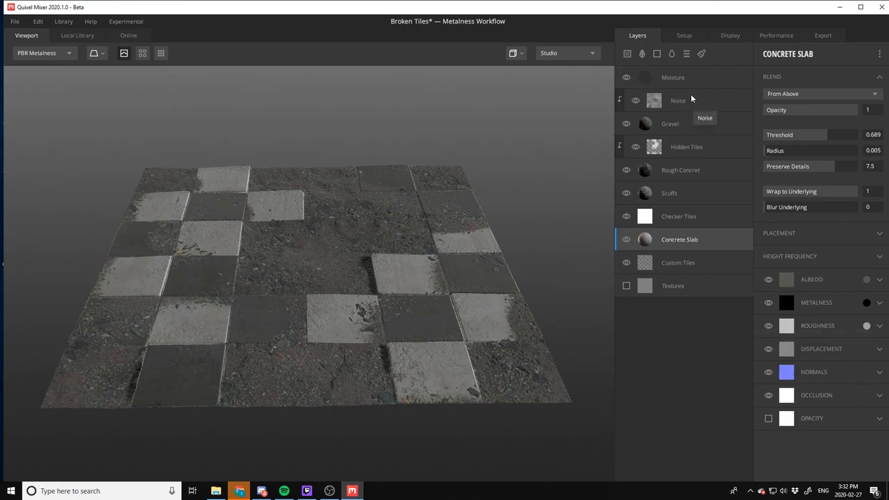
mouse_move(625, 78)
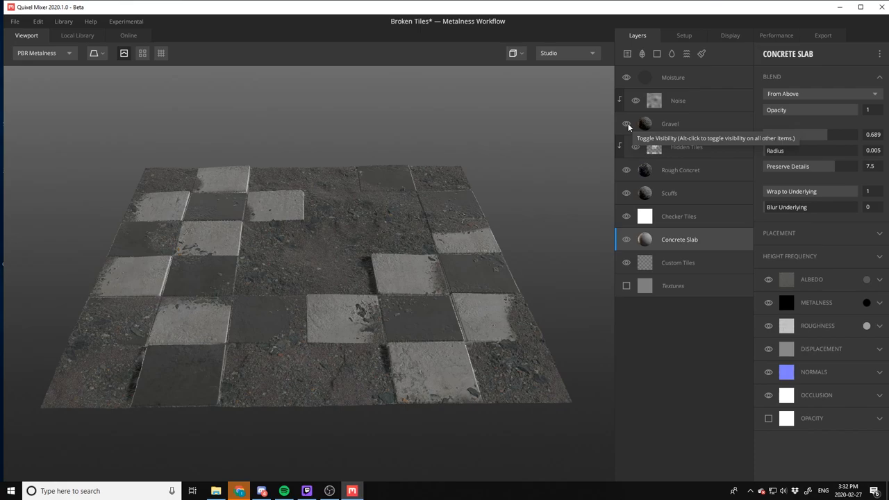
mouse_move(667, 339)
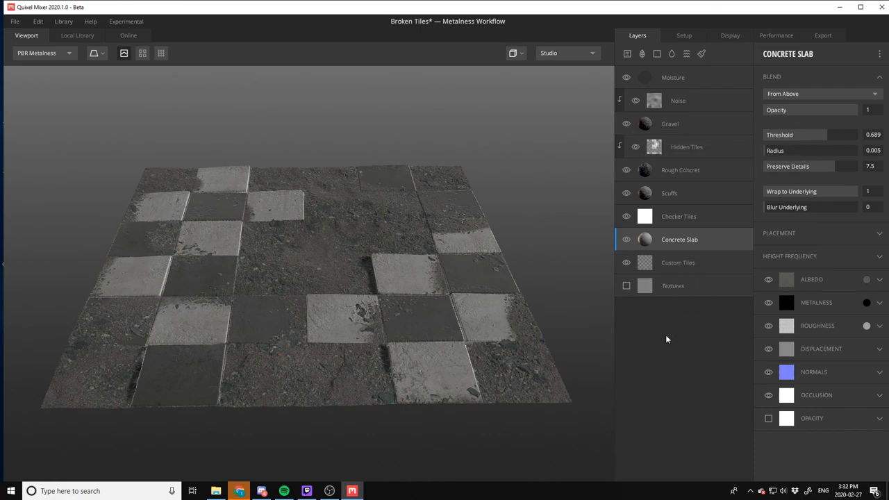
mouse_move(625, 239)
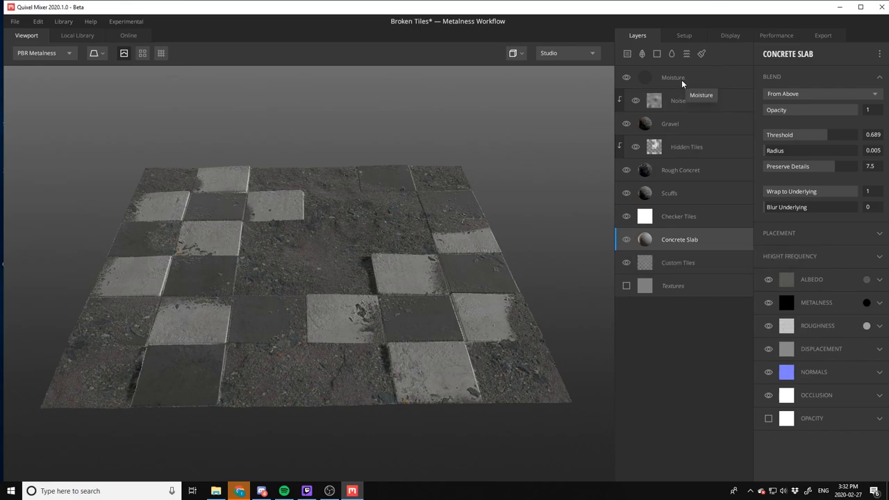
Review the Gravel and Scuffs blend settings, then show the base Textures layer
left_click(670, 124)
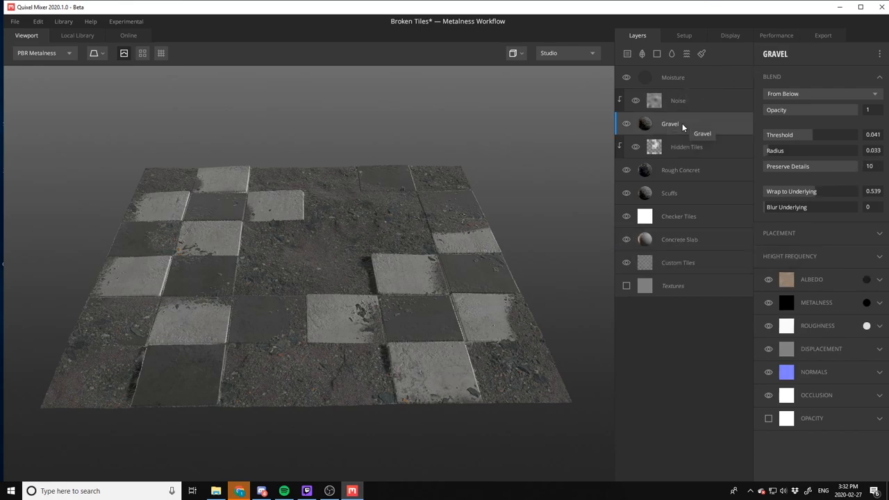
mouse_move(650, 50)
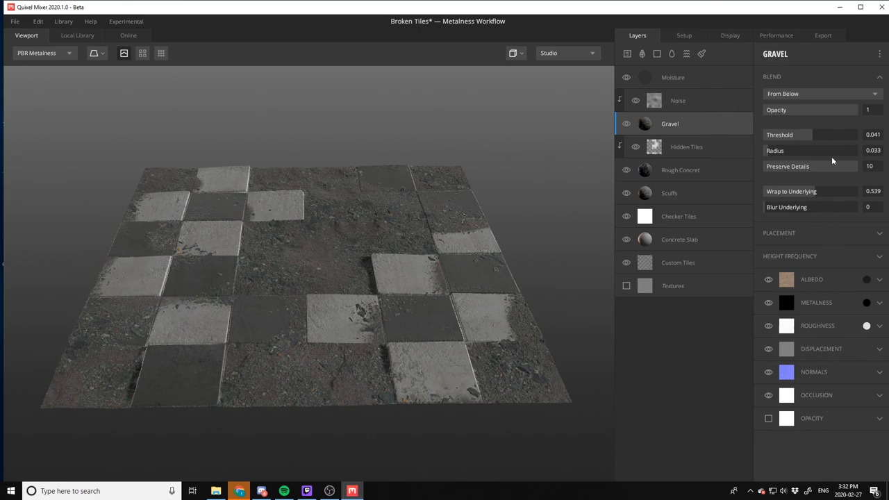
mouse_move(822, 442)
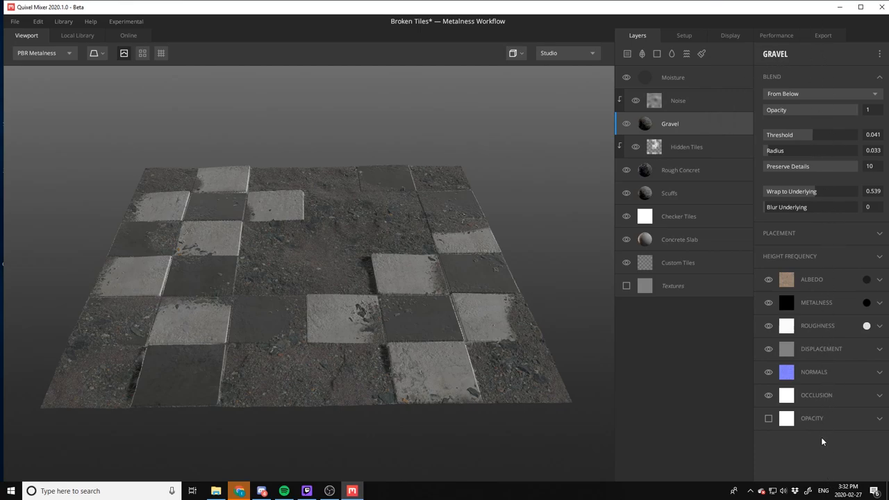
mouse_move(684, 170)
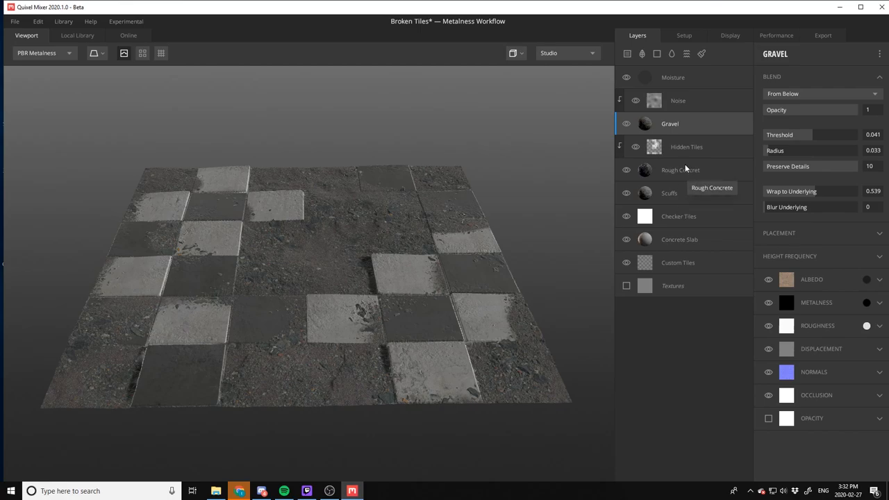
left_click(670, 193)
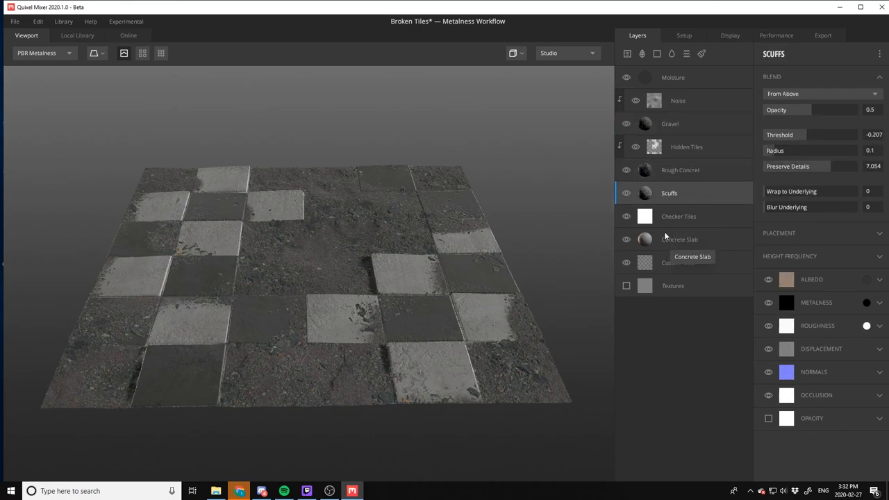
left_click(673, 286)
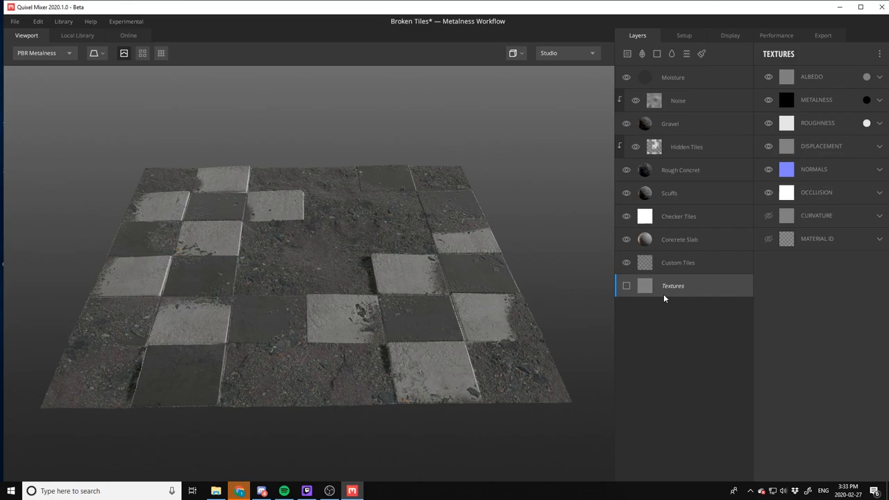
mouse_move(690, 128)
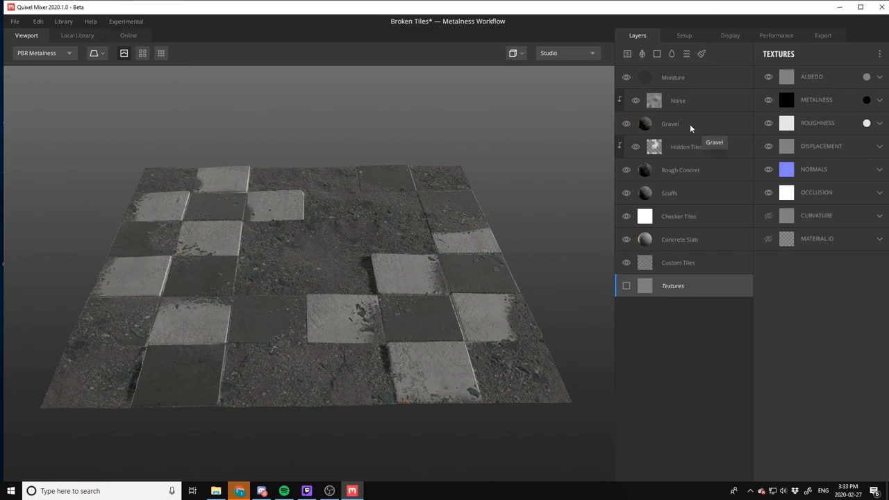
Lower the Gravel layer's blend Threshold to about -0.07
left_click(670, 123)
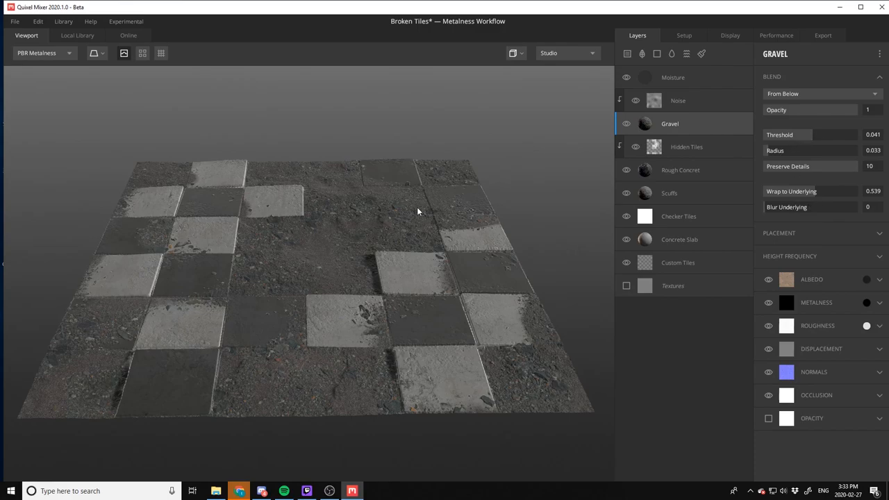
mouse_move(812, 139)
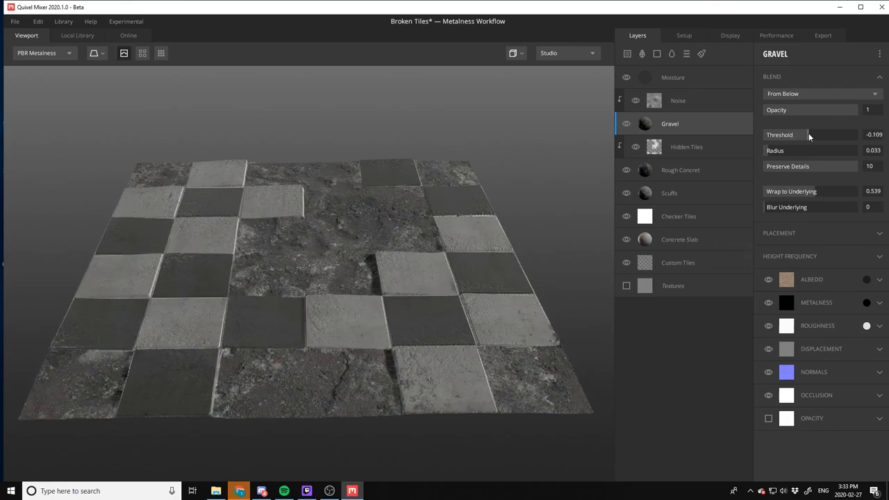
left_click_drag(785, 135, 820, 135)
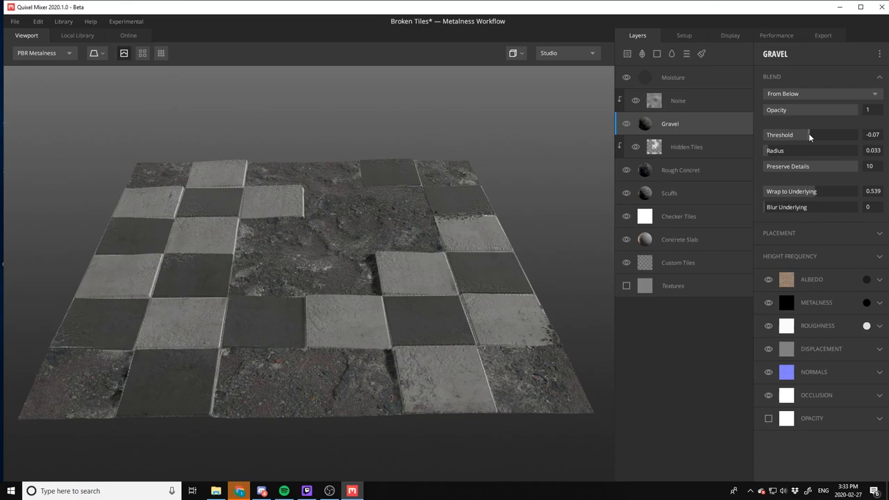
mouse_move(635, 148)
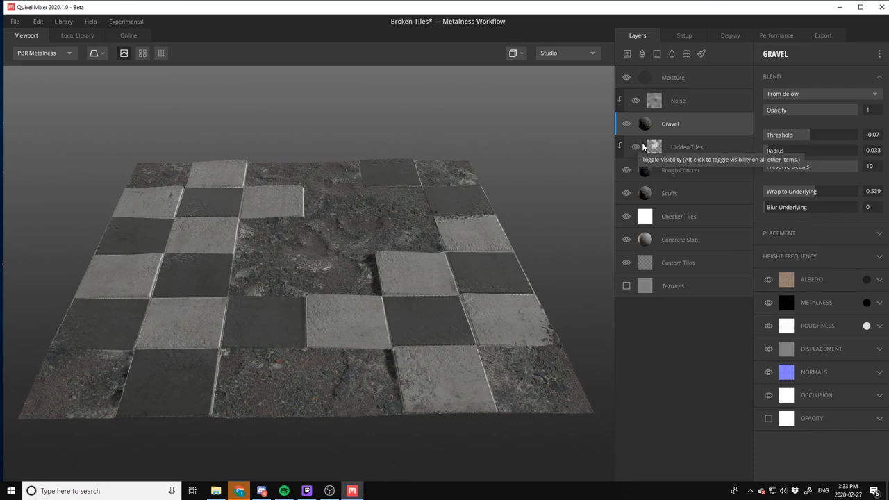
Adjust Hidden Tiles displacement opacity and bring its Strength down to about 7.86
left_click(687, 148)
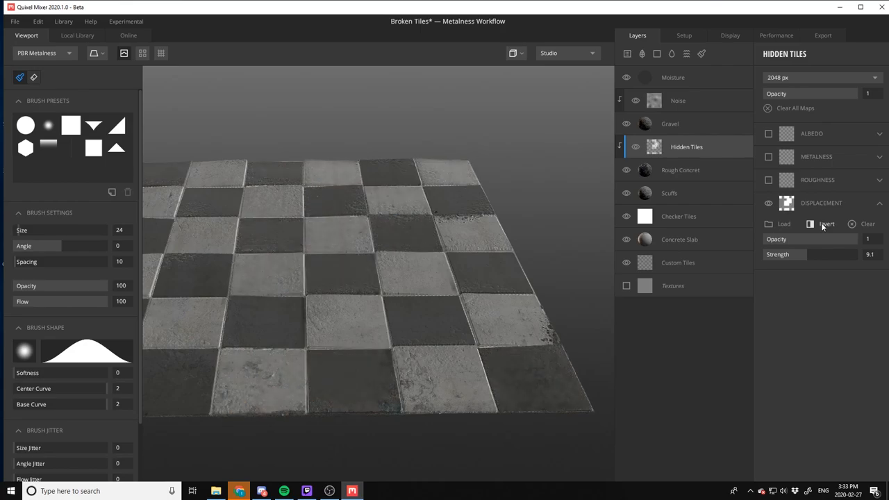
left_click_drag(882, 239, 831, 239)
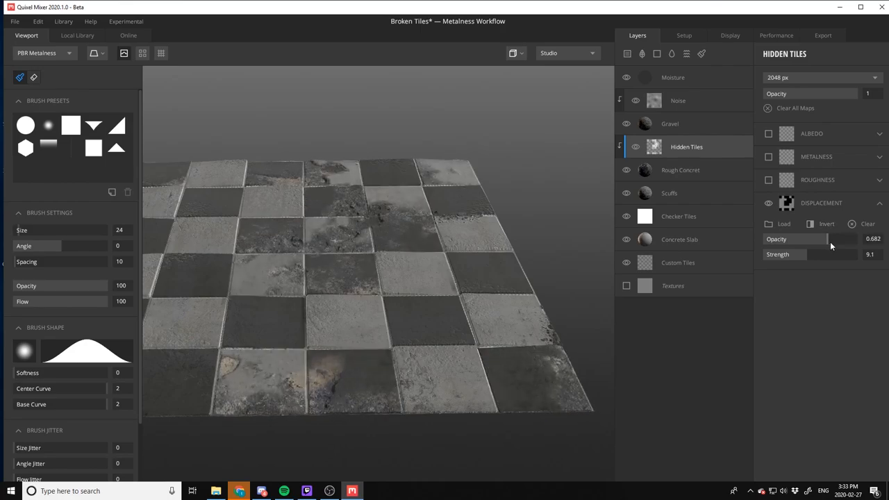
left_click_drag(822, 239, 834, 239)
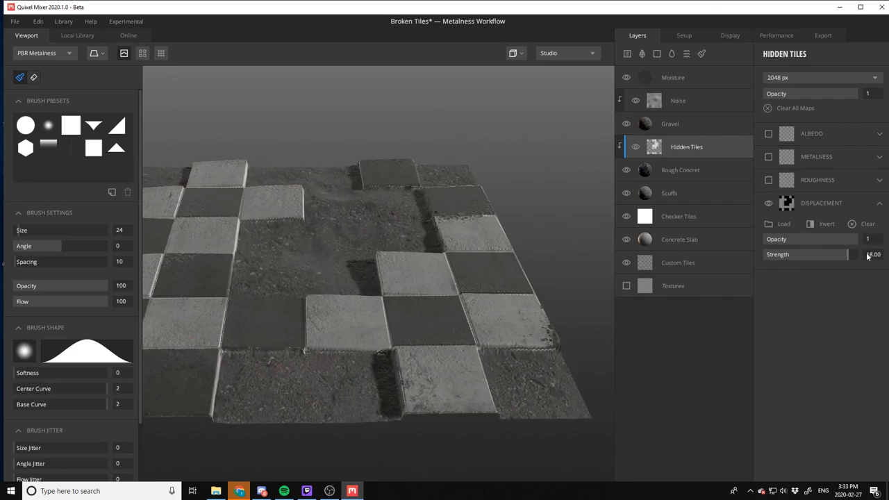
left_click_drag(868, 254, 799, 255)
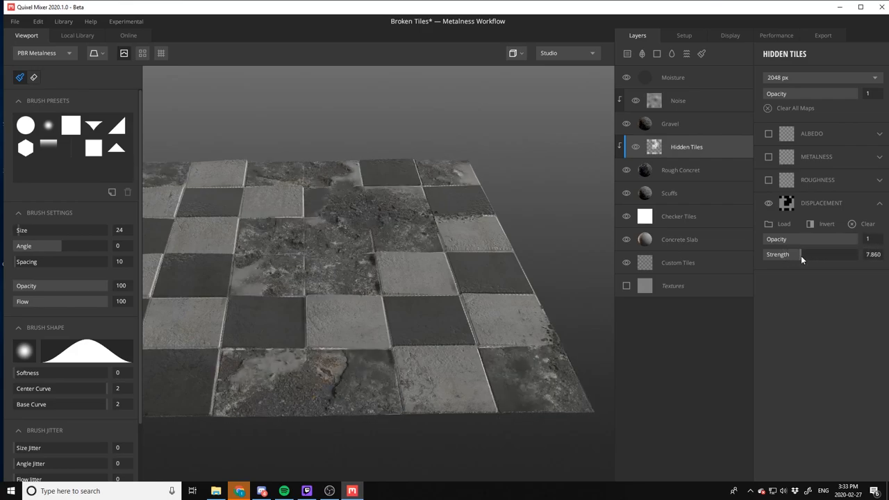
Toggle Rough Concrete's visibility off and on and check its albedo settings, leaving it visible
left_click(680, 169)
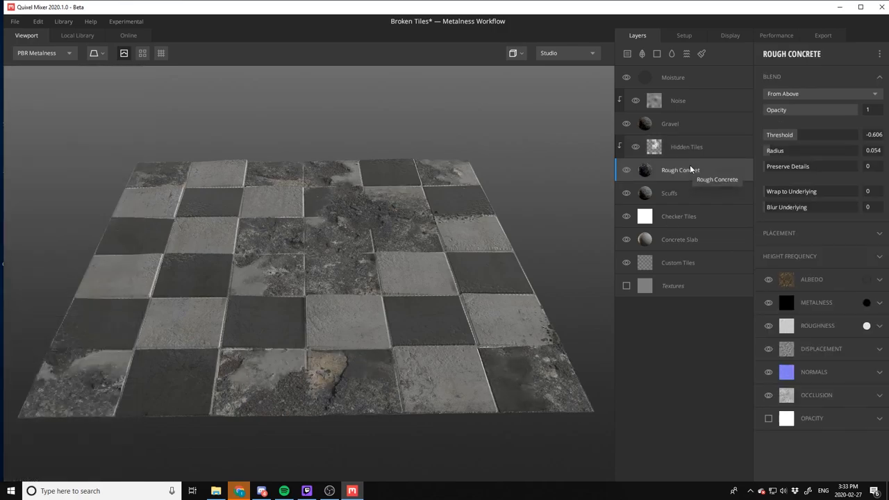
left_click(625, 169)
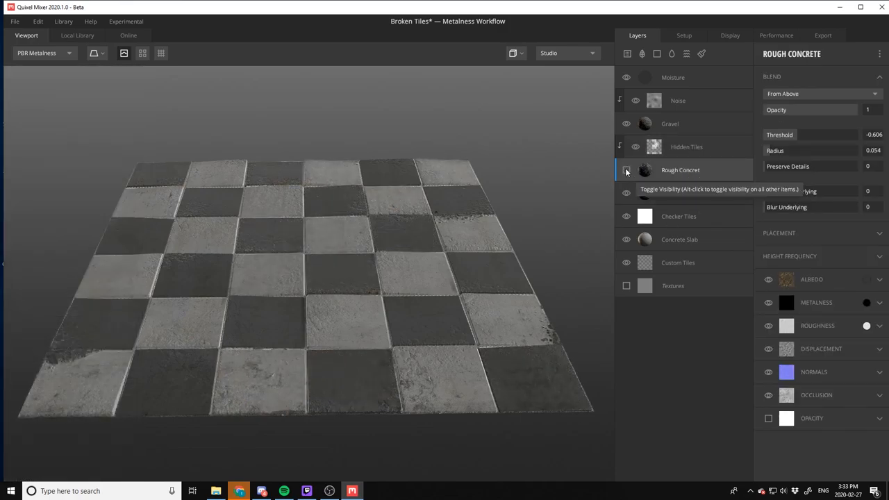
left_click(625, 173)
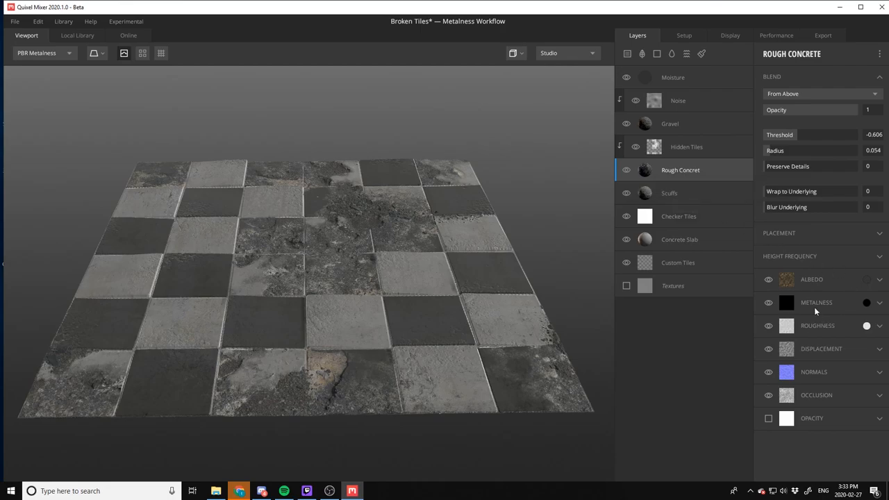
left_click(769, 280)
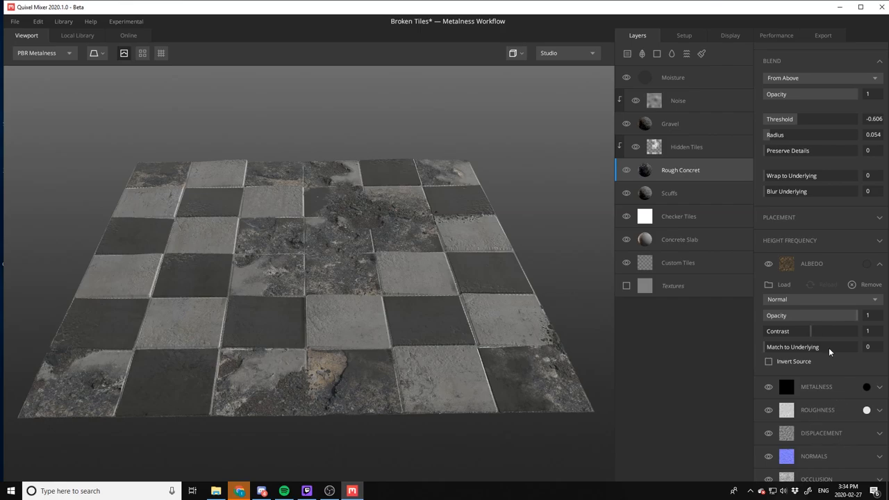
mouse_move(820, 475)
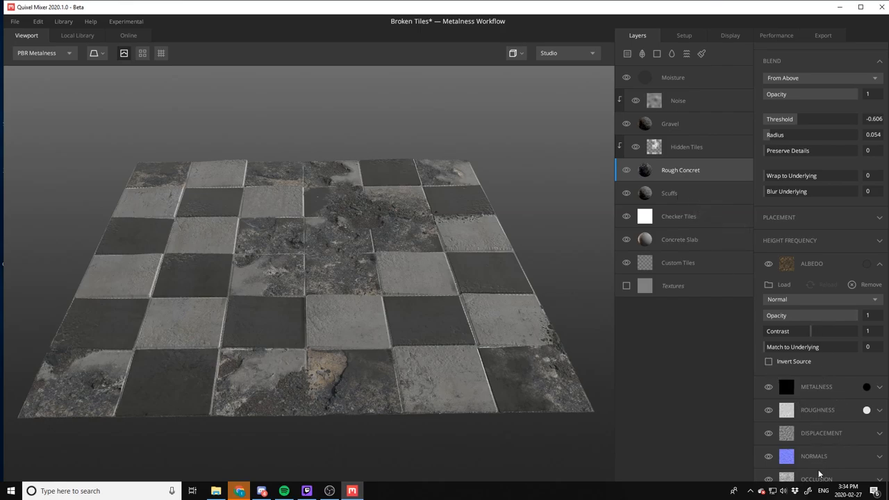
mouse_move(794, 381)
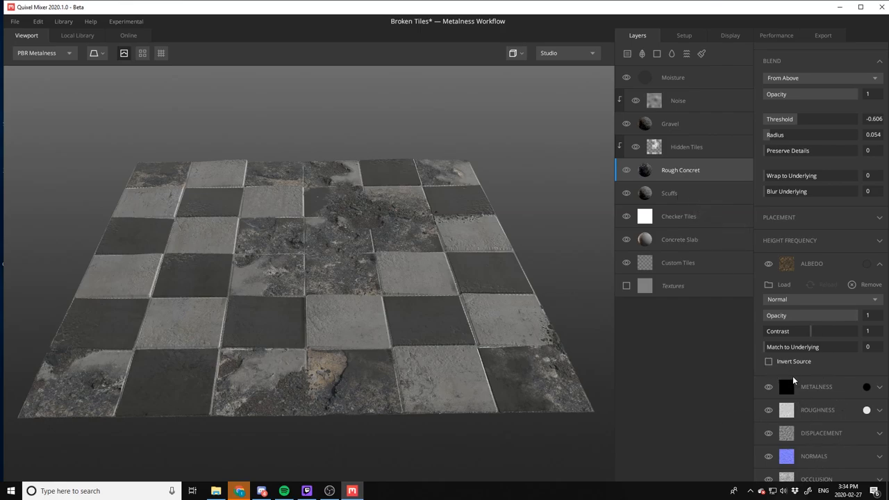
mouse_move(876, 271)
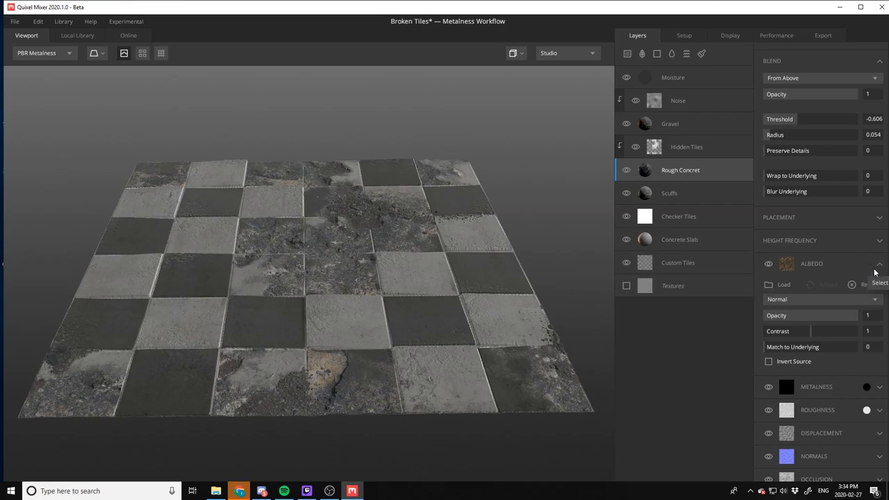
left_click(879, 264)
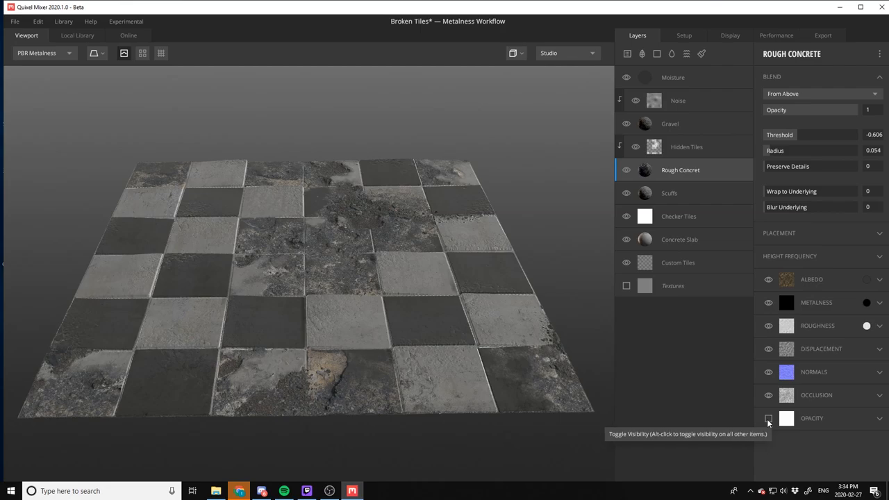
mouse_move(818, 292)
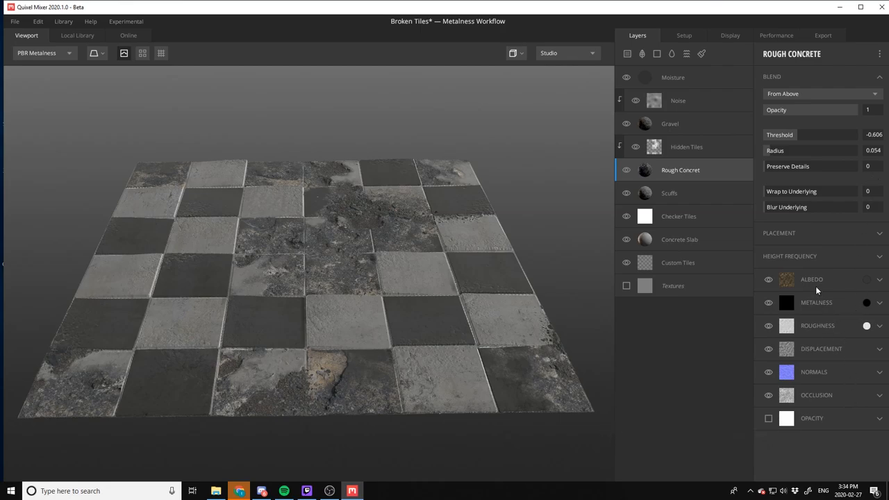
mouse_move(810, 330)
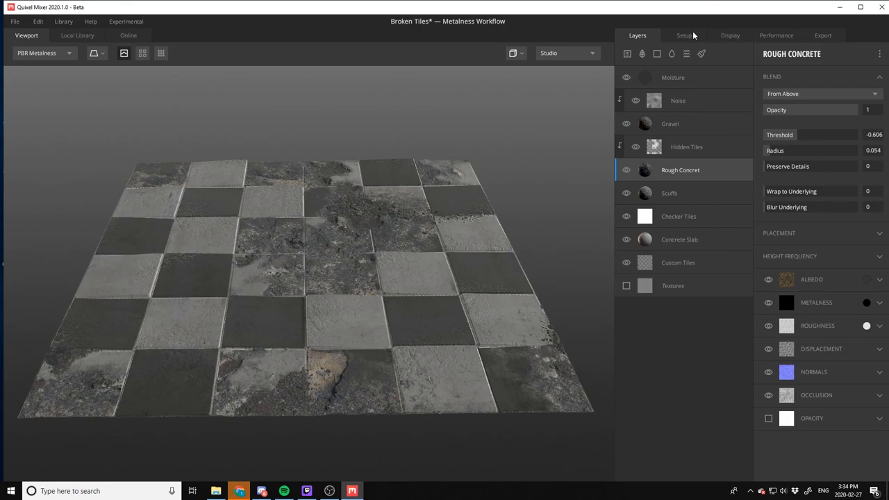
mouse_move(640, 54)
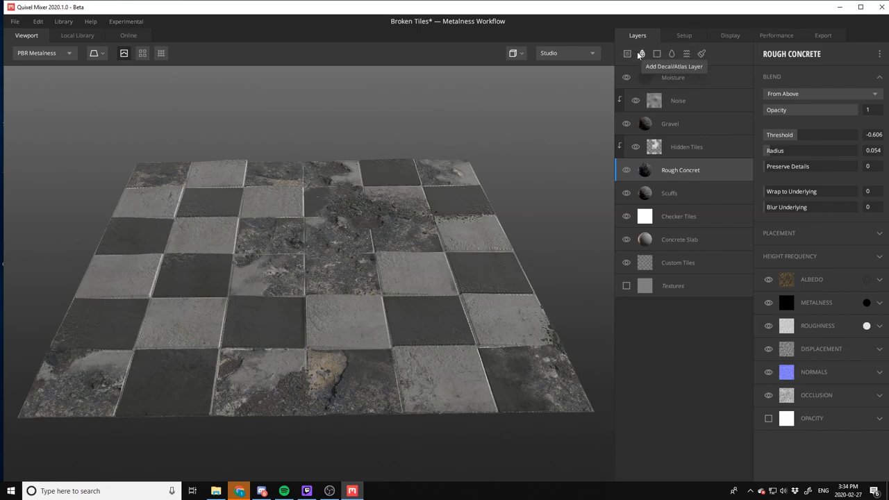
In Display settings, try Flat and Skybox backgrounds and keep Gradient
left_click(683, 36)
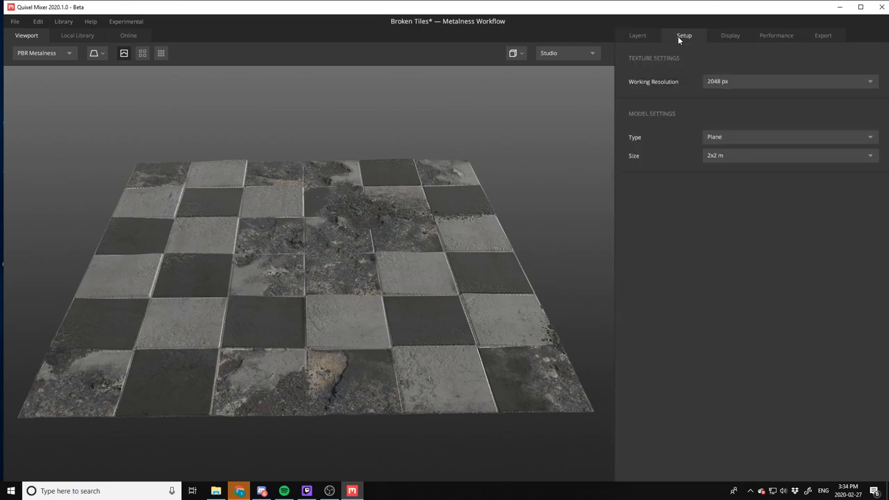
mouse_move(728, 39)
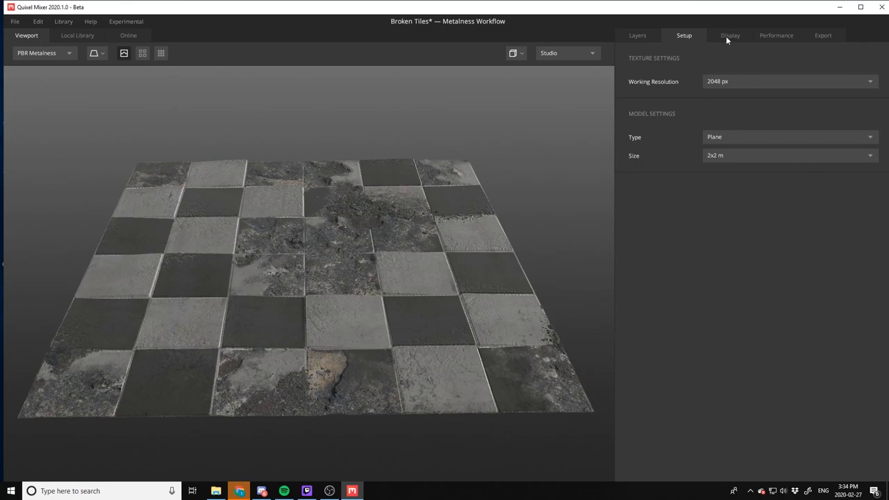
left_click(731, 36)
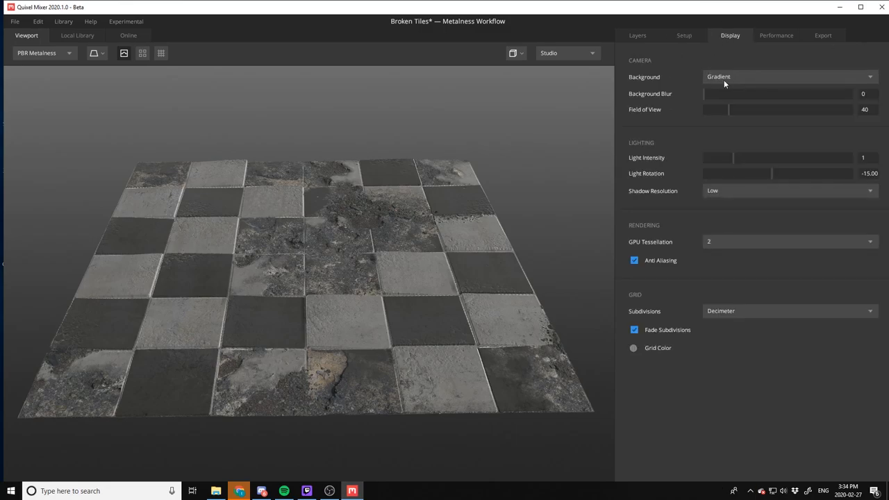
left_click(789, 76)
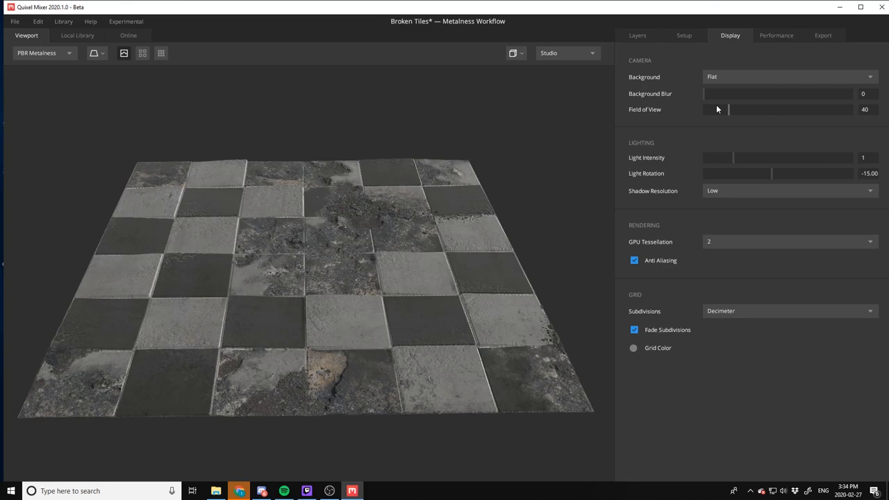
left_click(789, 76)
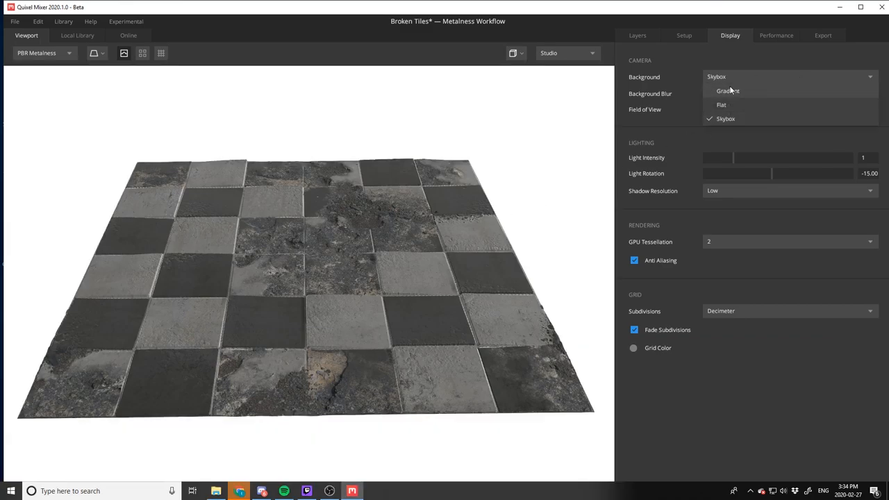
left_click(728, 91)
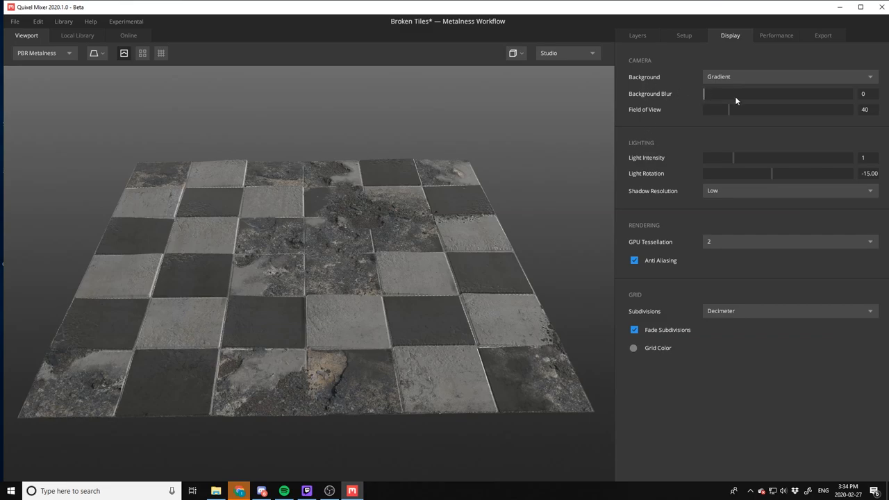
mouse_move(731, 161)
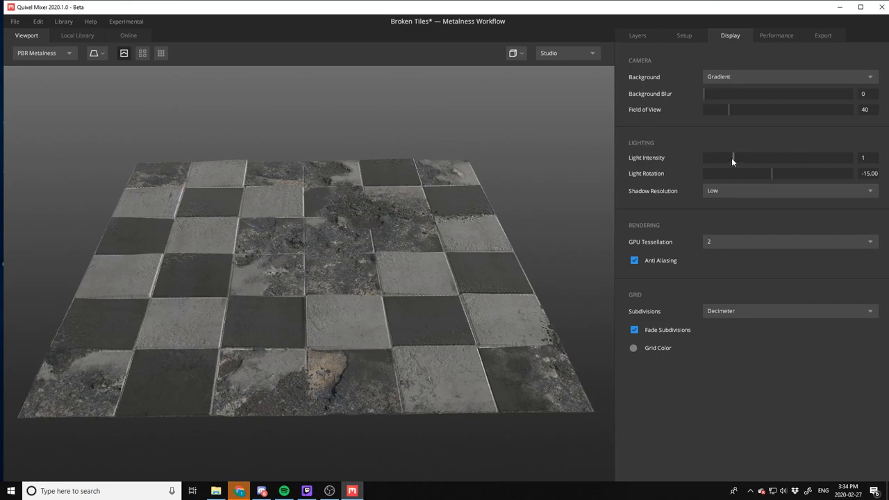
Lower Light Intensity to about 0.935 and set Light Rotation near -30.6
left_click_drag(733, 158, 748, 158)
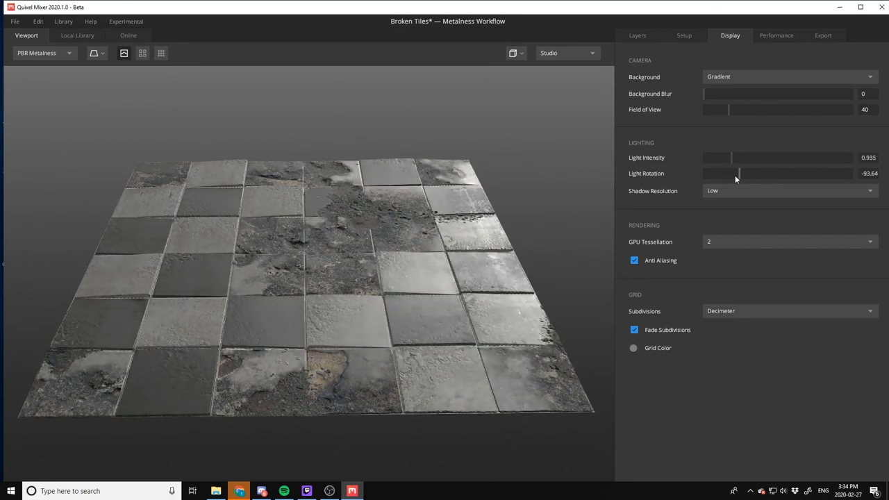
left_click_drag(739, 172, 758, 172)
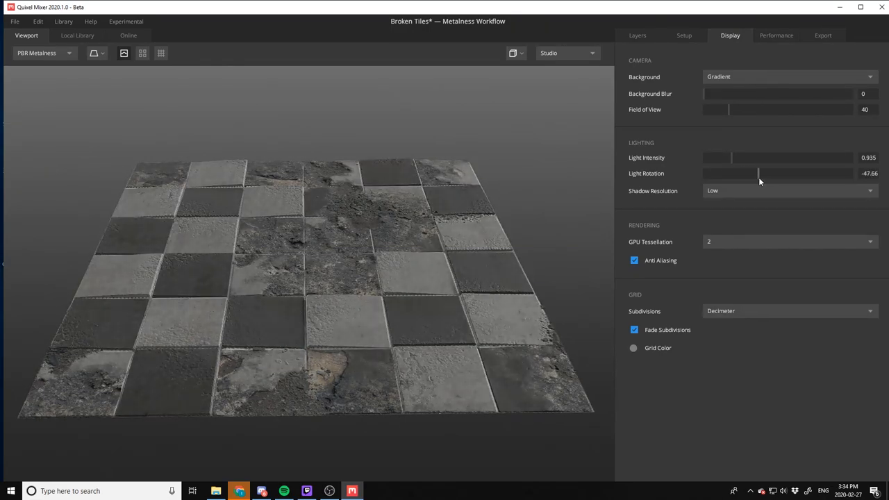
left_click_drag(758, 173, 767, 172)
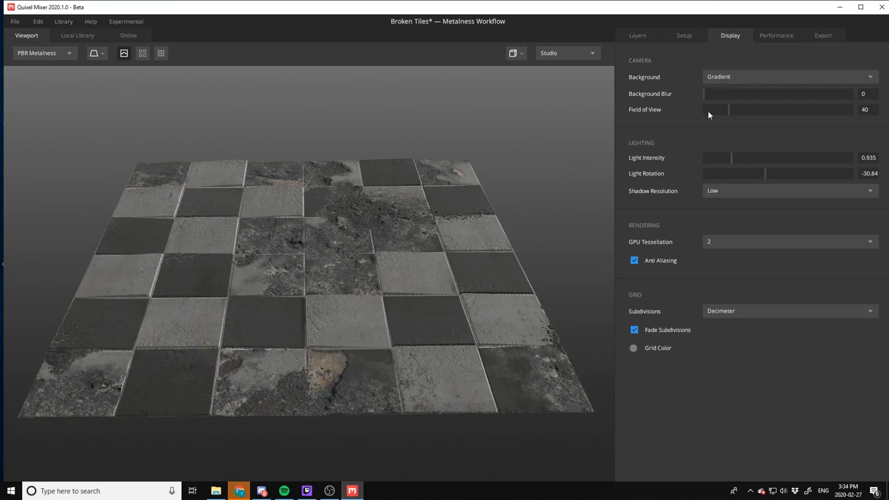
mouse_move(642, 222)
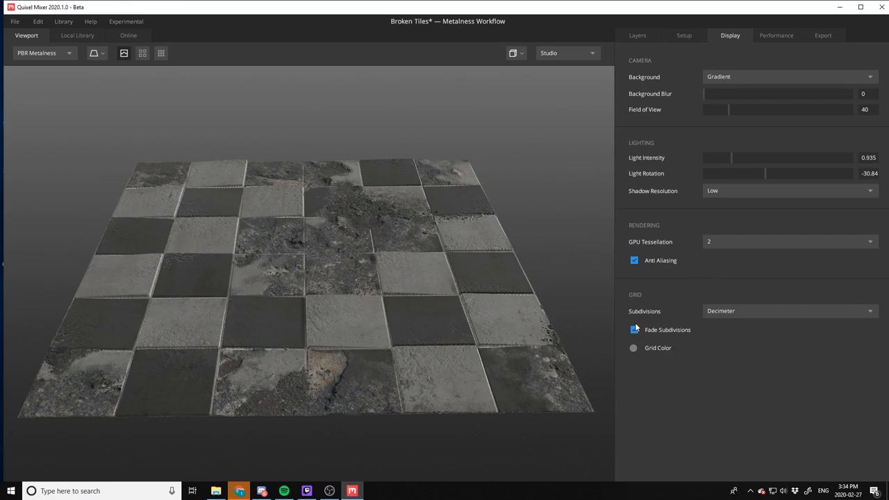
left_click(634, 329)
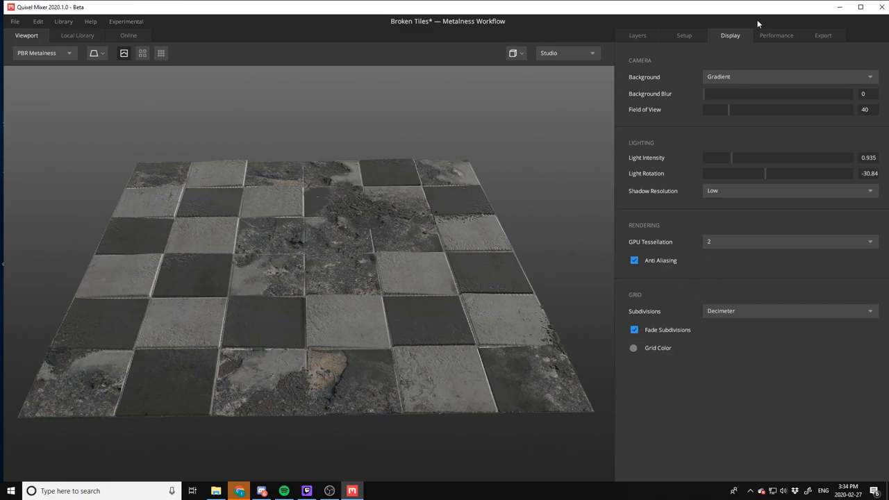
left_click(775, 36)
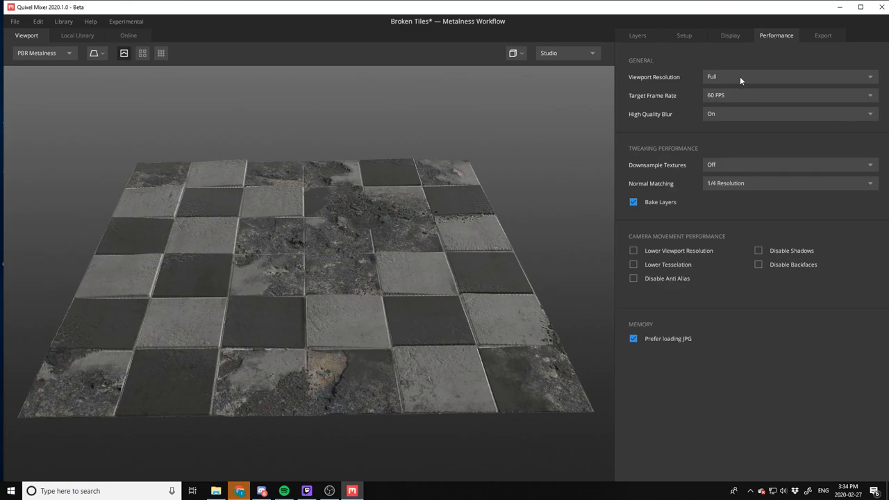
mouse_move(731, 101)
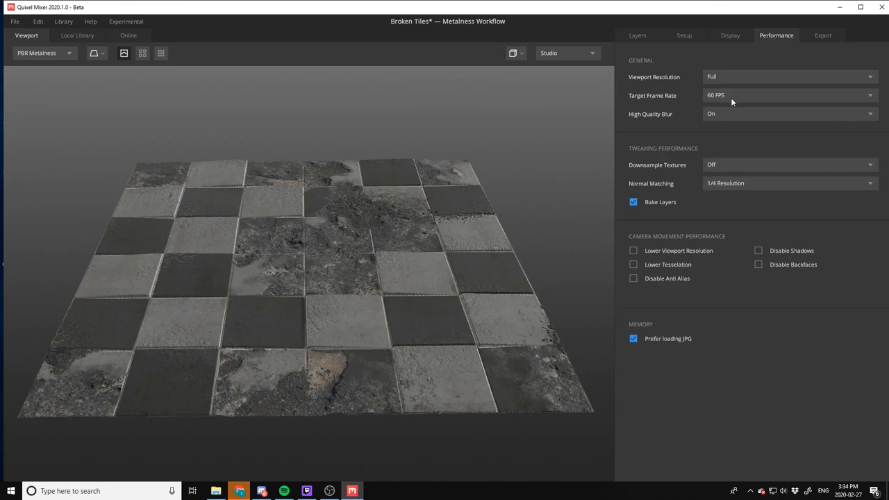
left_click(823, 36)
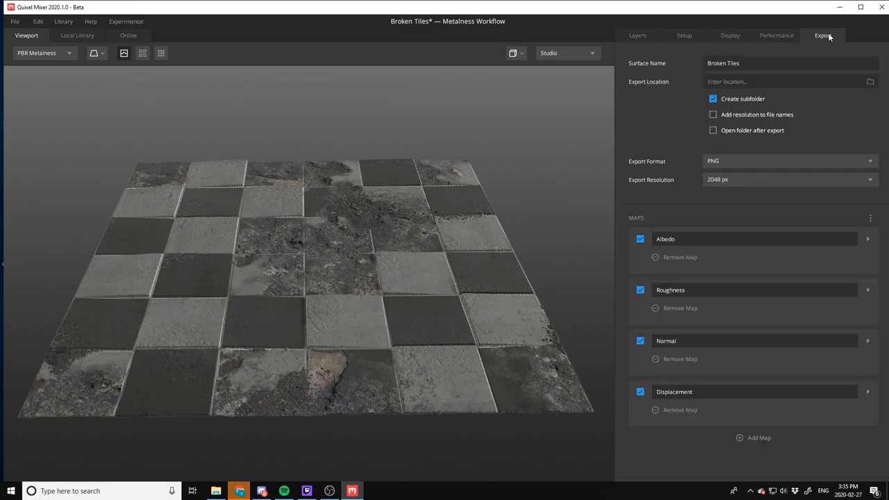
left_click(776, 37)
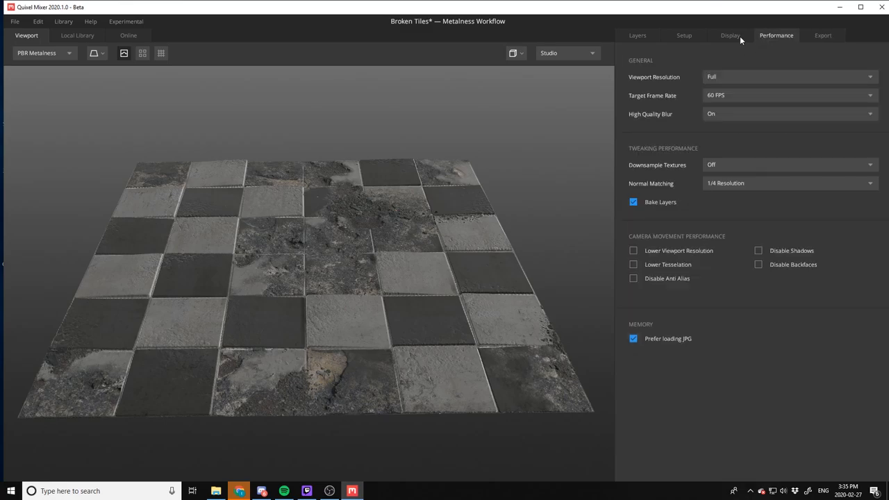
mouse_move(787, 36)
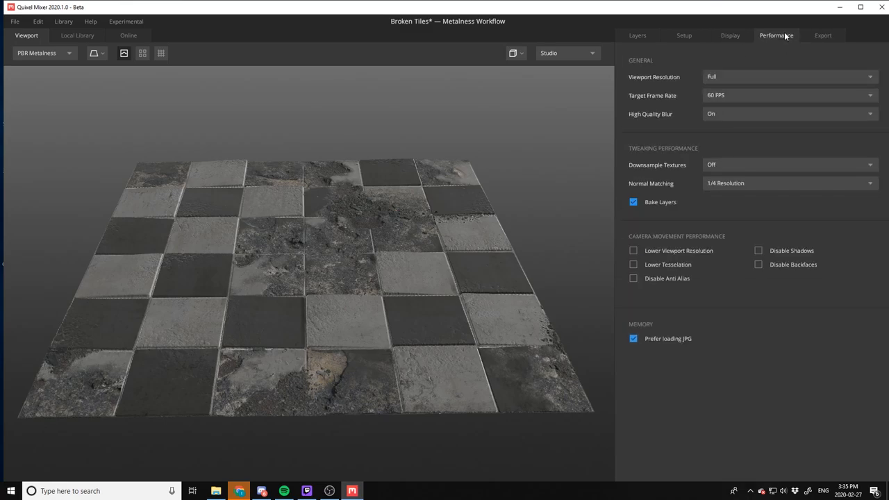
In Export, cancel the folder chooser and remove a newly added map, keeping the four 2048 px outputs
left_click(823, 37)
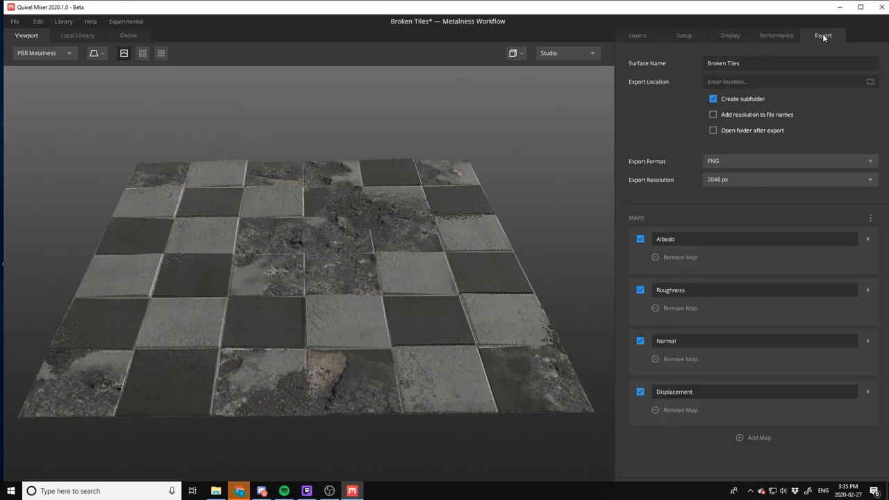
mouse_move(673, 184)
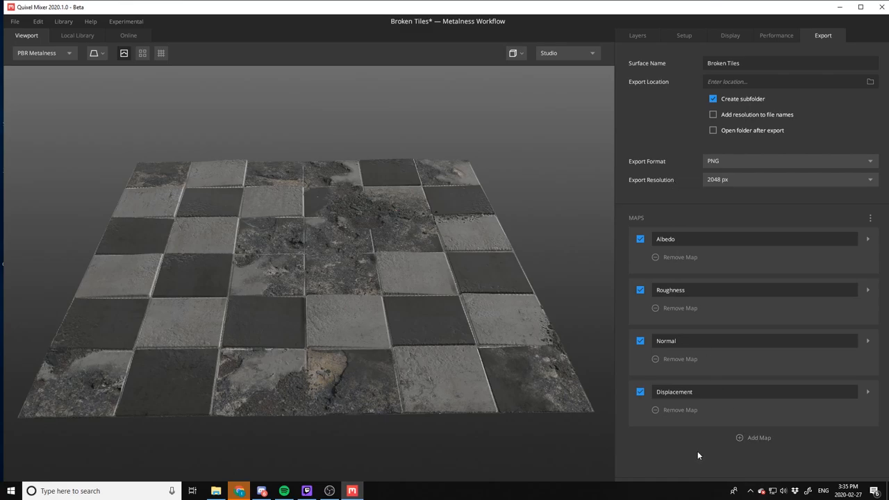
mouse_move(719, 462)
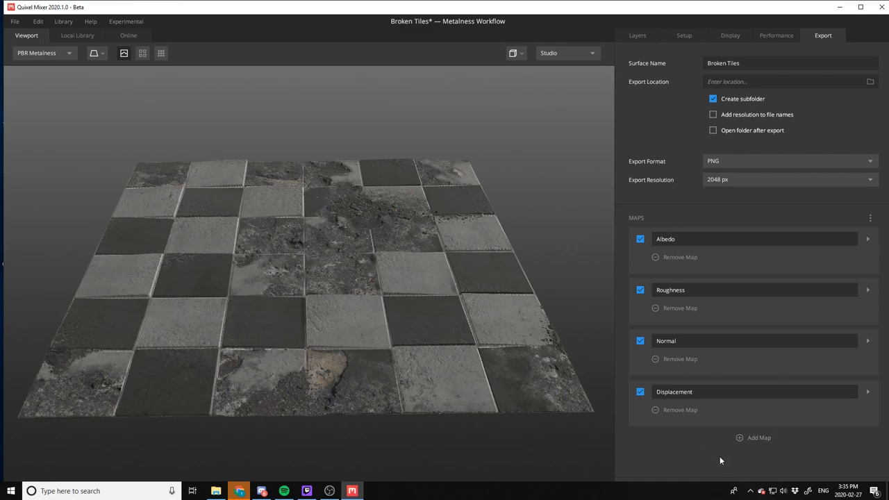
mouse_move(838, 465)
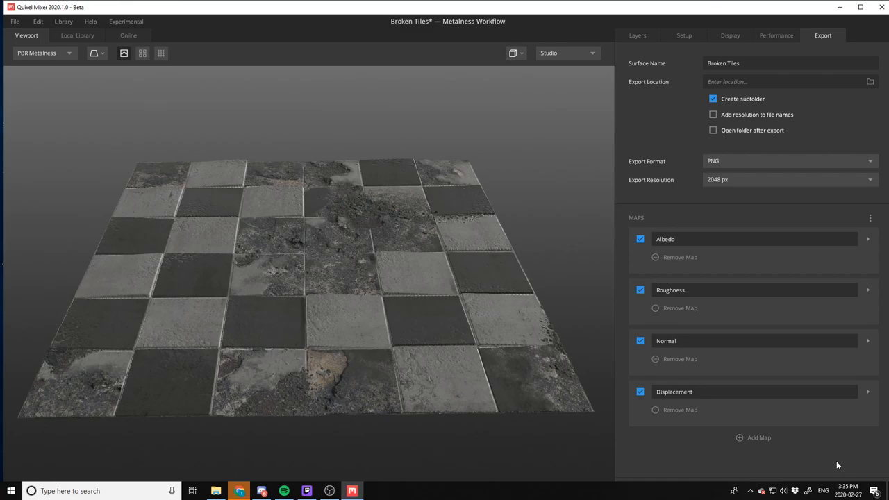
mouse_move(789, 473)
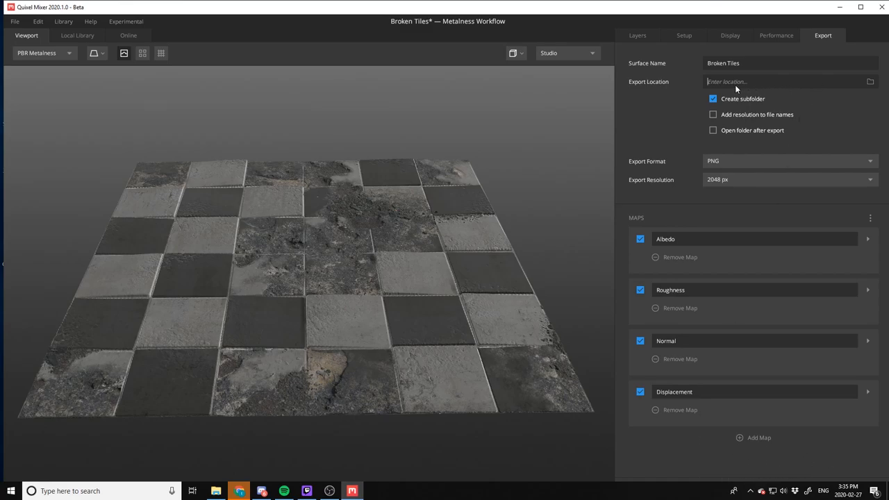
left_click(870, 81)
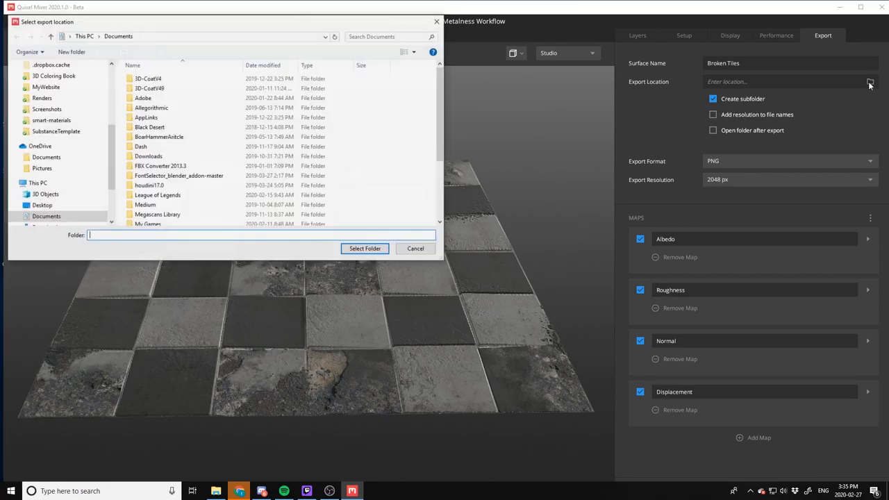
left_click(414, 248)
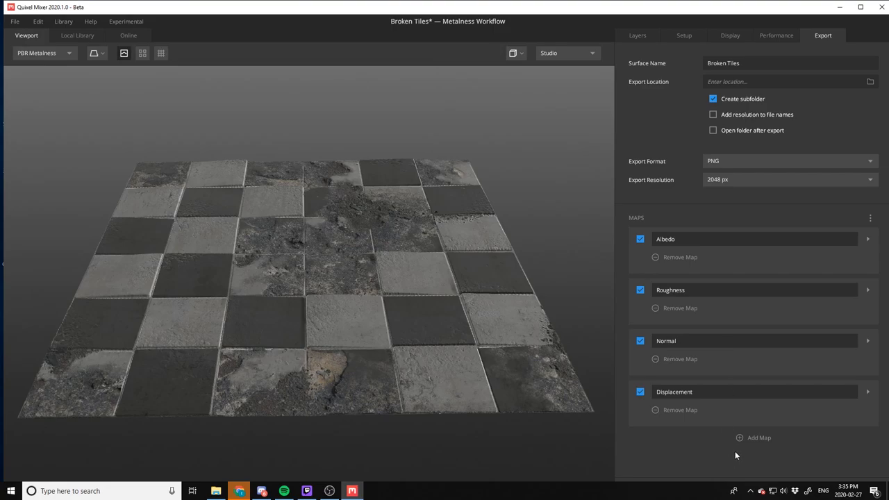
left_click(753, 438)
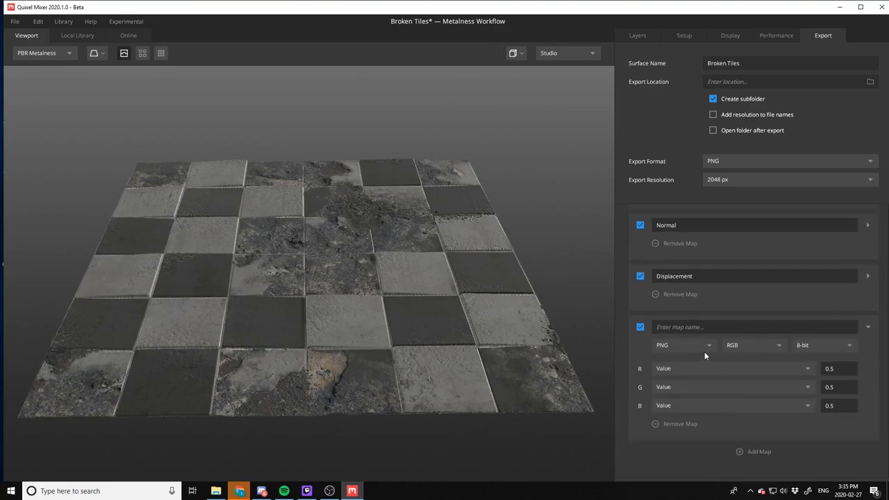
left_click(684, 345)
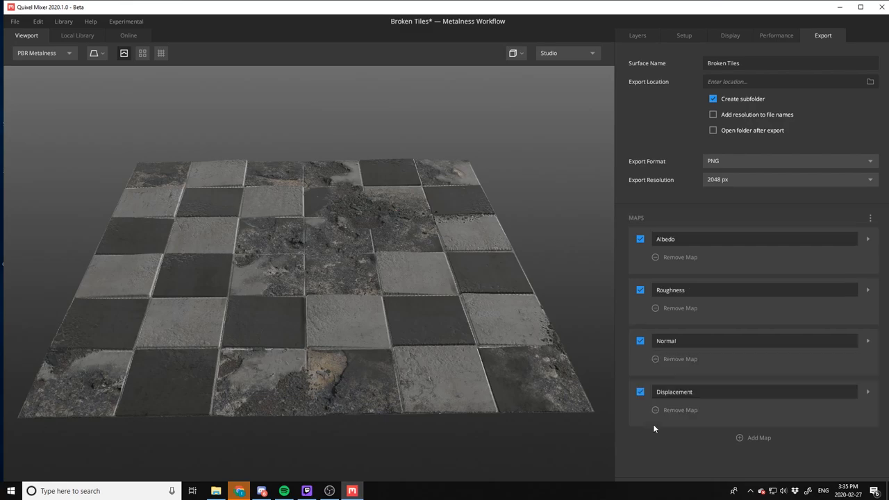
mouse_move(695, 155)
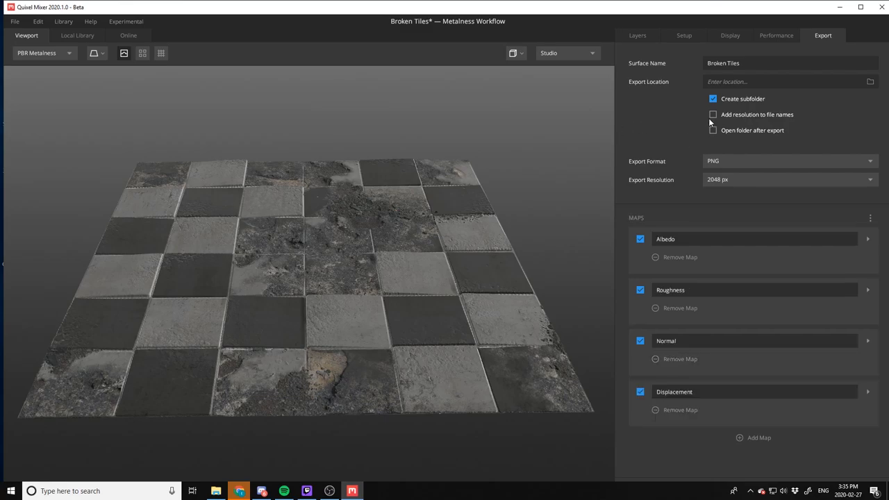
mouse_move(700, 138)
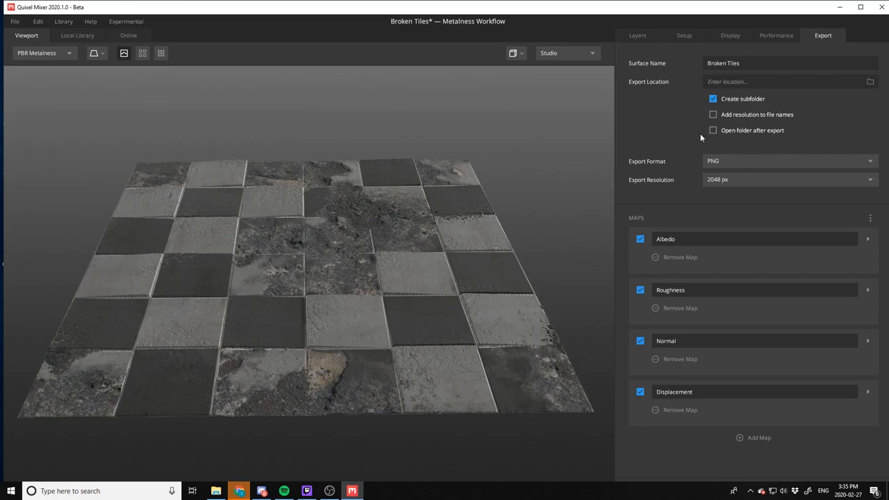
mouse_move(636, 113)
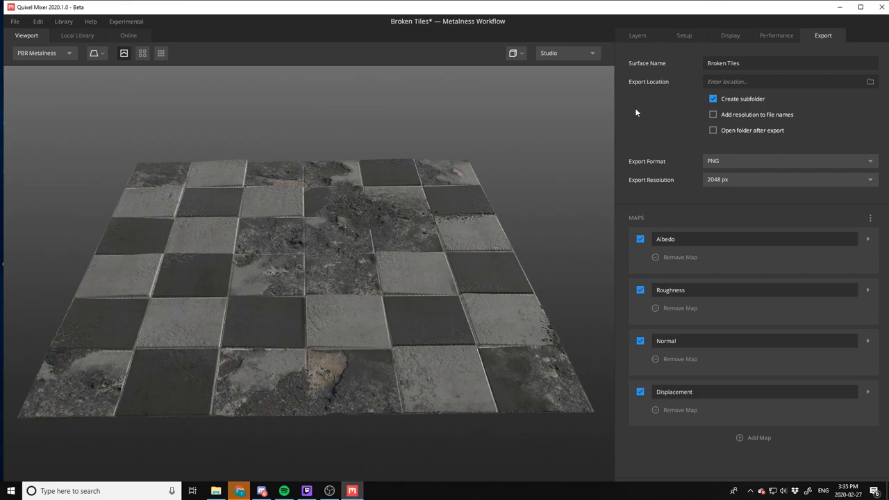
left_click(128, 36)
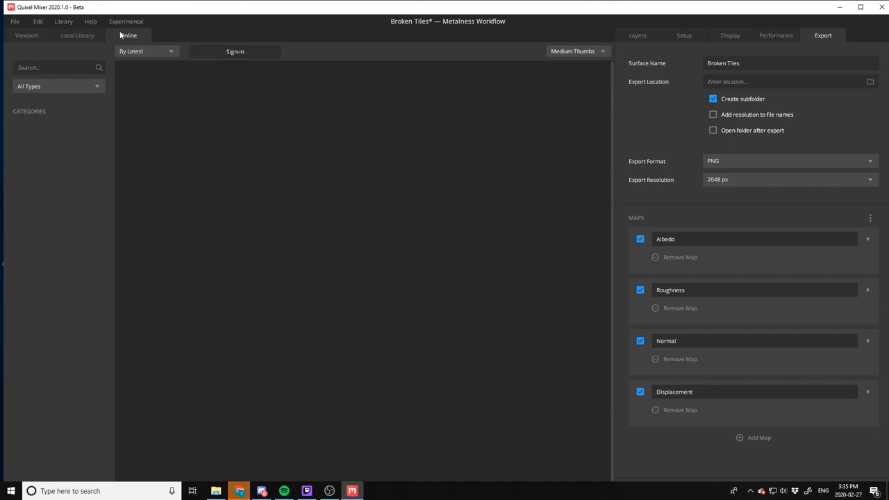
left_click(235, 50)
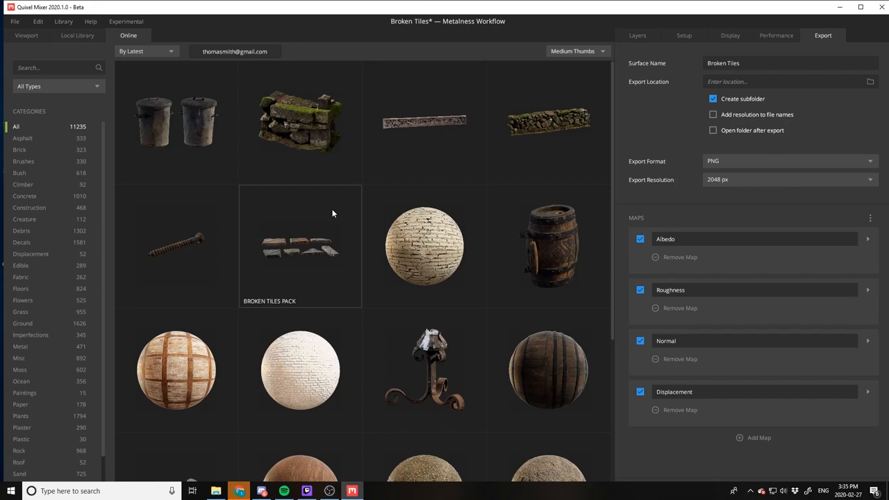
mouse_move(339, 225)
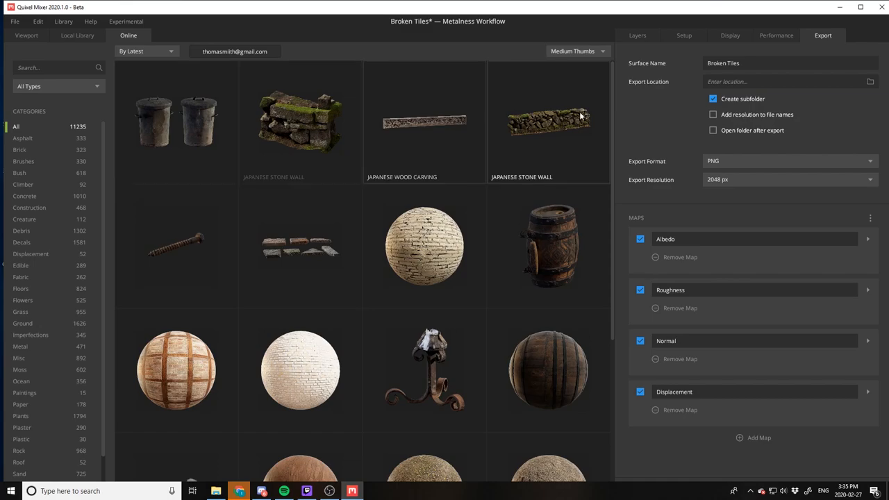
scroll("down", 3)
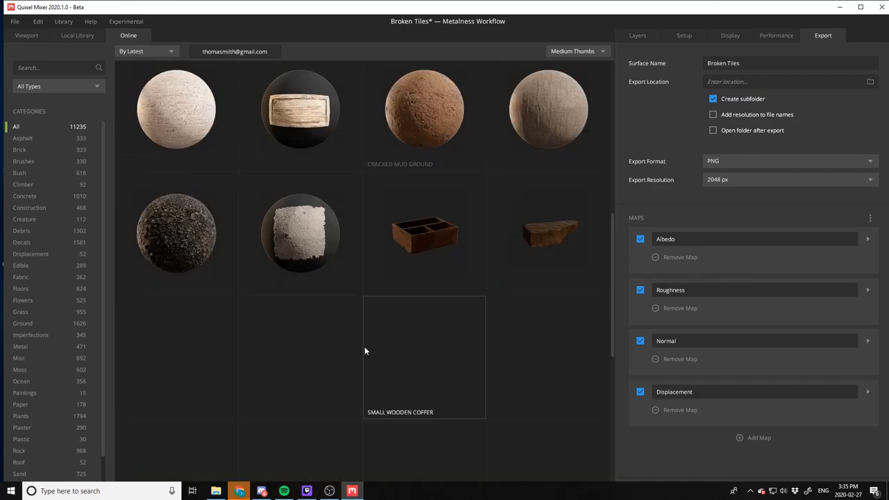
scroll("down", 3)
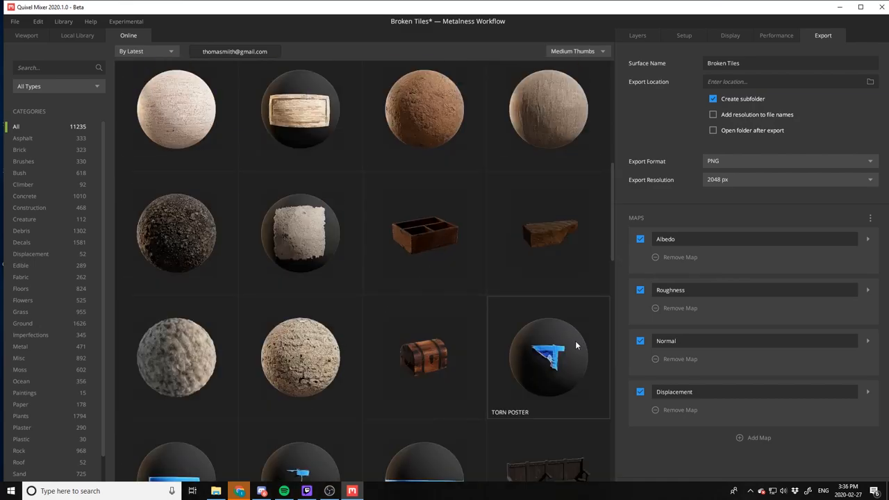
double_click(548, 357)
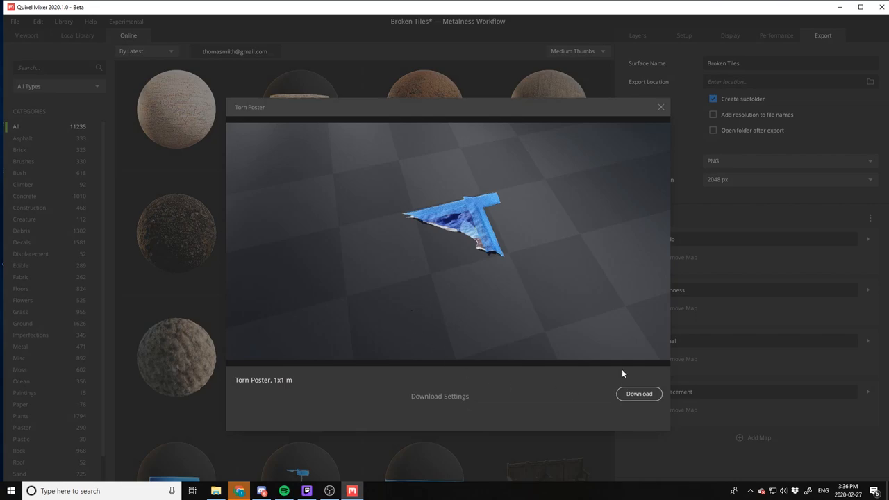
left_click(662, 105)
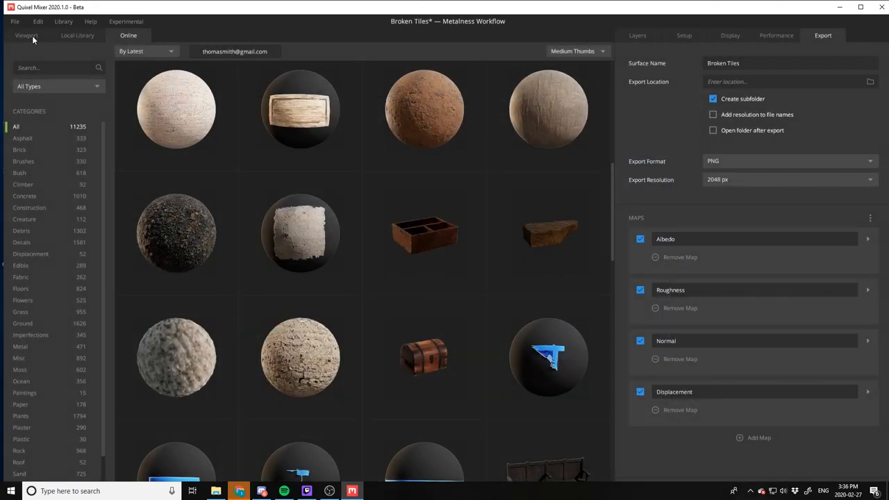
left_click(26, 36)
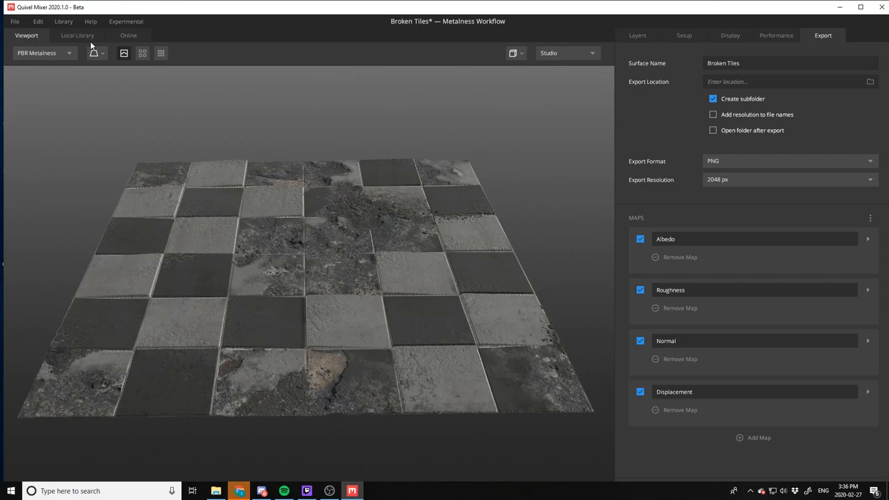
Raise Concrete Slab's blend Threshold and lift Scuffs opacity to about 0.945
left_click(637, 36)
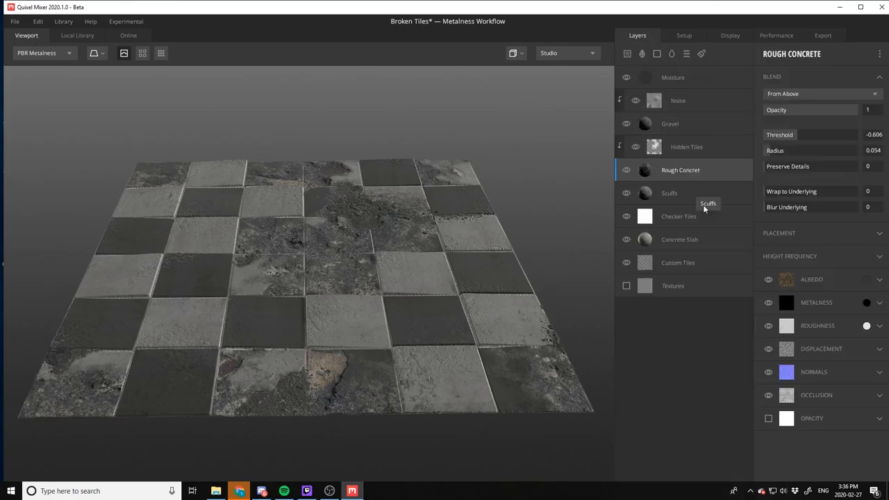
left_click(679, 239)
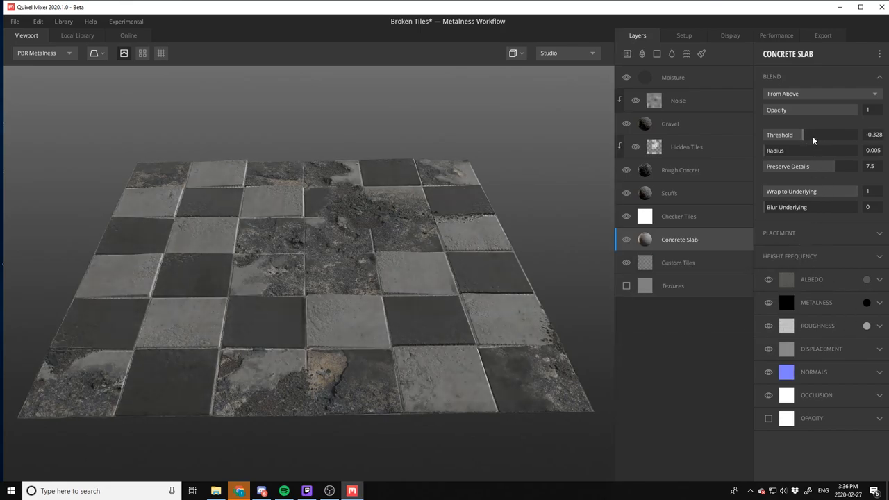
left_click_drag(799, 134, 834, 135)
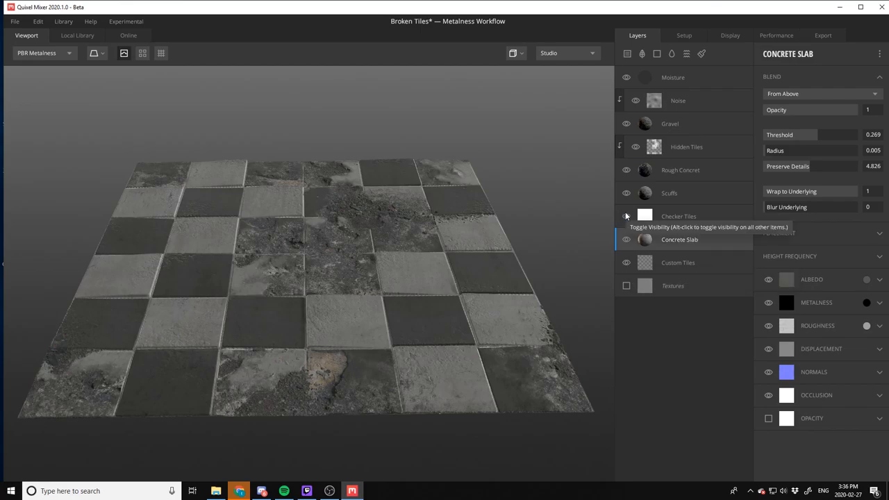
left_click(669, 192)
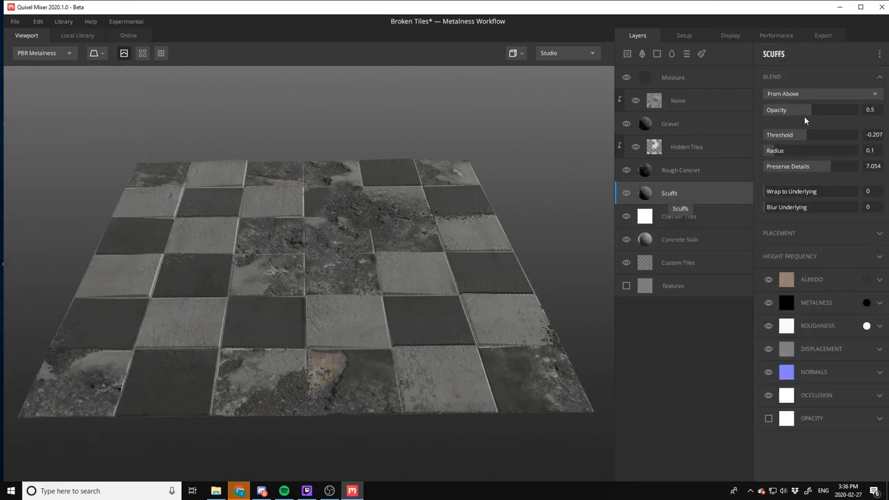
left_click_drag(790, 108, 837, 109)
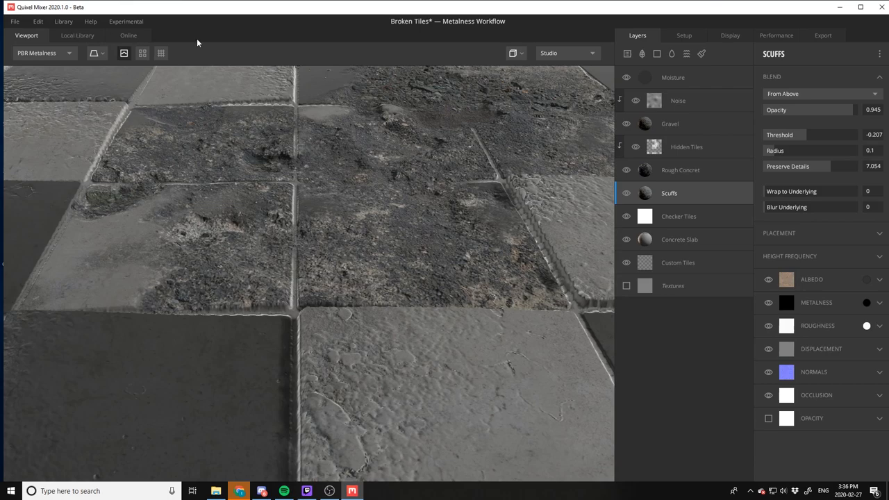
left_click(14, 21)
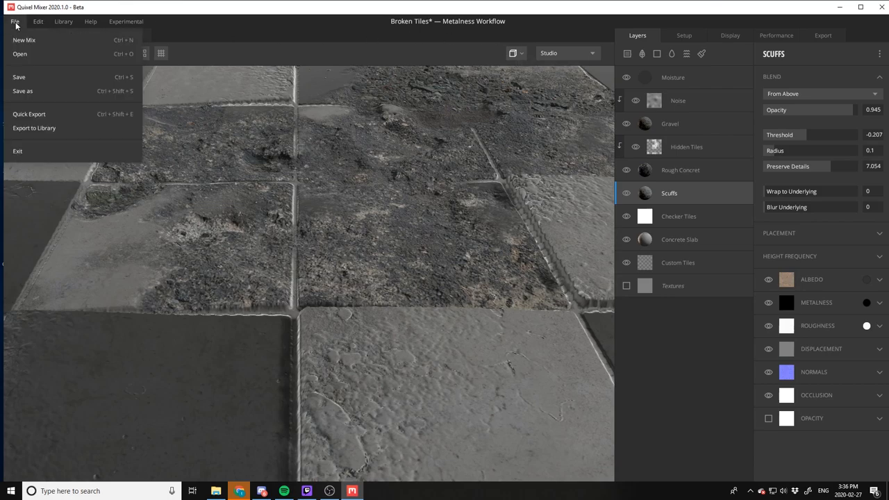
left_click(64, 23)
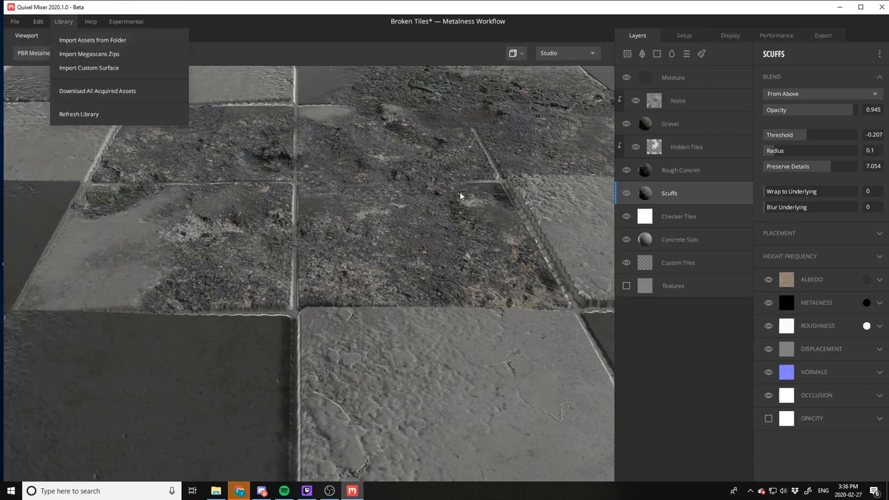
left_click(14, 21)
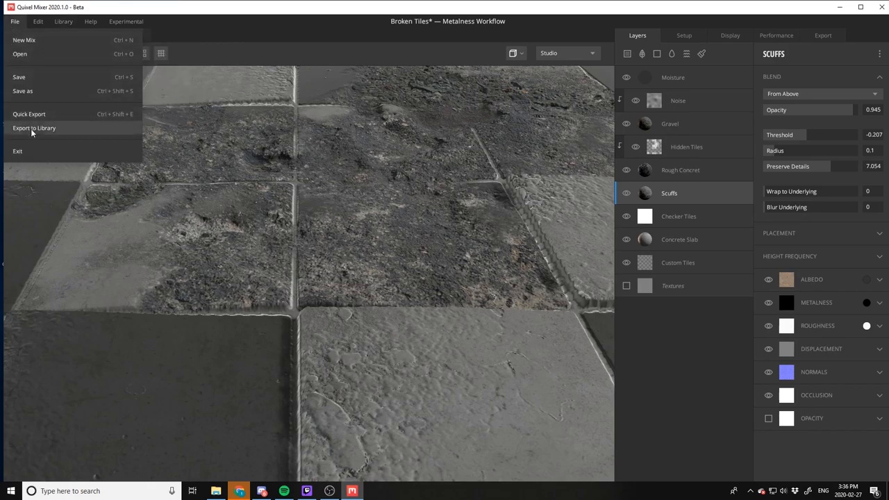
left_click(33, 128)
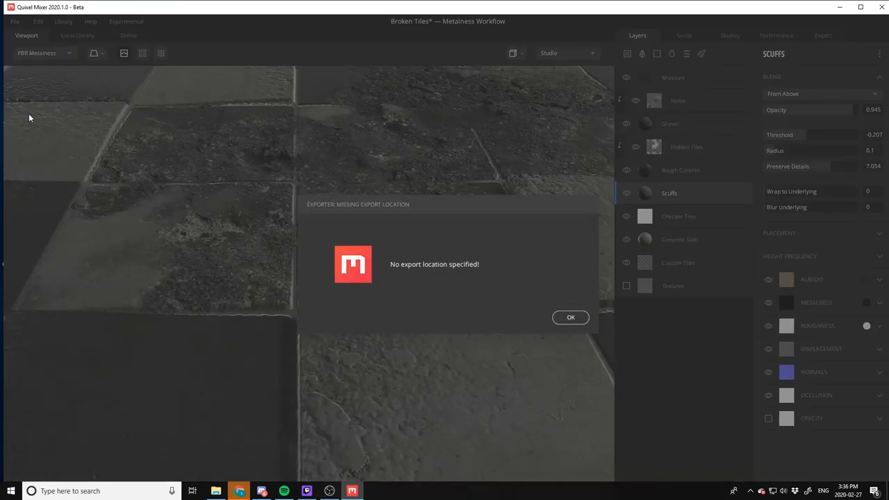
left_click(569, 317)
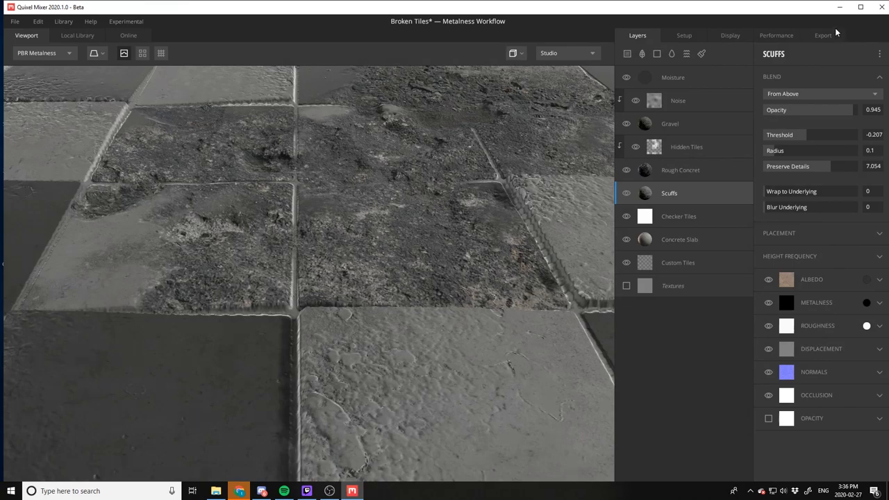
Set the export destination to the Documents folder
left_click(823, 35)
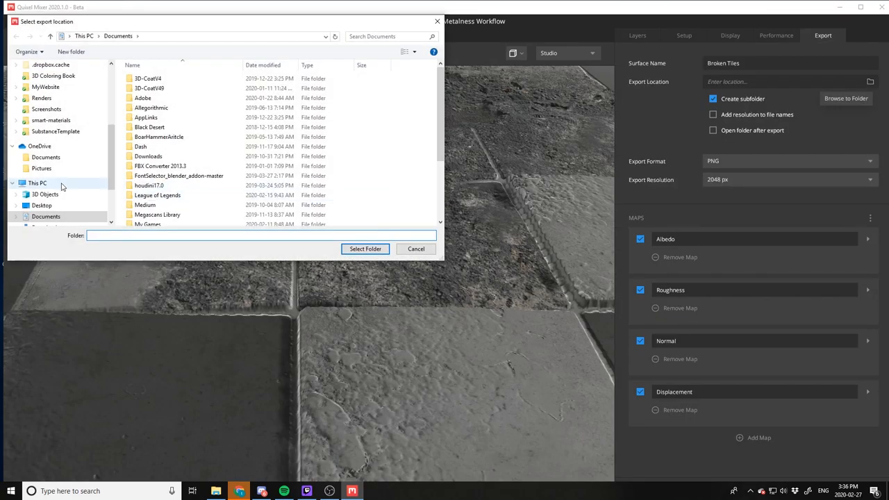
left_click(364, 249)
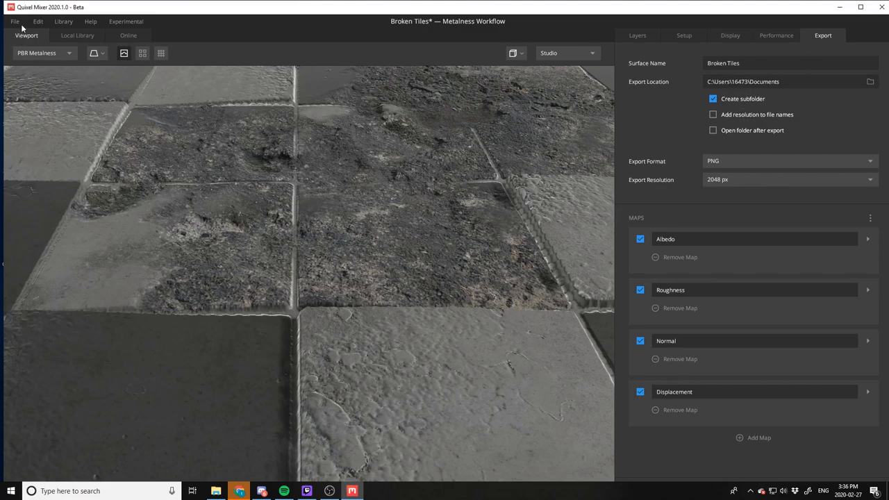
Run File > Quick Export twice to write the four 2048 px PNG maps to Documents
left_click(14, 23)
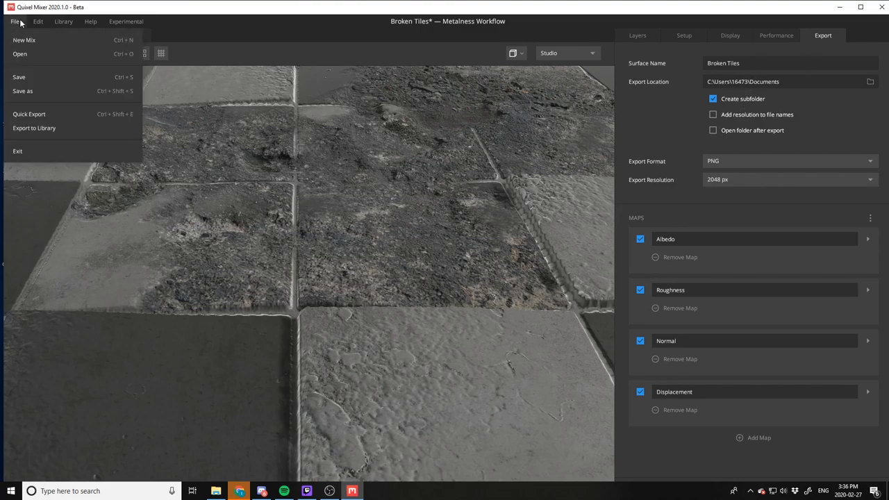
left_click(28, 114)
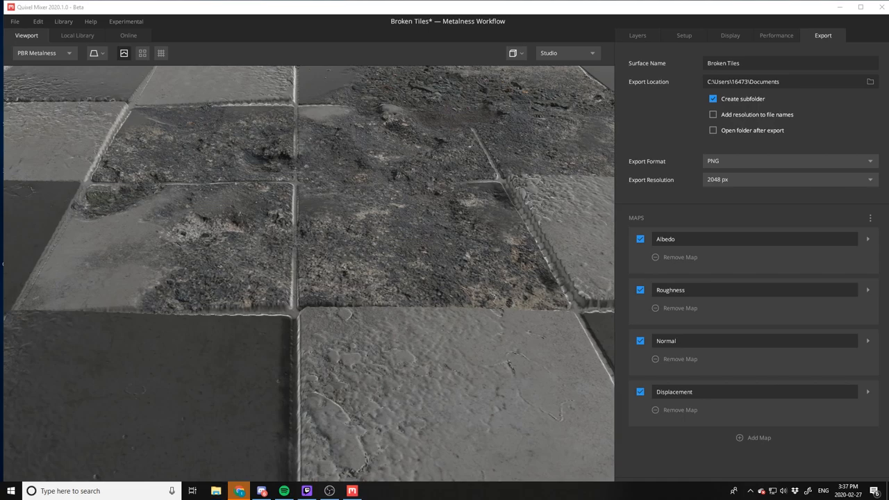
left_click(13, 21)
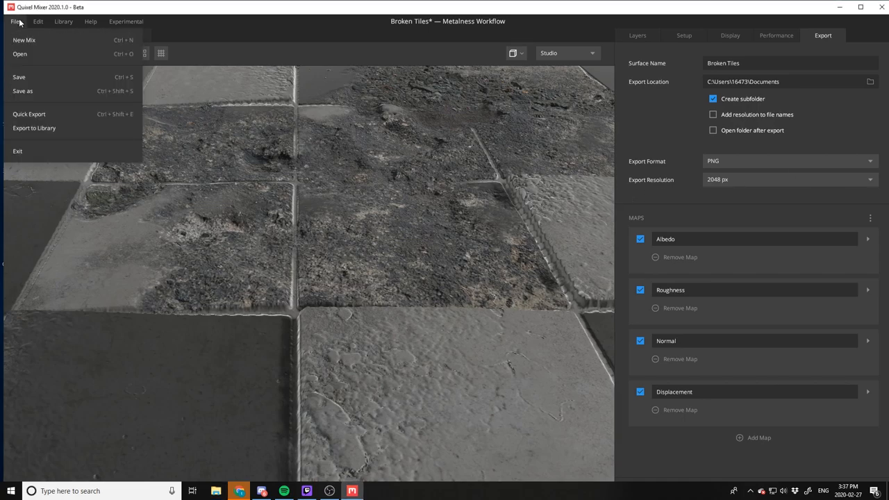
left_click(33, 128)
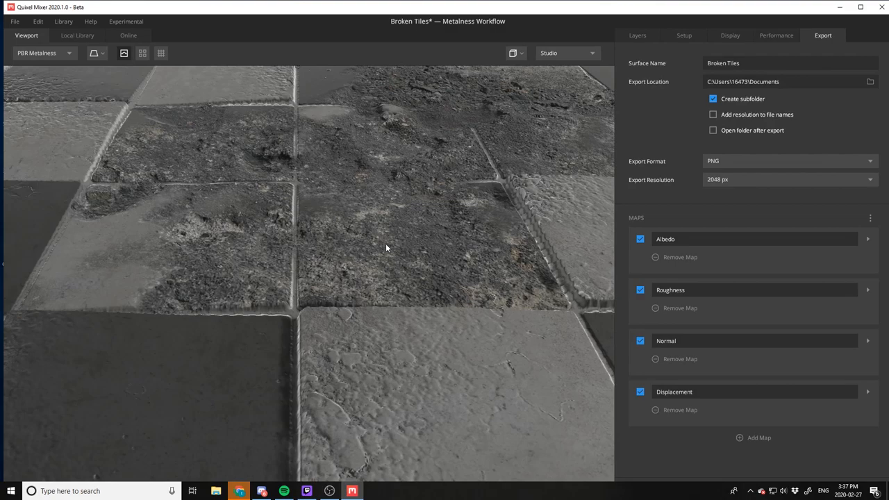
mouse_move(358, 146)
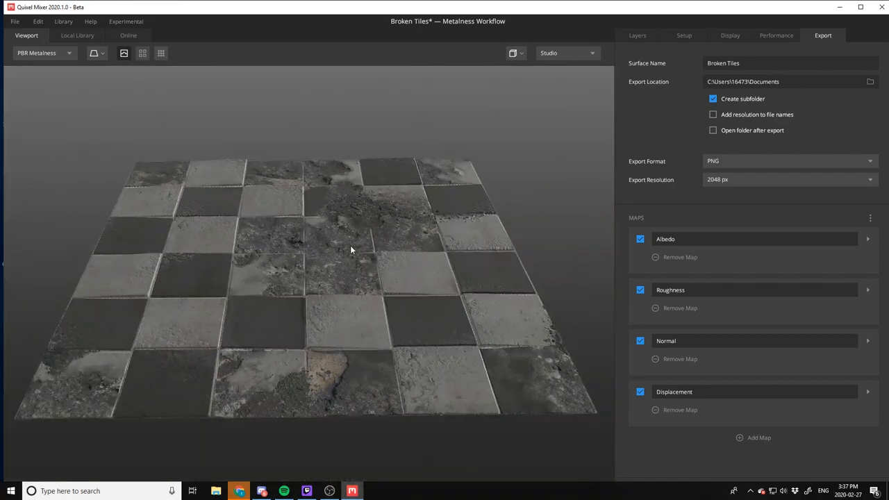
left_click(38, 22)
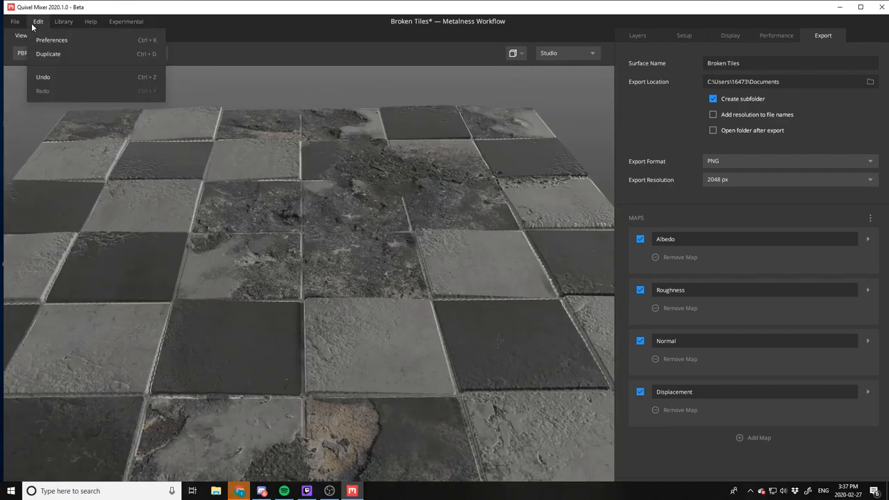
left_click(63, 21)
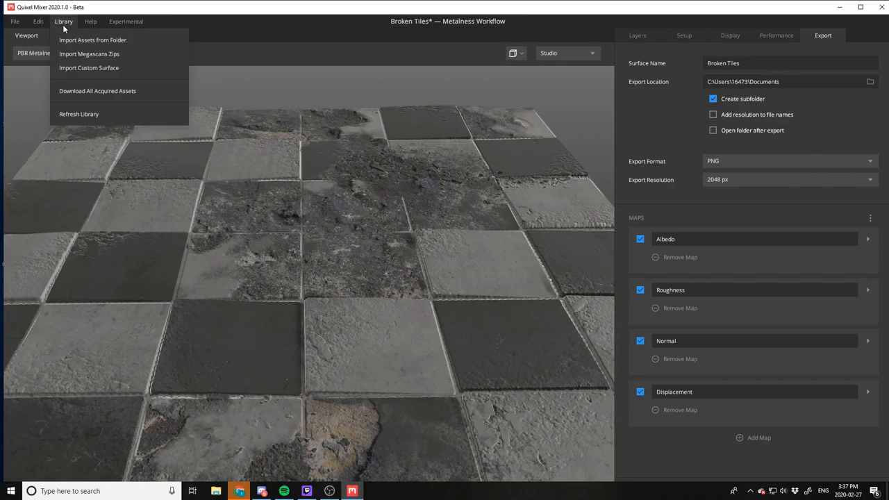
left_click(125, 20)
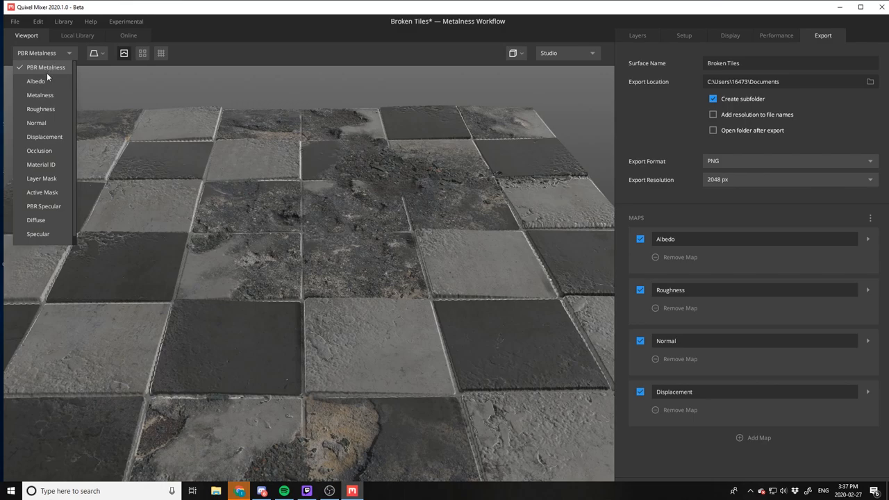
left_click(36, 81)
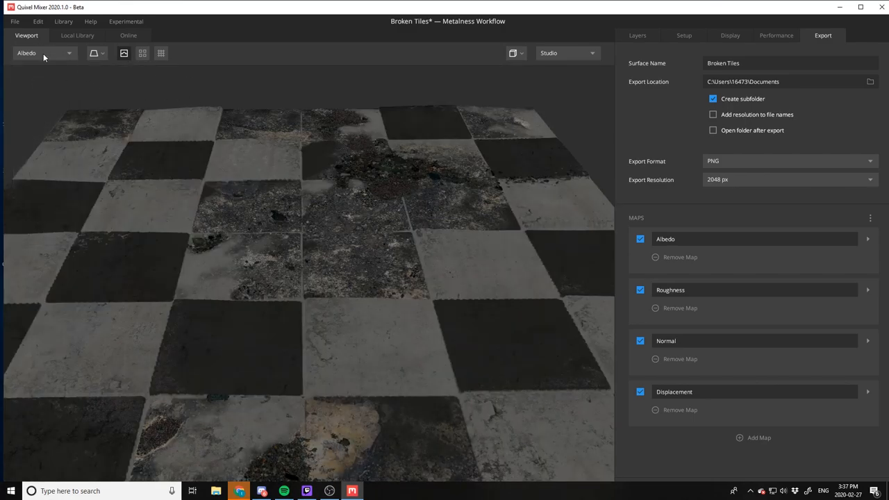
mouse_move(60, 91)
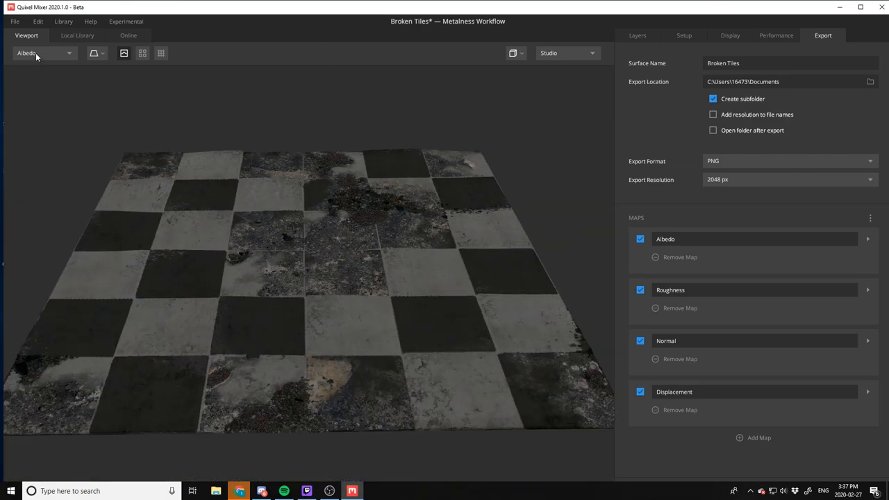
left_click(44, 53)
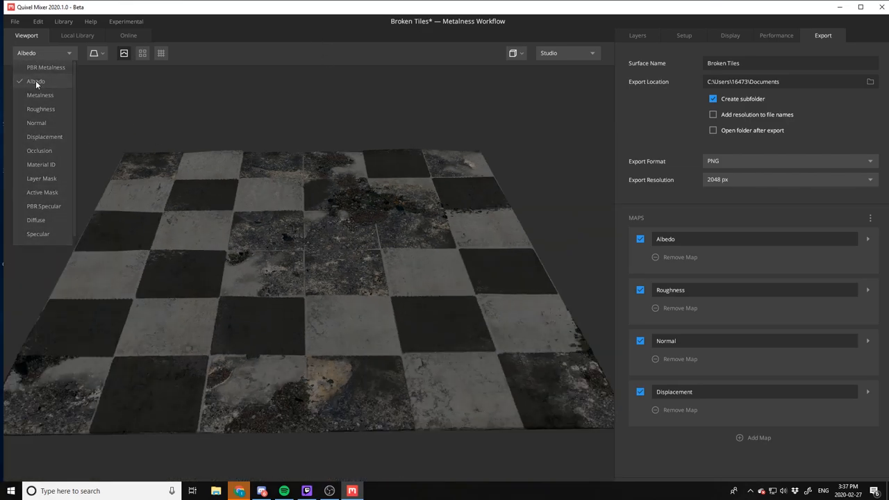
left_click(36, 80)
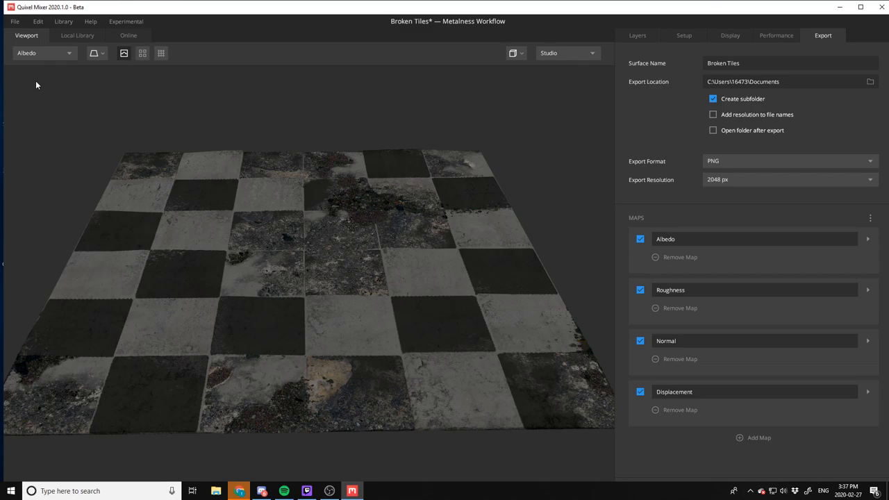
left_click(45, 53)
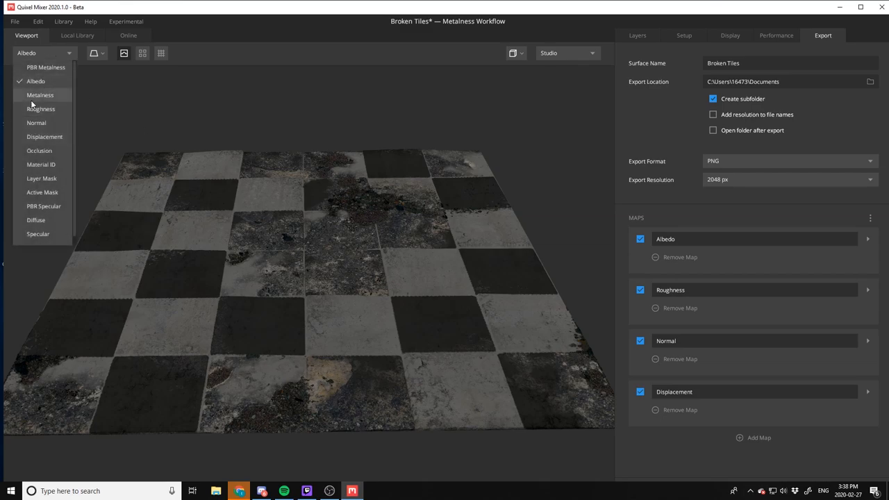
left_click(39, 95)
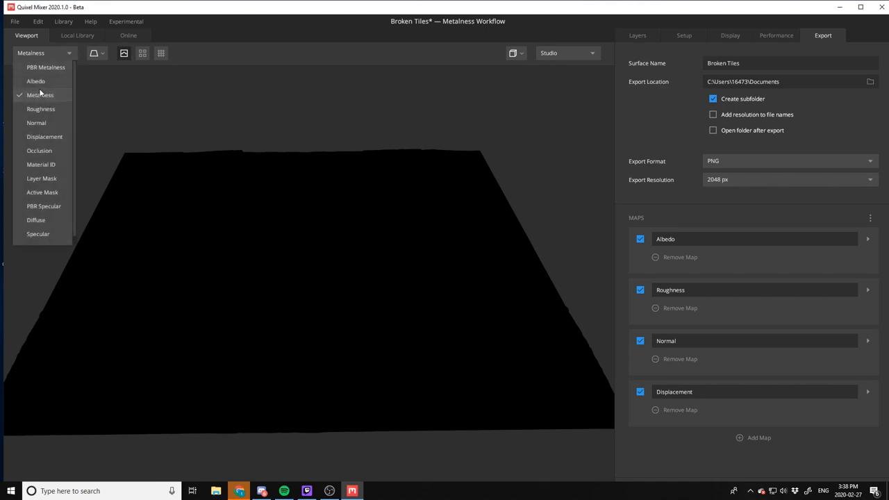
left_click(40, 108)
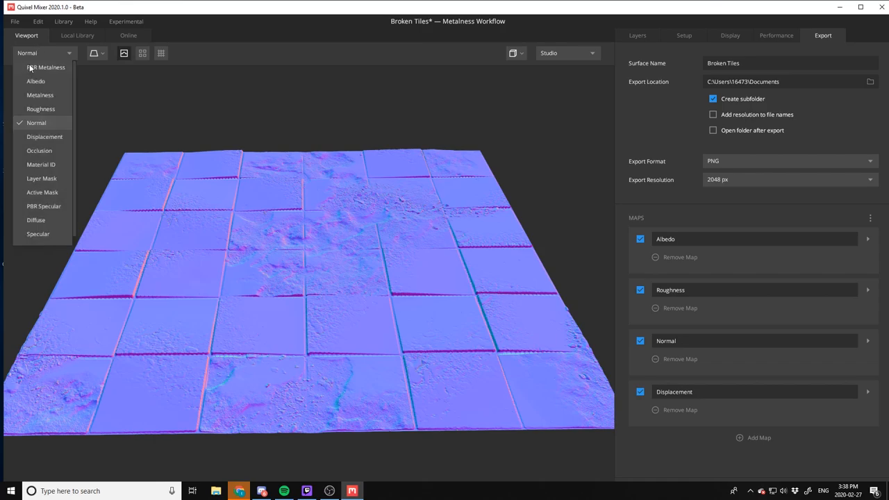
left_click(46, 66)
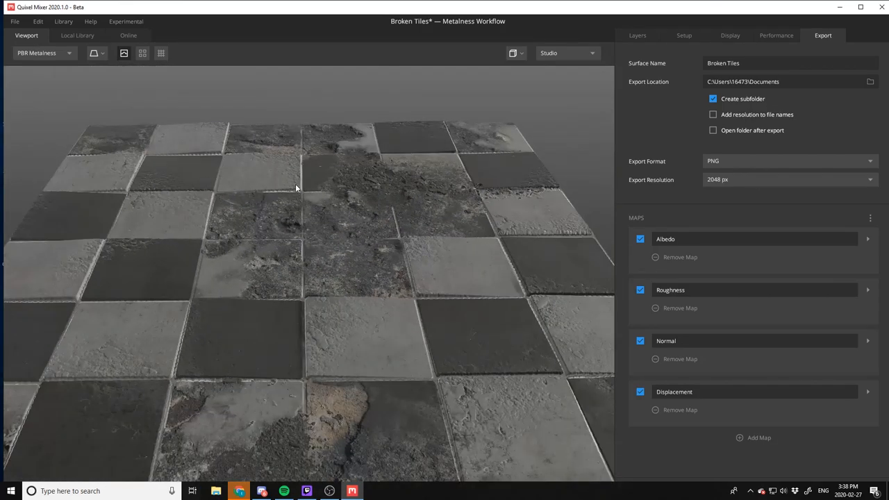
mouse_move(61, 74)
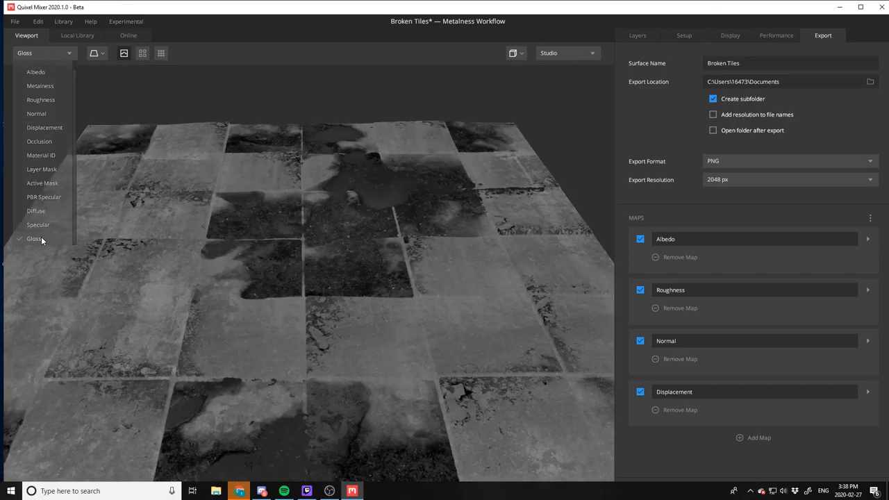
left_click(33, 239)
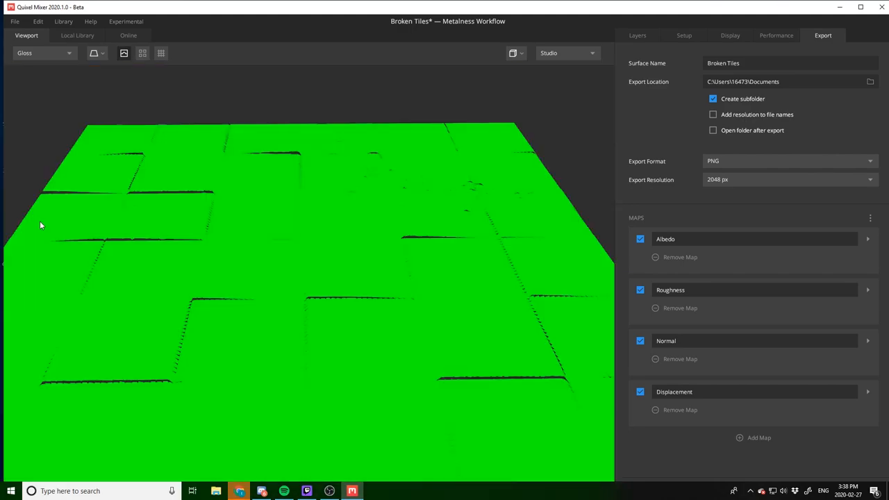
left_click(44, 53)
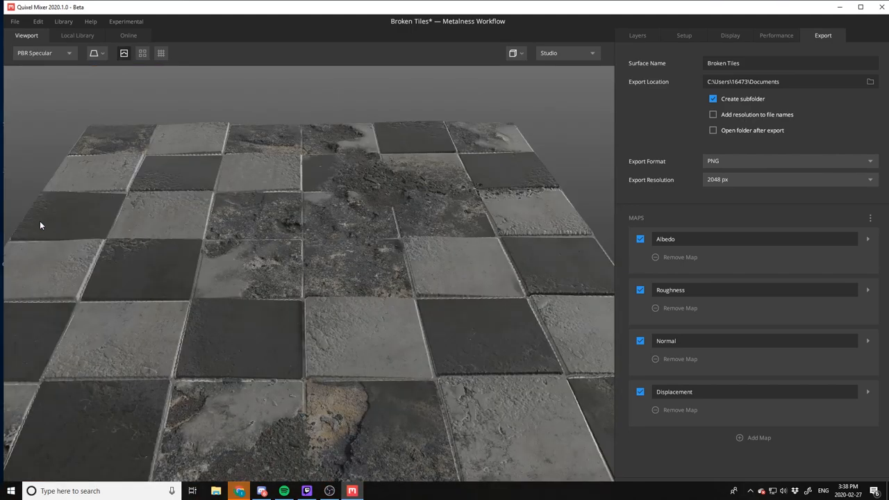
left_click(44, 53)
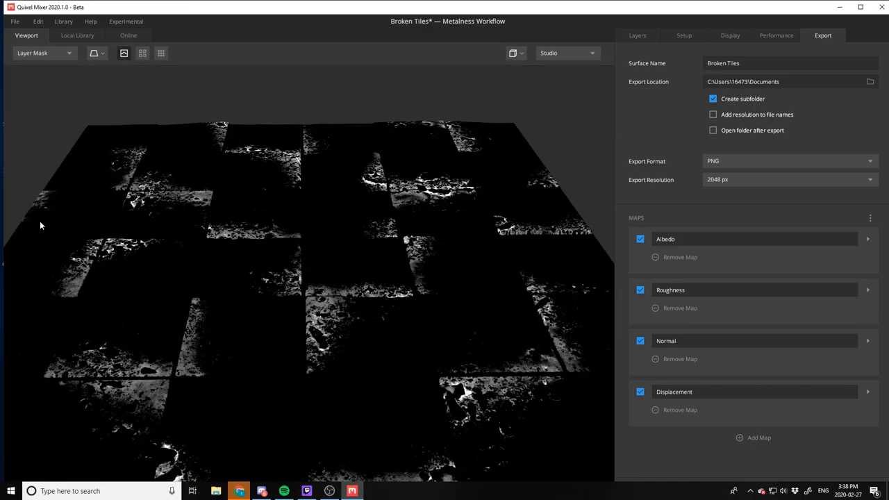
left_click(45, 53)
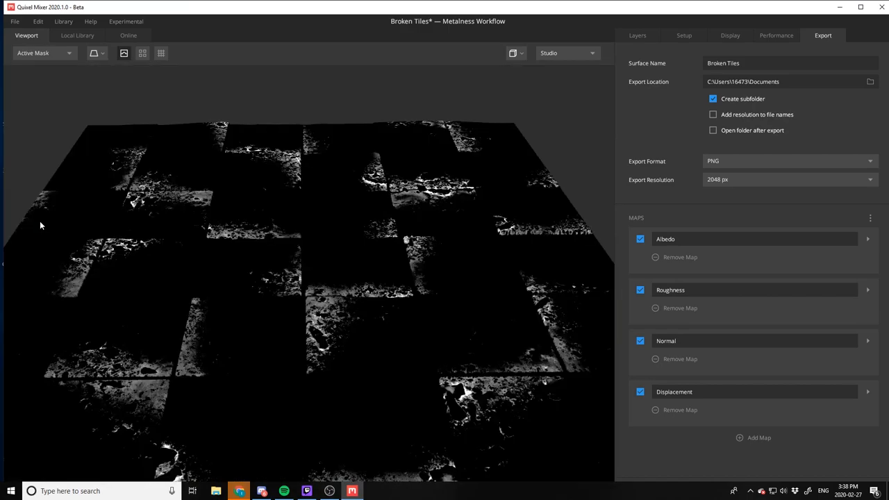
left_click(45, 52)
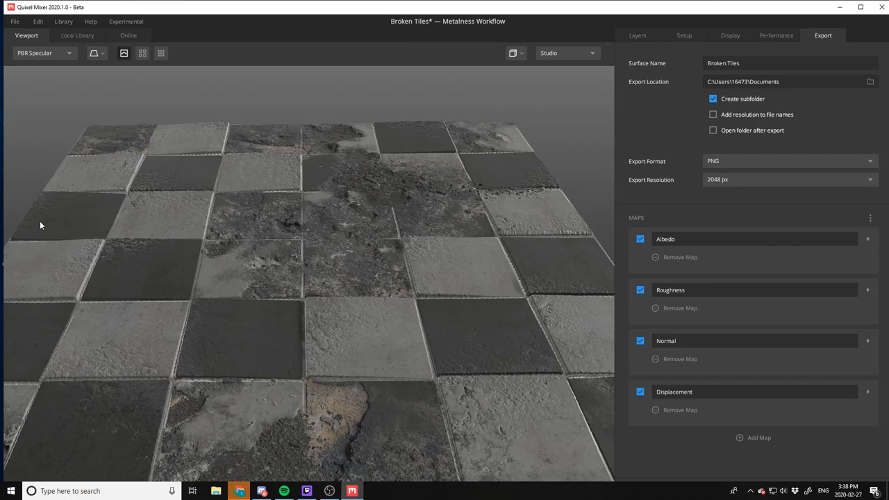
left_click(41, 53)
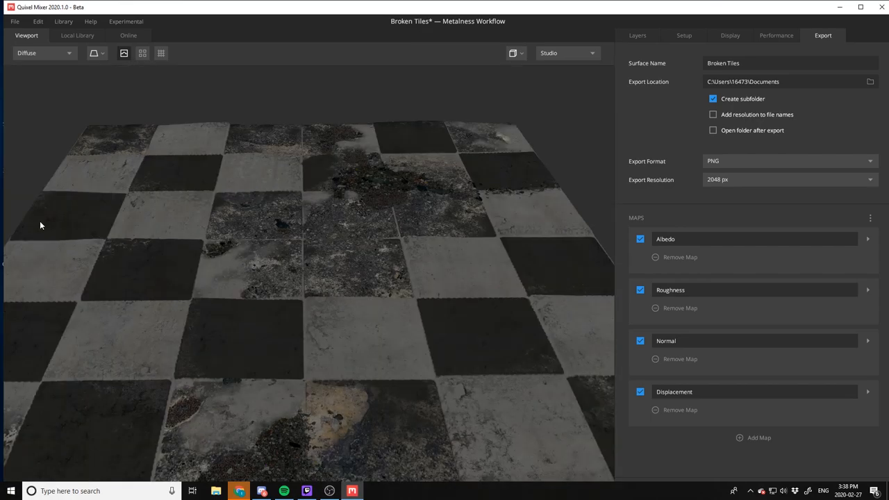
left_click(42, 53)
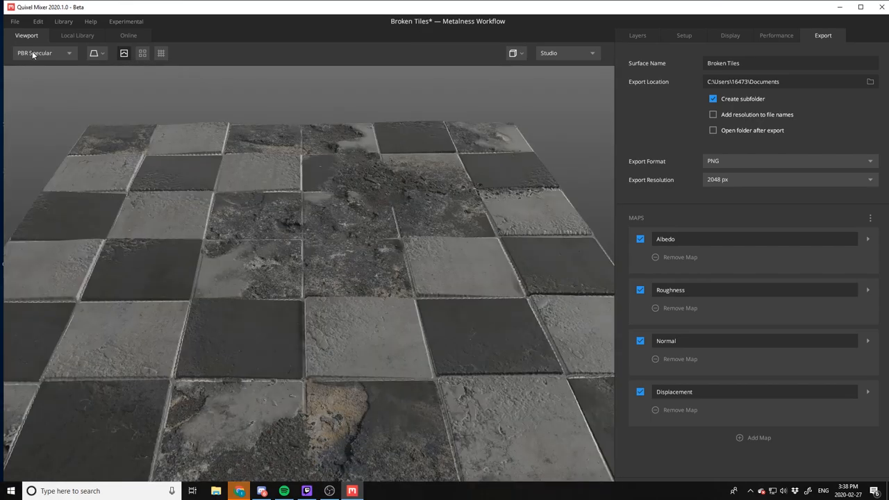
left_click(41, 53)
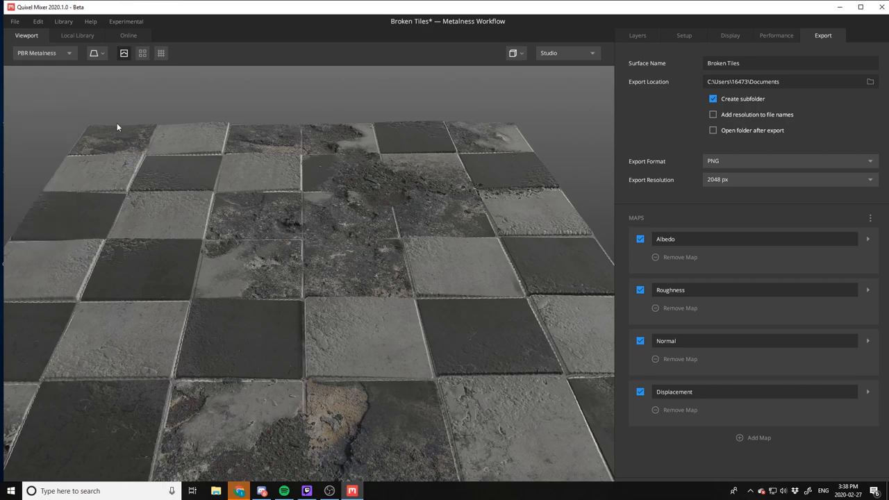
left_click(638, 36)
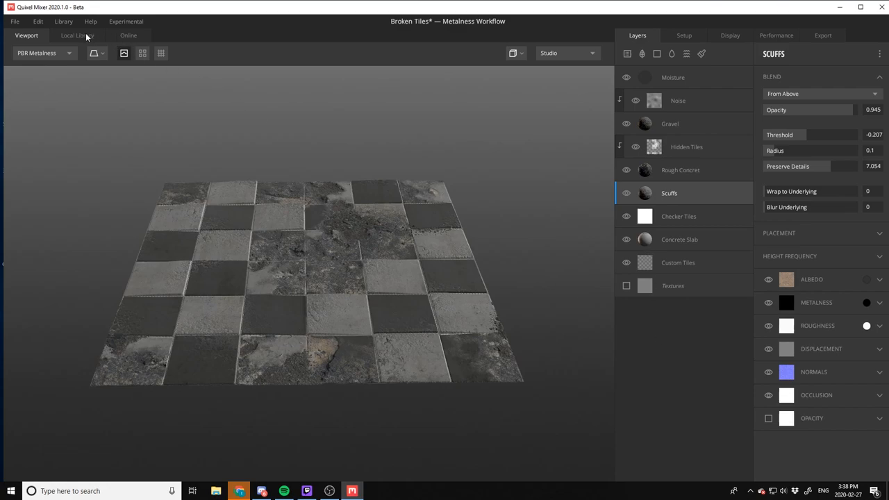
mouse_move(628, 53)
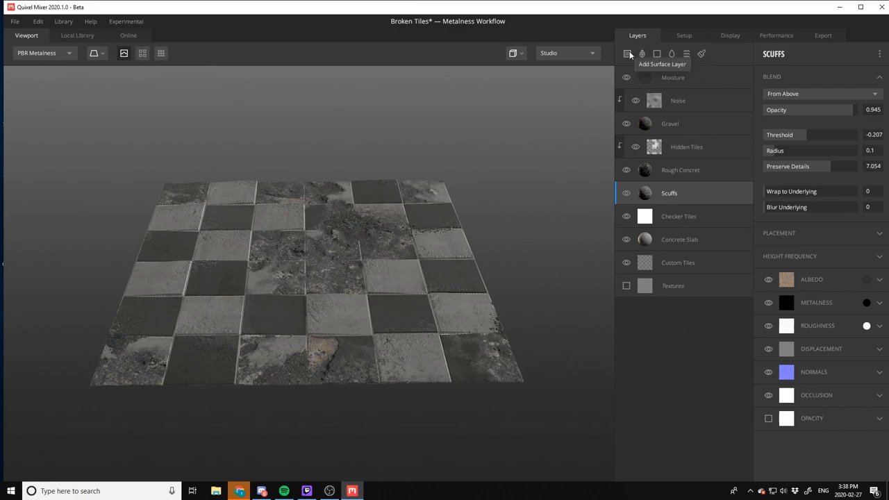
mouse_move(642, 52)
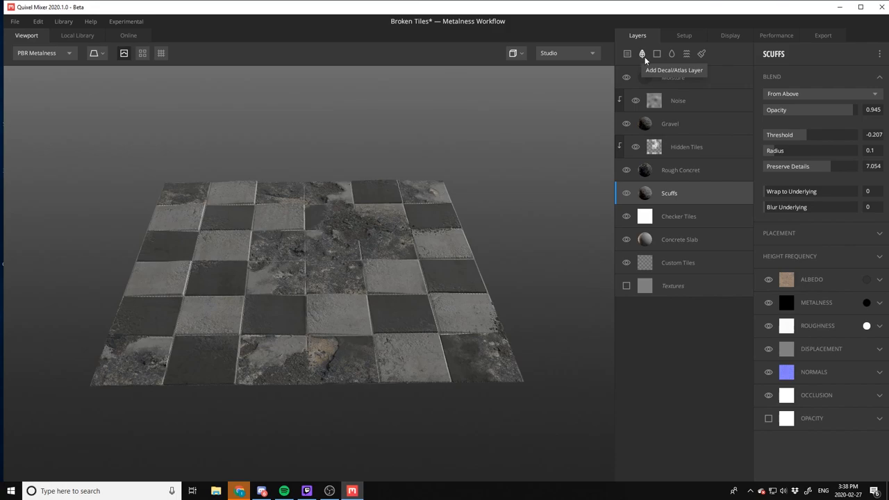
mouse_move(672, 53)
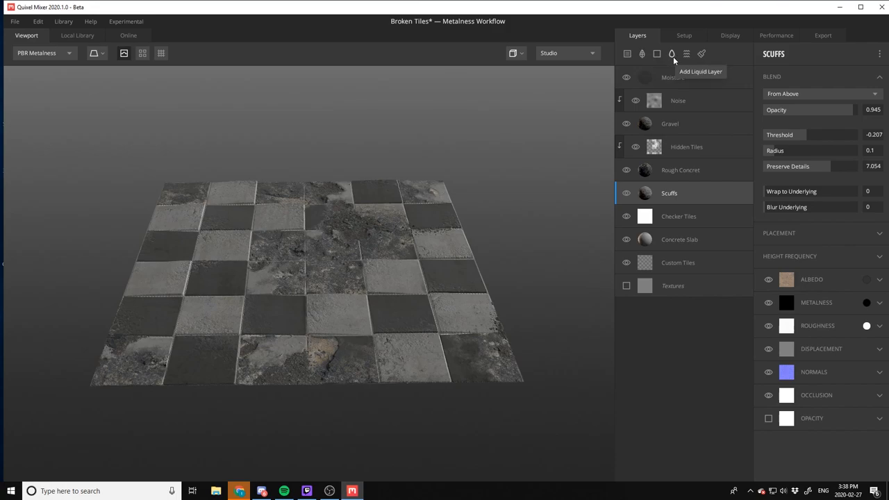
mouse_move(686, 95)
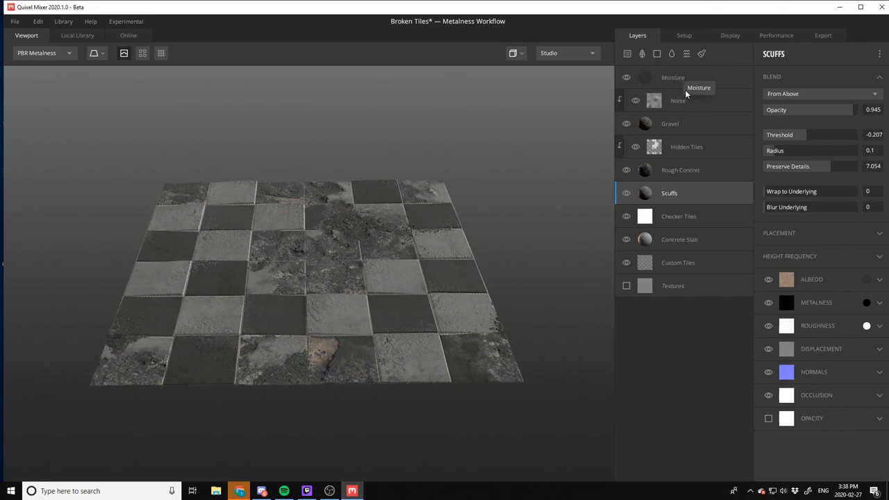
Add a Liquid layer above Moisture, raise its surface threshold and settle surface detail slightly lower
left_click(673, 78)
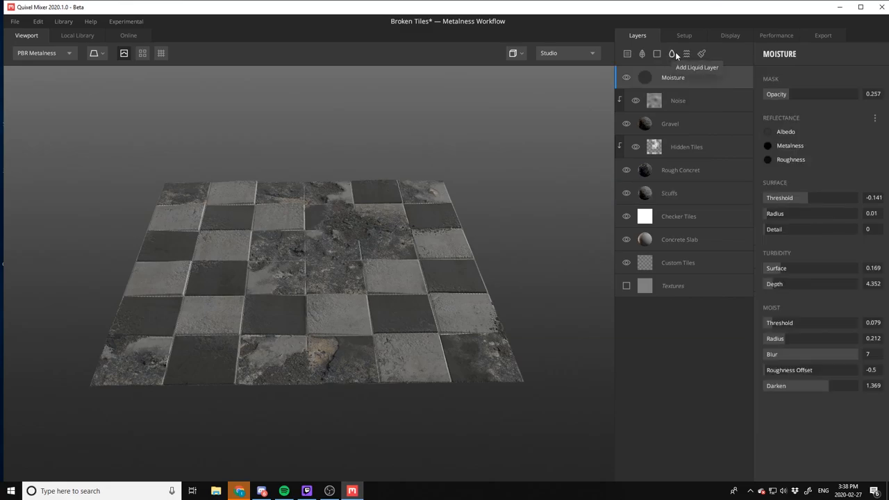
left_click(673, 52)
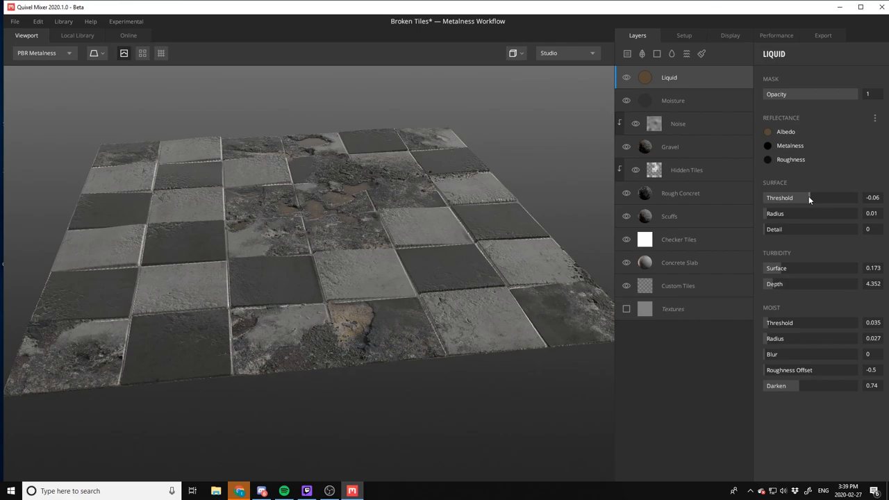
left_click_drag(833, 197, 841, 198)
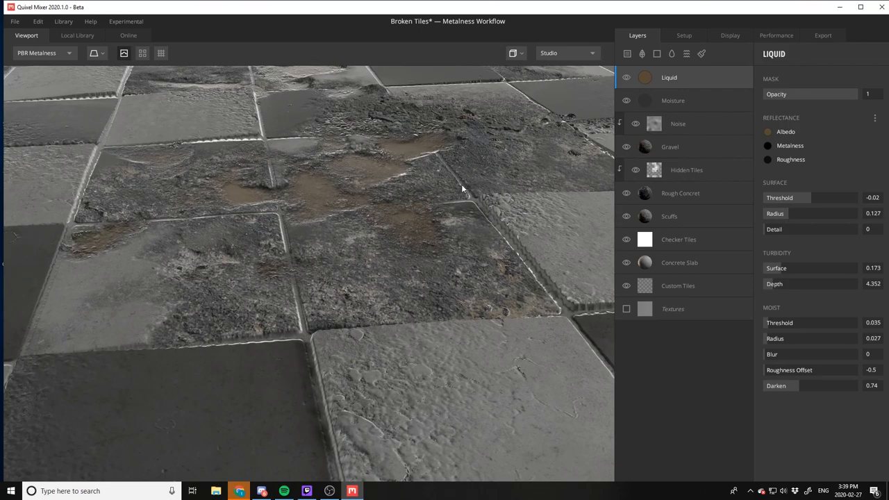
mouse_move(791, 236)
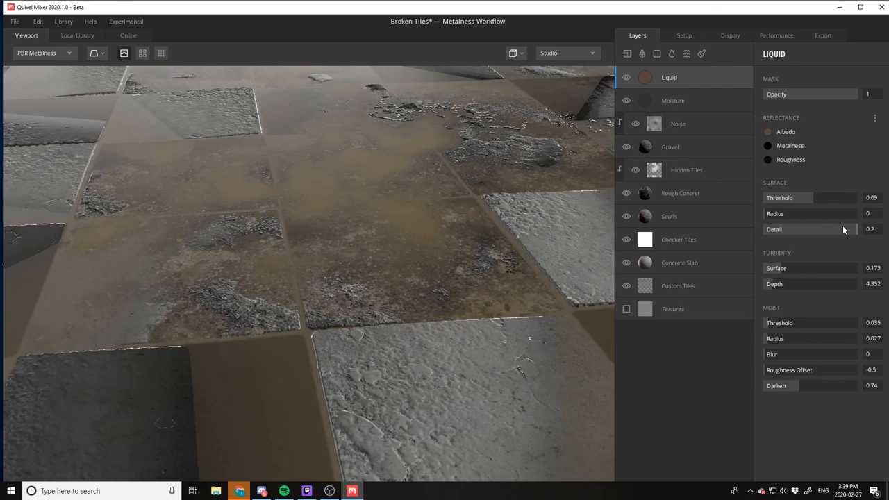
left_click_drag(845, 230, 779, 229)
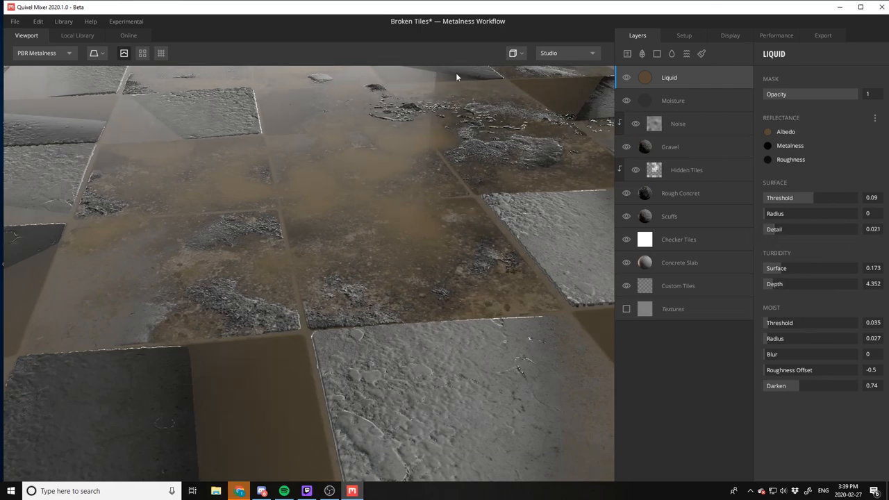
left_click_drag(785, 229, 837, 229)
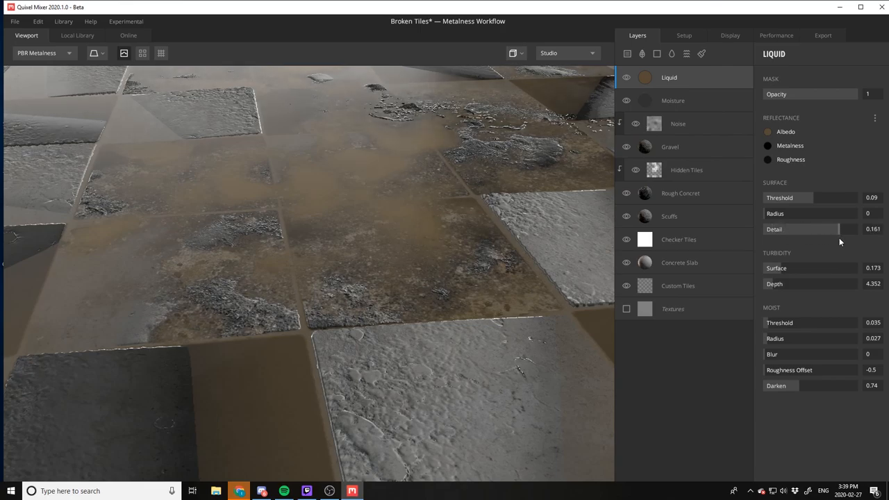
left_click_drag(836, 229, 818, 229)
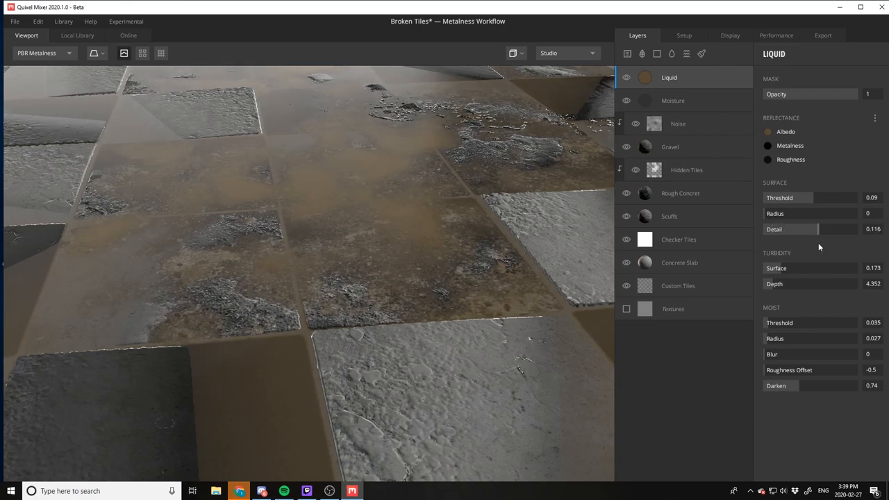
Tone the liquid's turbidity and depth, lower its threshold for thin mud patches, then add a Paint layer
left_click_drag(803, 268, 841, 268)
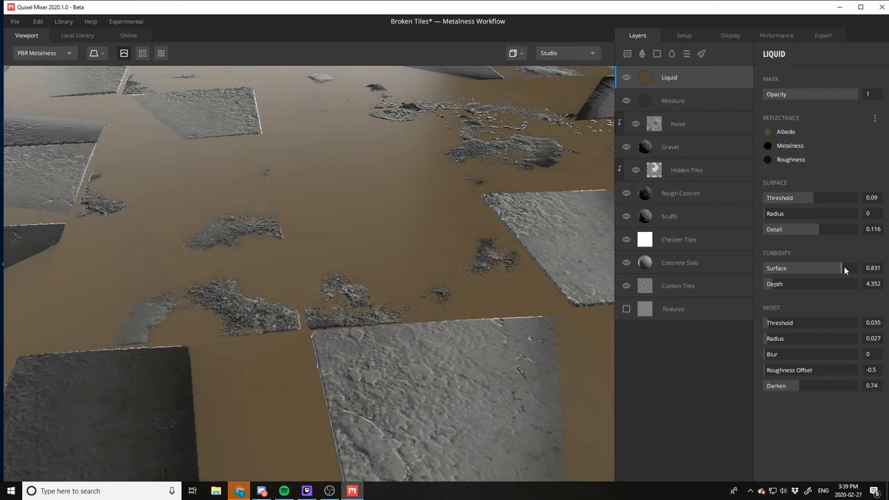
left_click_drag(841, 268, 792, 268)
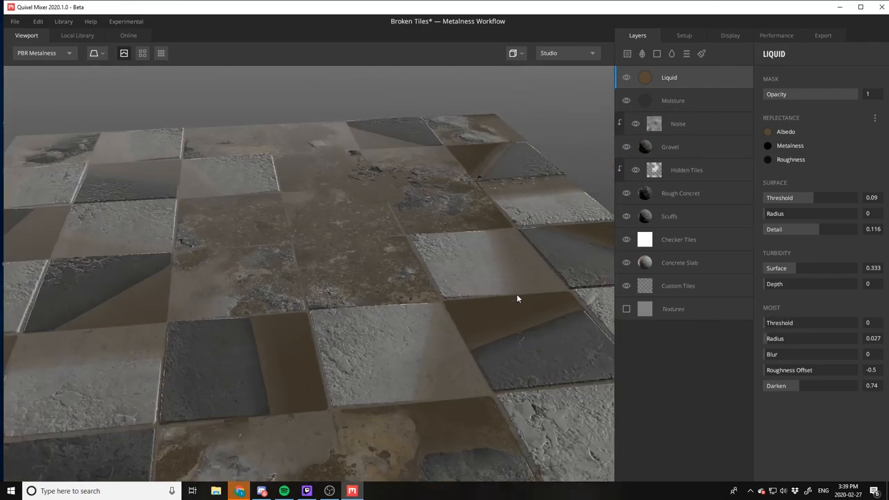
left_click_drag(834, 198, 806, 198)
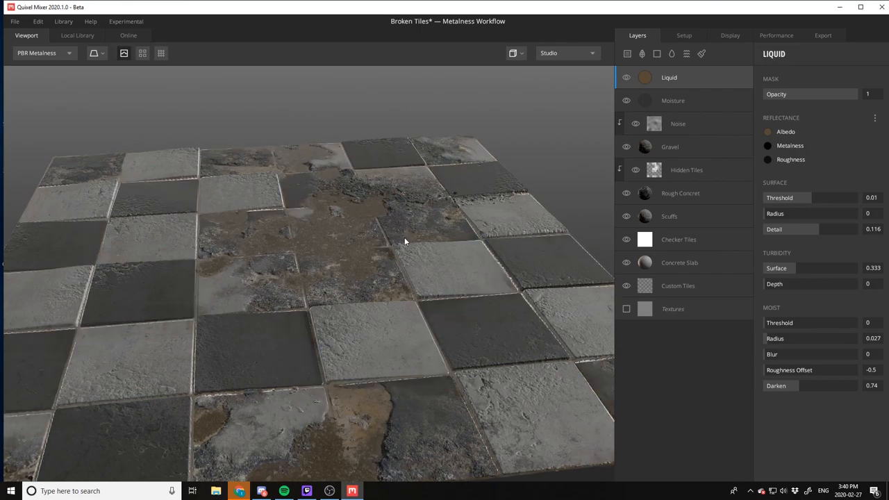
mouse_move(322, 270)
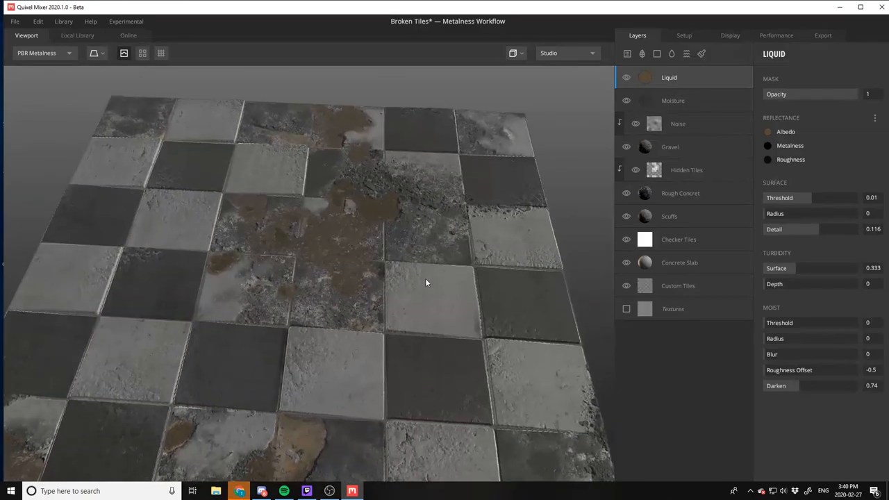
left_click_drag(426, 283, 411, 256)
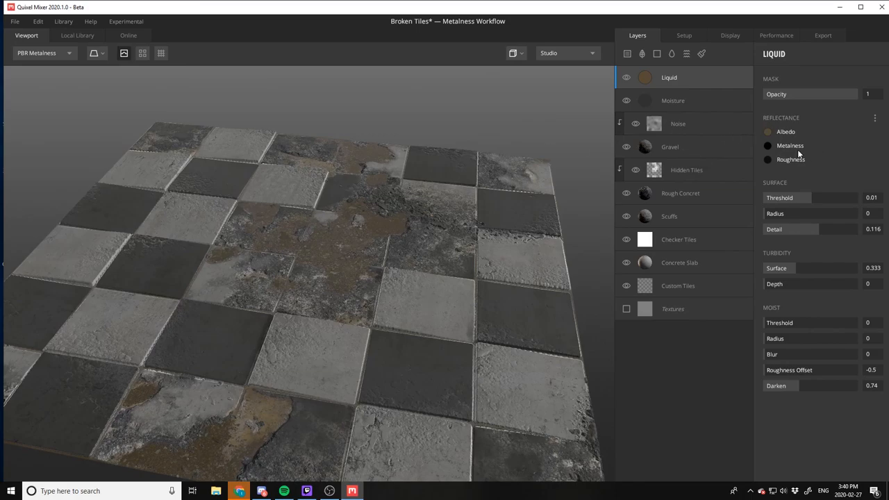
left_click(672, 100)
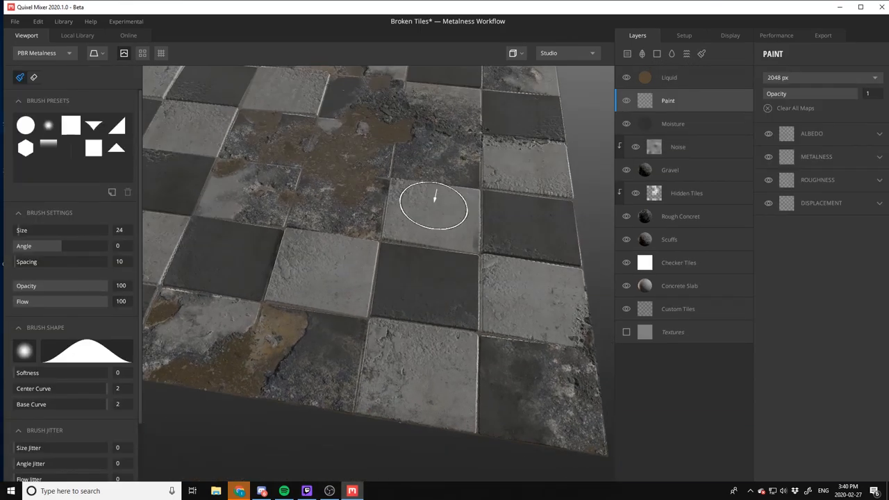
Inspect the tiles from above while switching between erasing and painting modes
left_click_drag(433, 209, 456, 104)
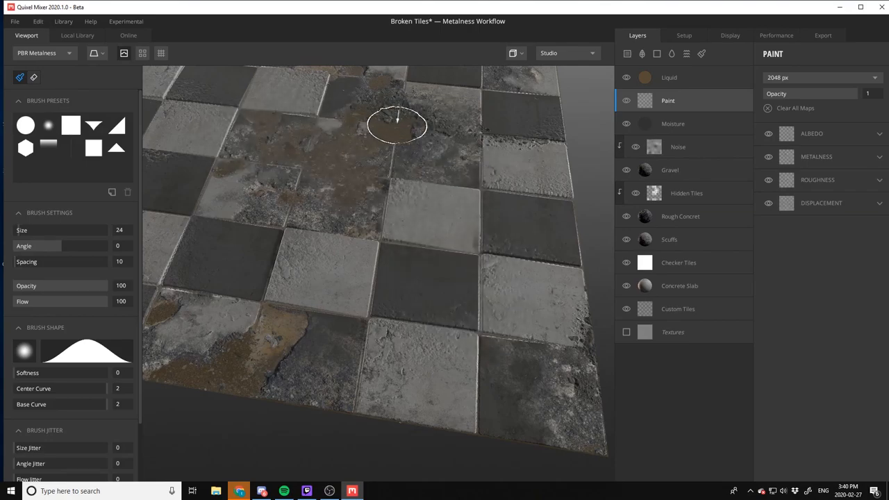
mouse_move(452, 222)
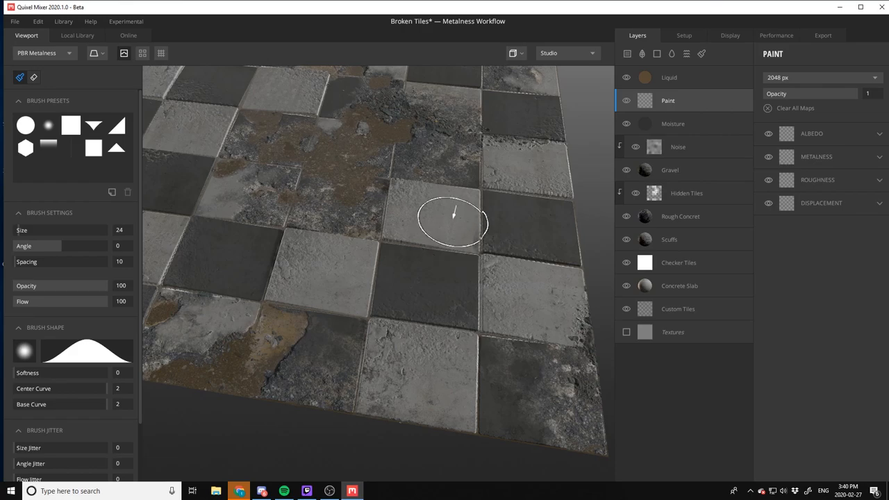
left_click_drag(451, 222, 458, 174)
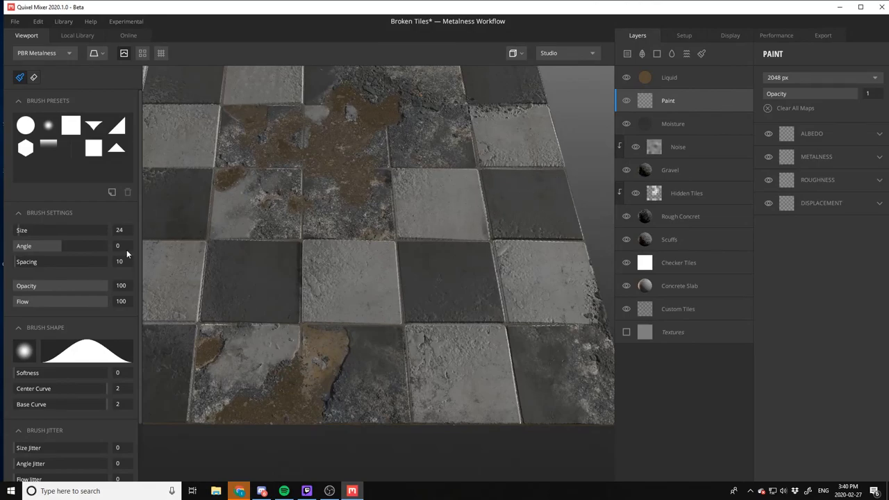
mouse_move(439, 222)
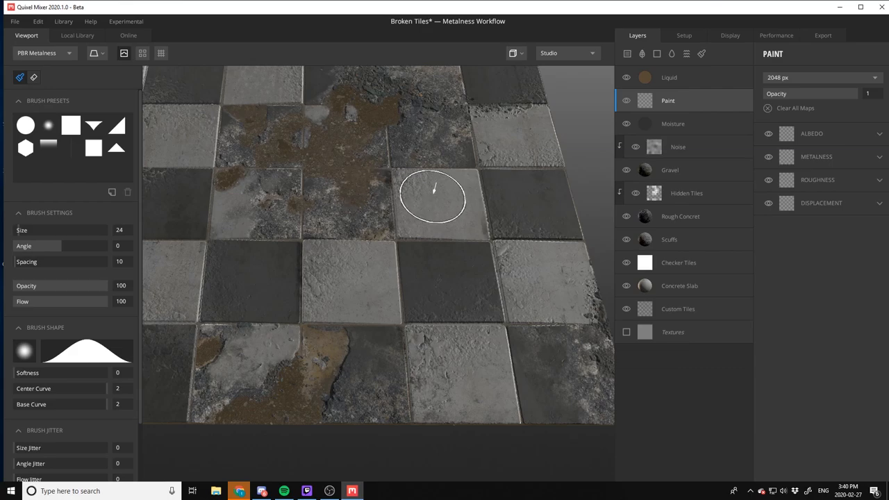
left_click_drag(433, 193, 494, 229)
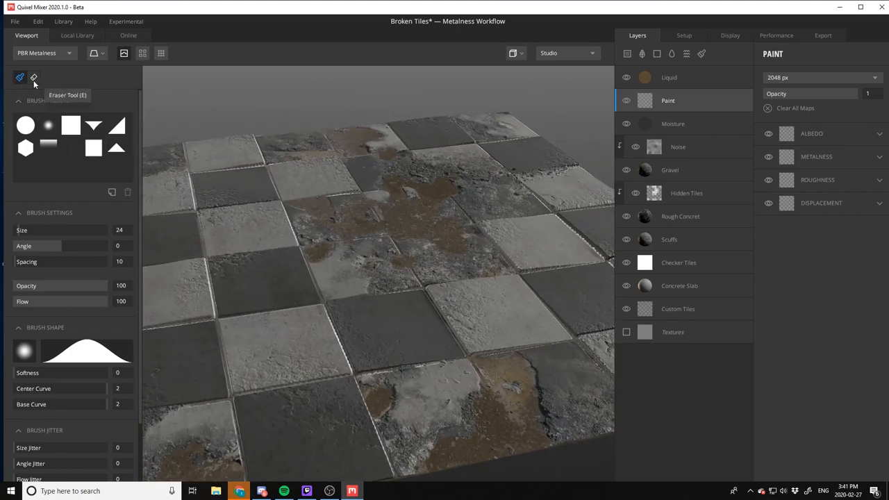
left_click(34, 78)
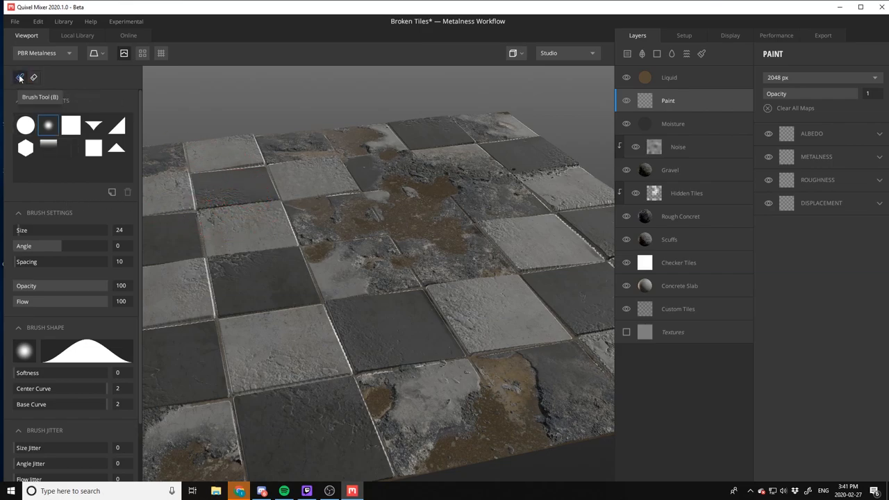
left_click(670, 77)
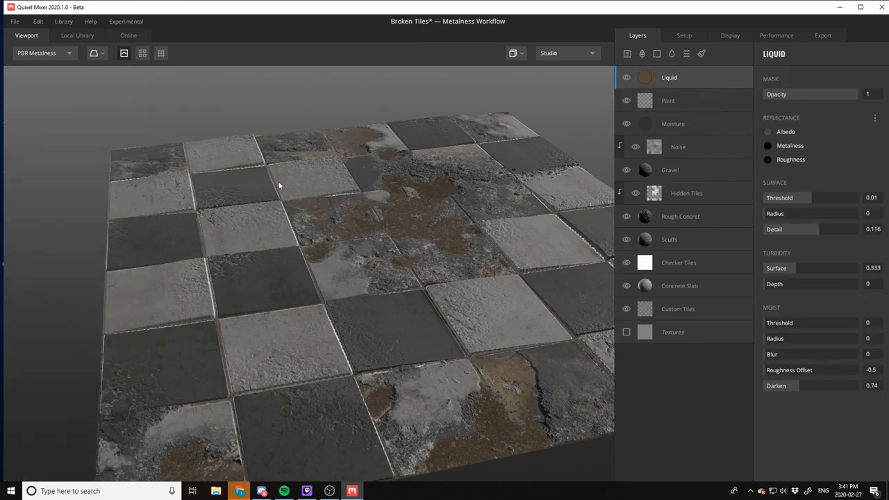
mouse_move(692, 96)
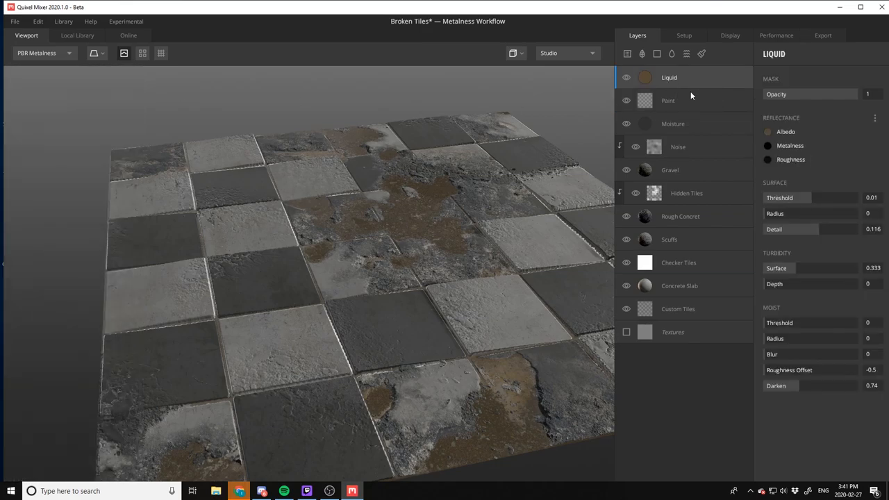
Enlarge the Paint layer's brush to about 92 and move the layer down just above Textures
left_click(667, 101)
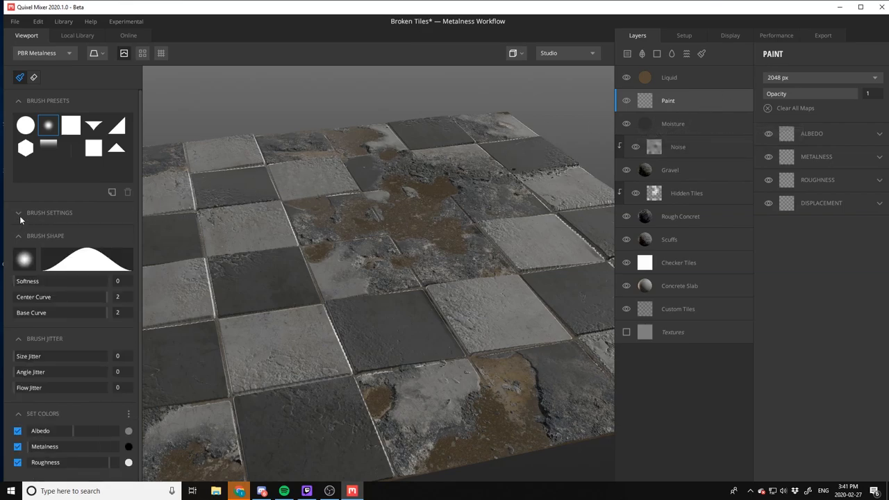
left_click(50, 212)
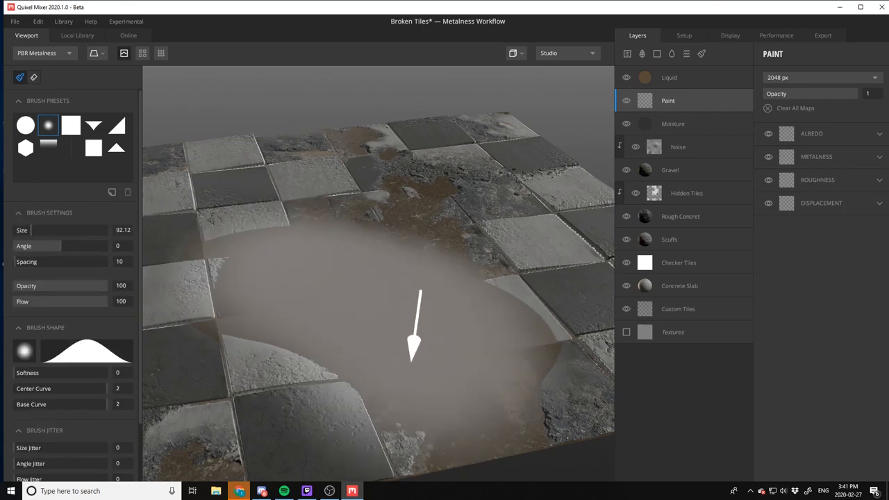
left_click_drag(415, 327, 445, 194)
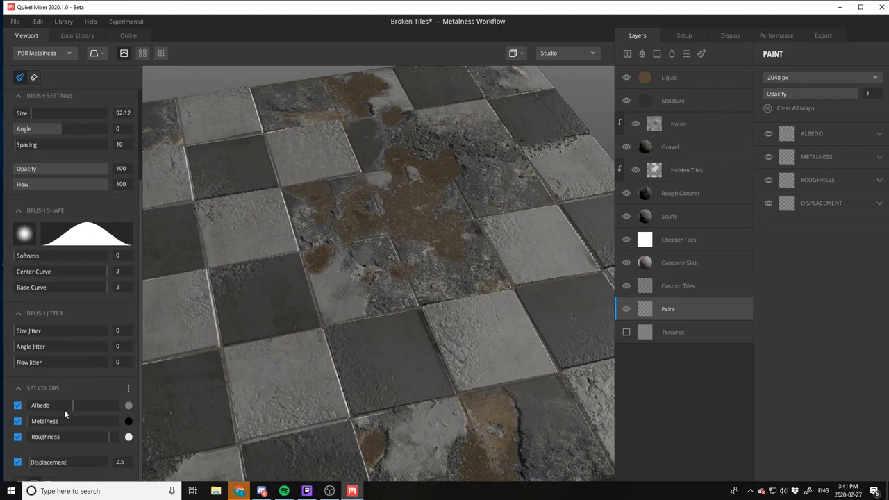
mouse_move(95, 53)
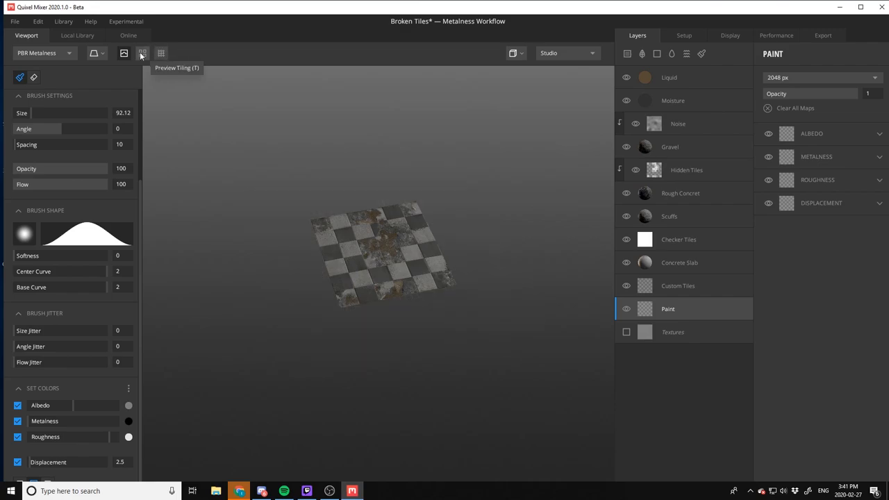
Enable Preview Tiling and select Rough Concrete to show its blend threshold near -0.606
left_click(142, 53)
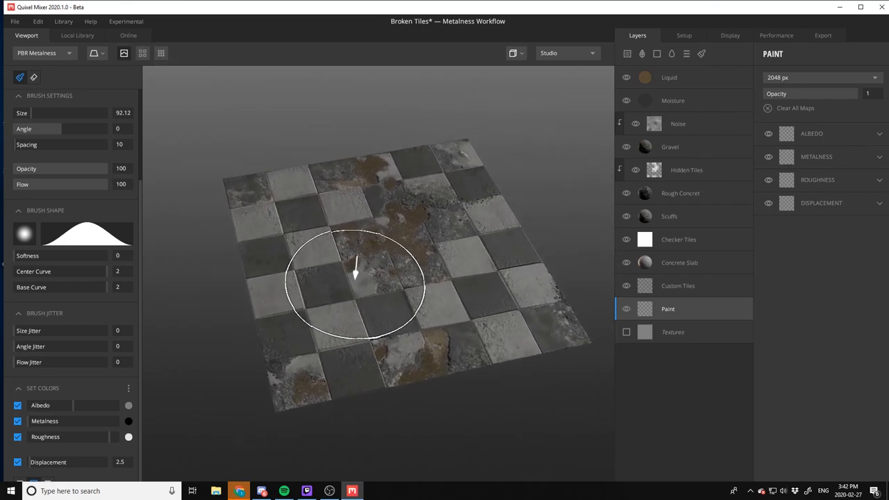
left_click(681, 193)
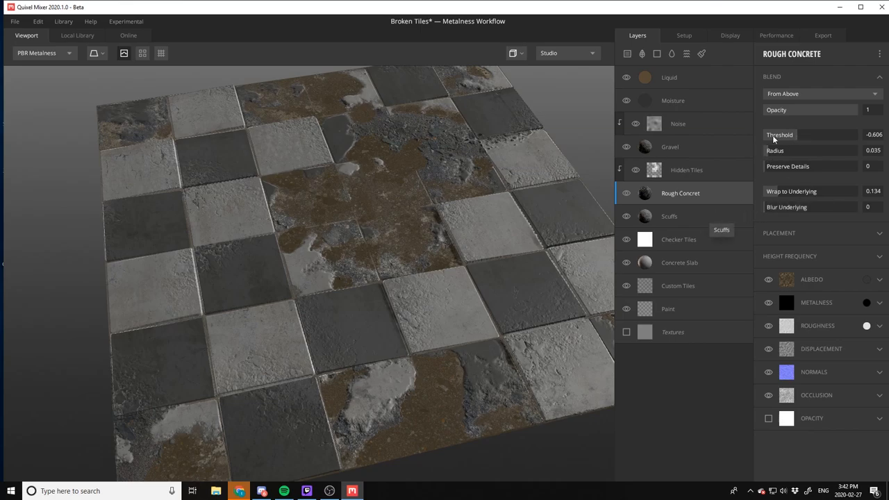
Add the Soil Mud surface from the Local Library and move it to the top of the layer stack
left_click(678, 239)
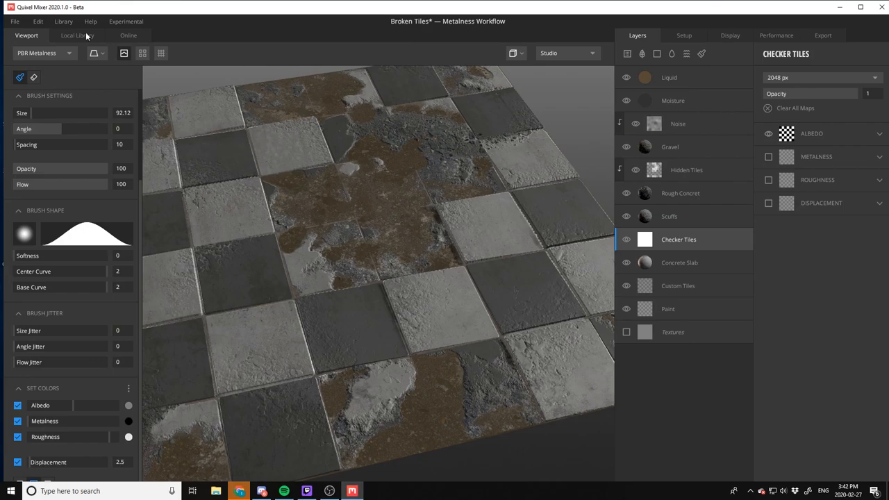
left_click(78, 36)
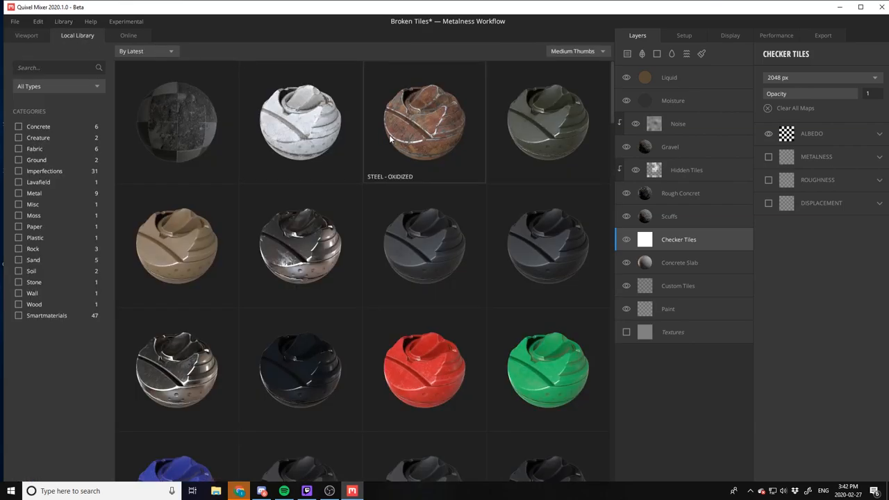
left_click(26, 36)
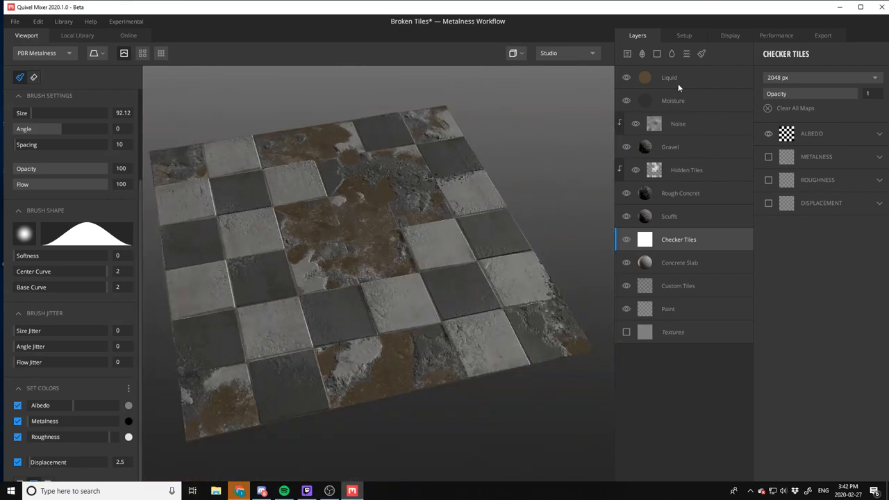
mouse_move(642, 53)
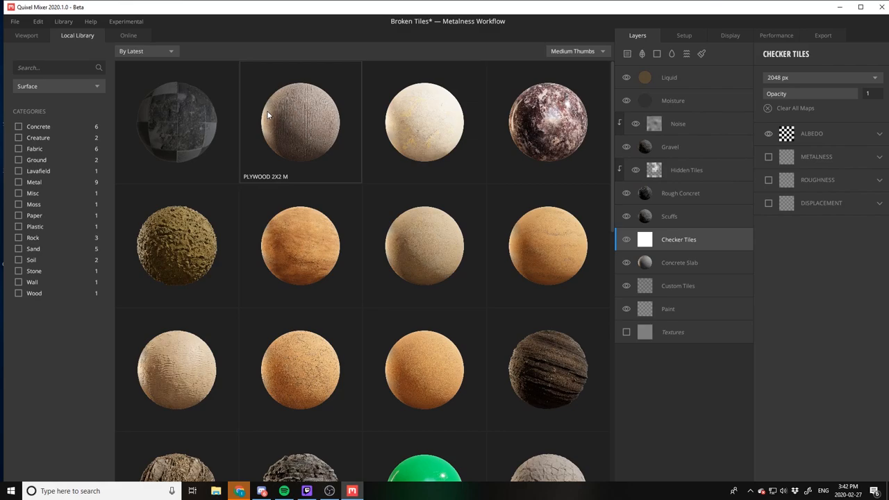
mouse_move(176, 244)
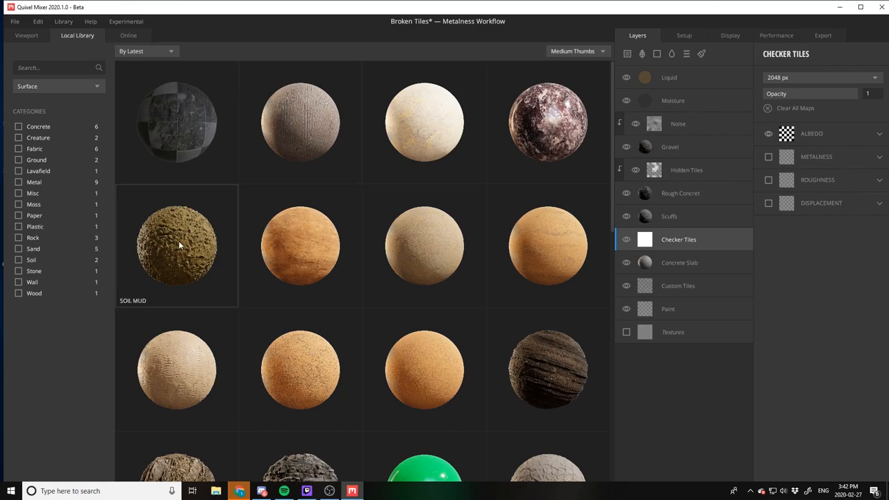
left_click(27, 36)
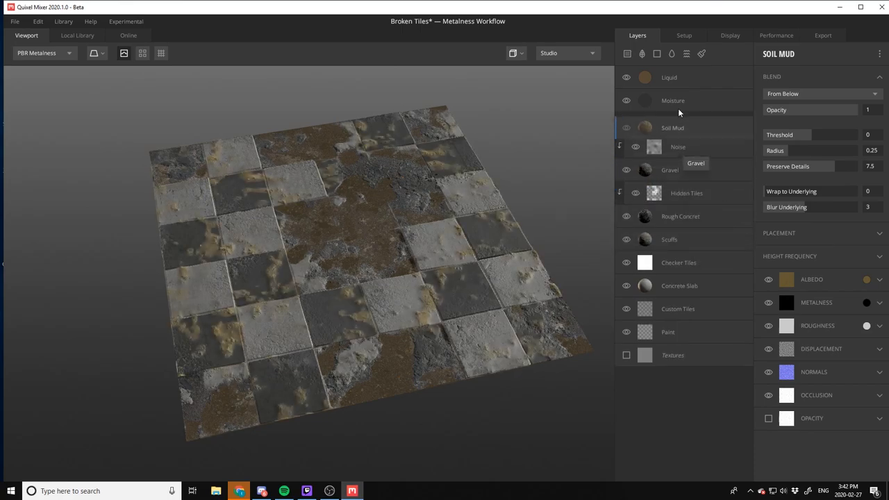
left_click_drag(672, 128, 672, 77)
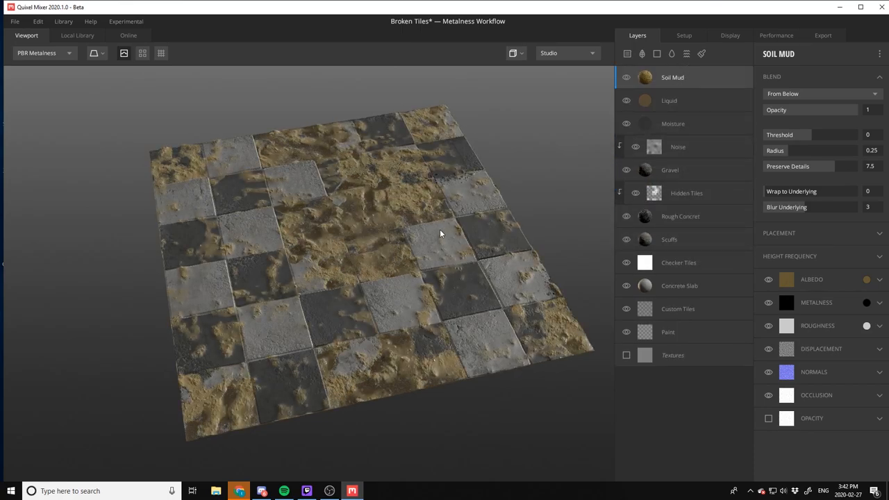
left_click_drag(439, 234, 431, 264)
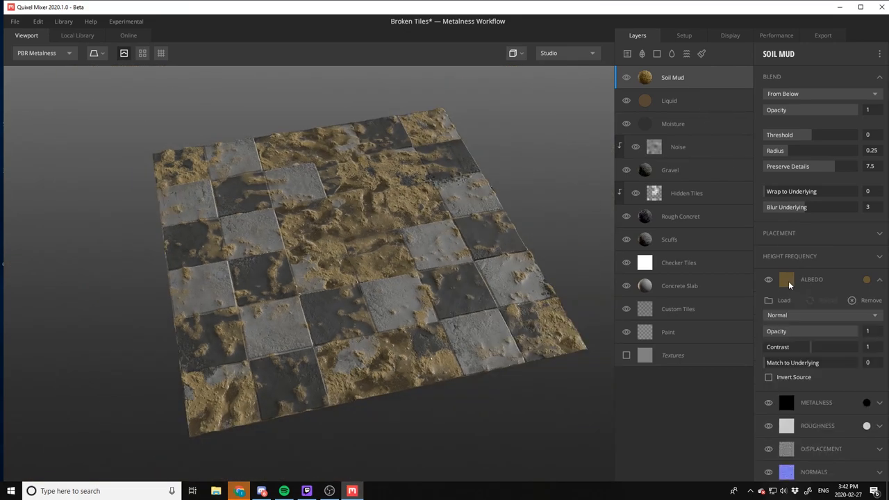
mouse_move(803, 417)
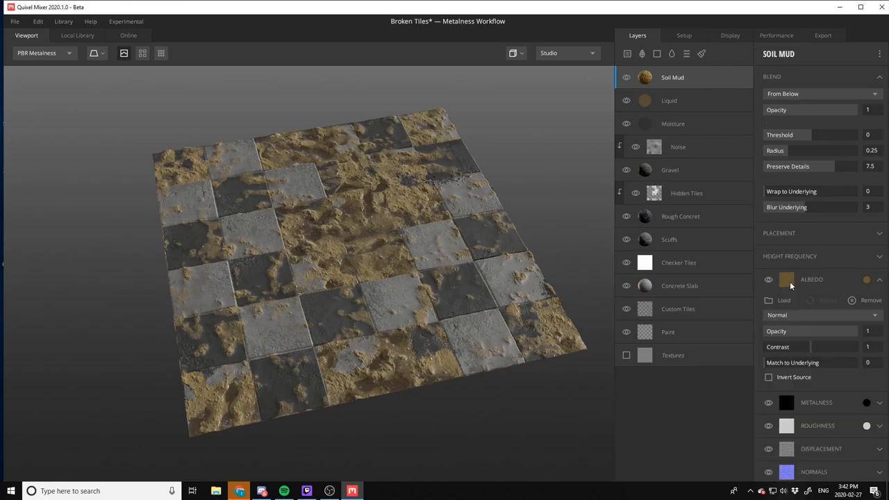
Tint the Soil Mud albedo a darker brown in the colour dialog and apply it
left_click(787, 279)
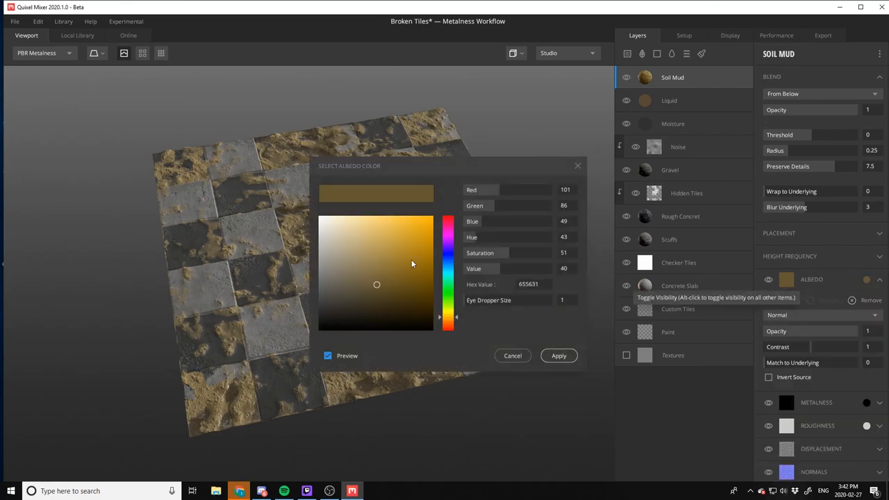
mouse_move(380, 309)
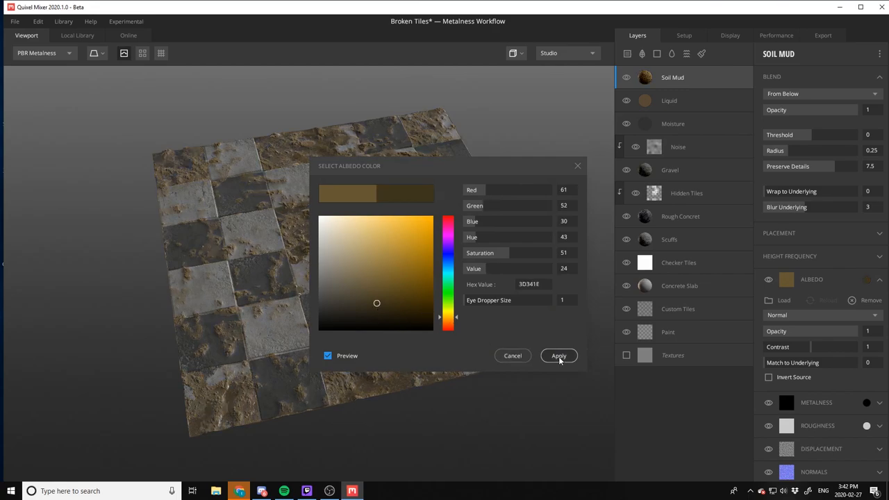
left_click(559, 356)
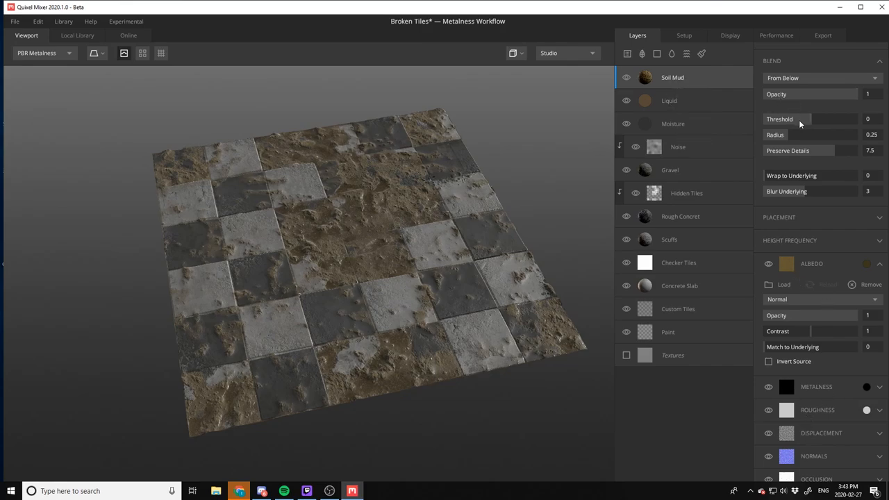
Test the Soil Mud blend threshold up to full coverage and return it to 0
left_click_drag(806, 119, 803, 120)
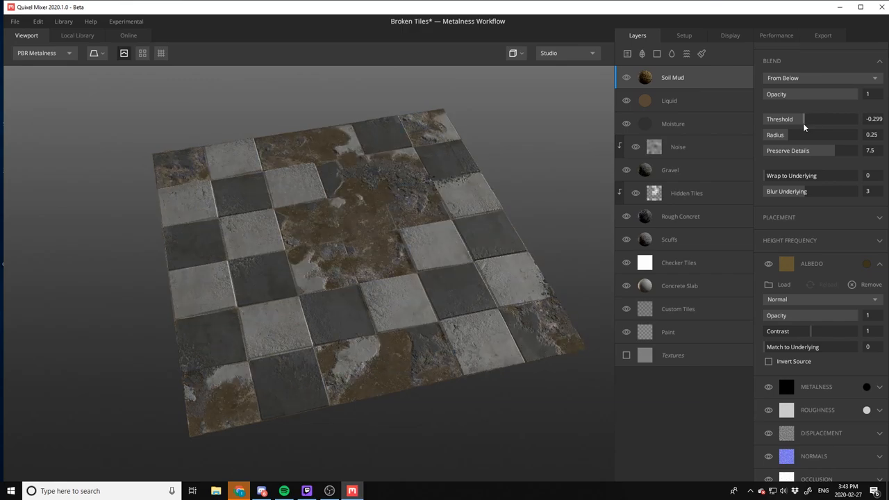
left_click_drag(785, 120, 808, 119)
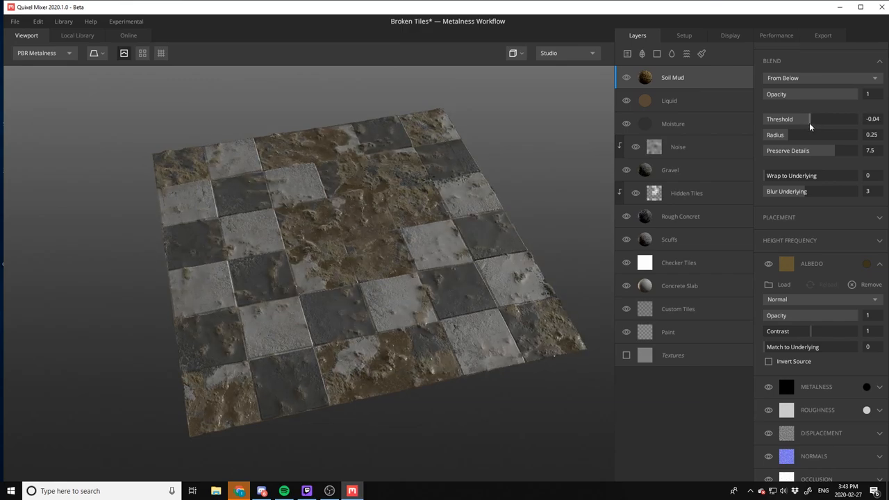
left_click_drag(809, 119, 831, 119)
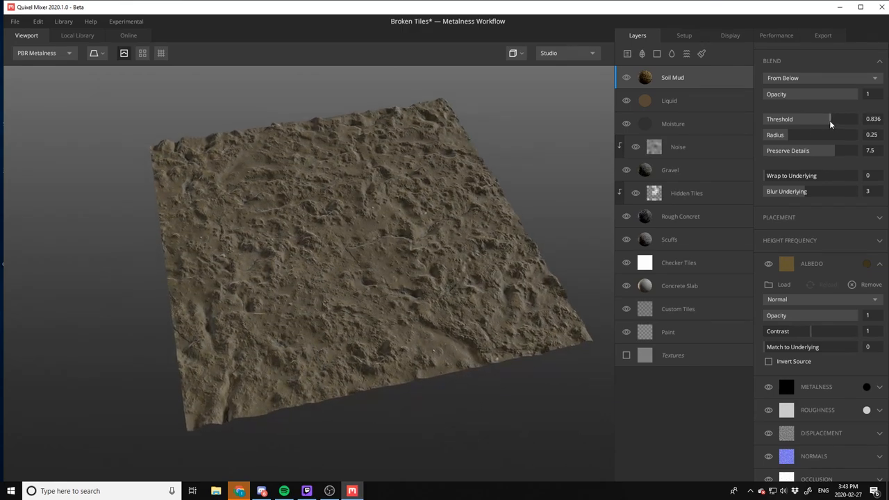
left_click_drag(831, 119, 808, 119)
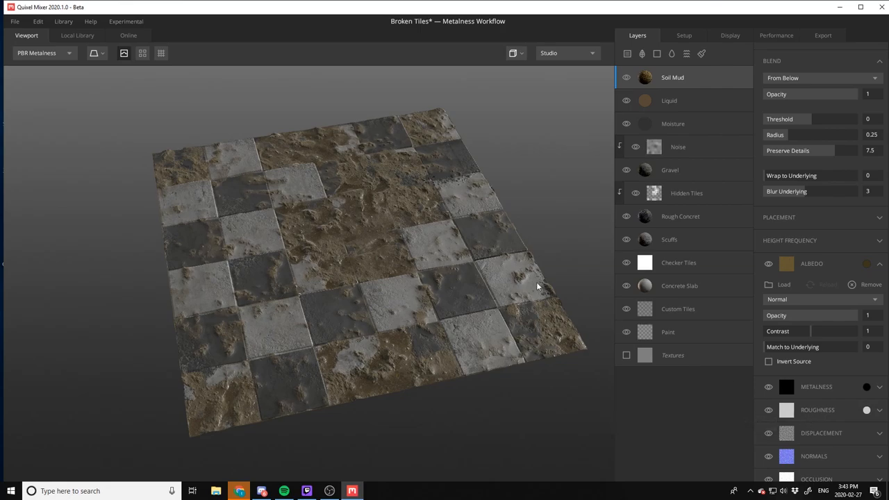
mouse_move(364, 266)
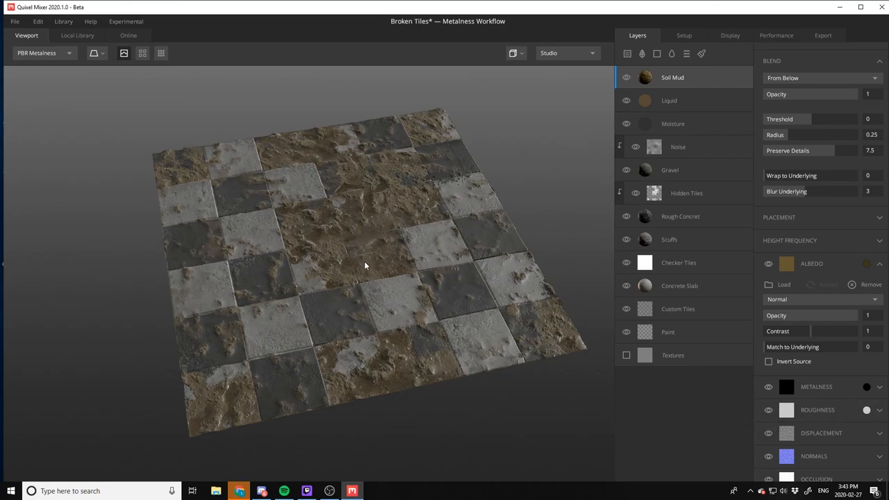
mouse_move(400, 261)
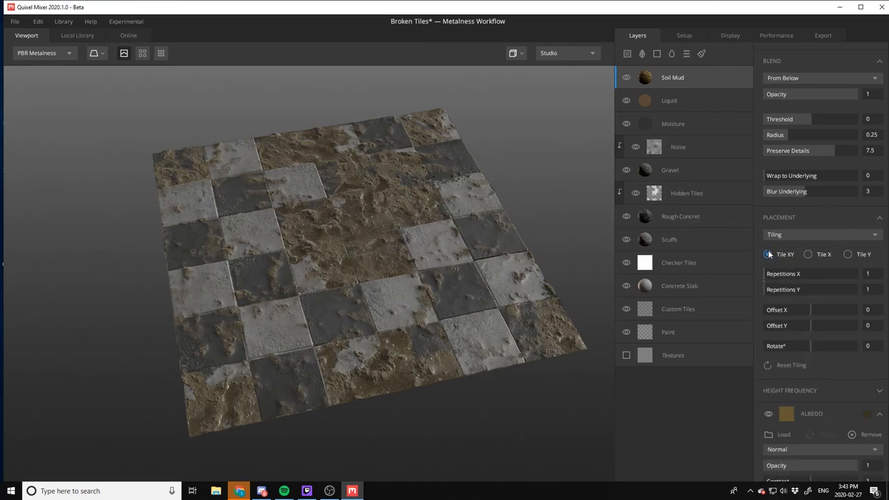
Open the Local Library and sort its assets By Material
scroll("down", 3)
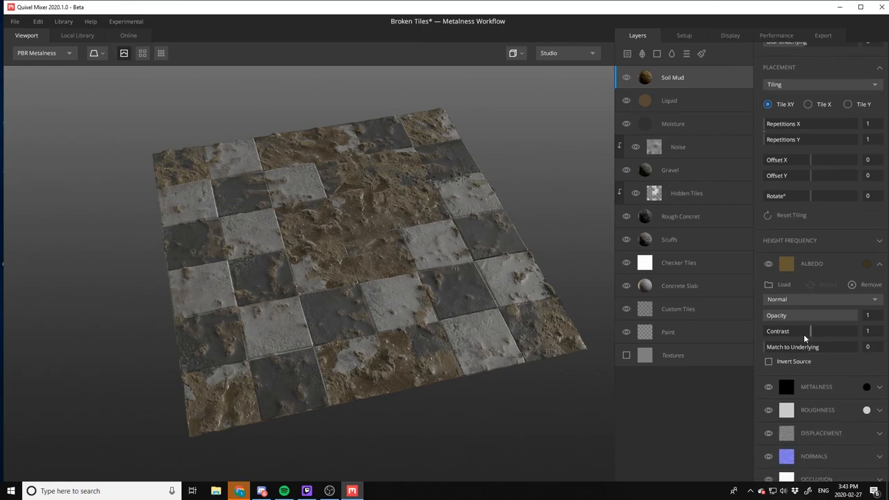
mouse_move(681, 75)
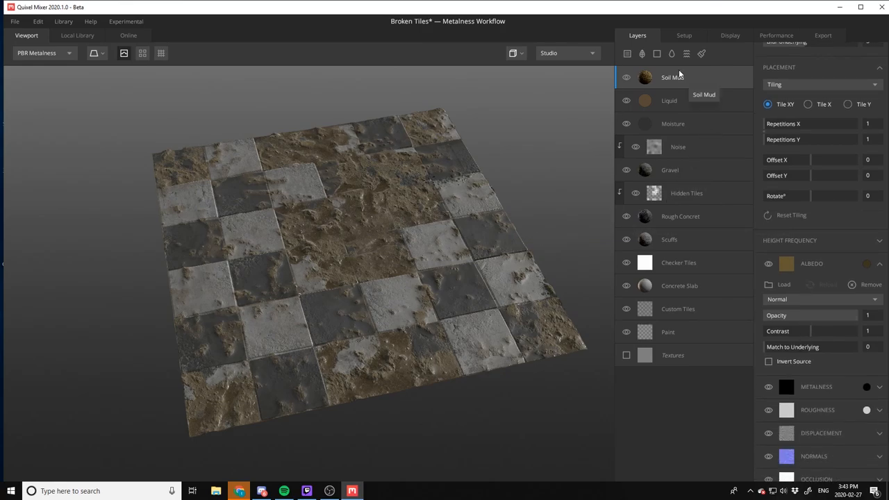
left_click(78, 37)
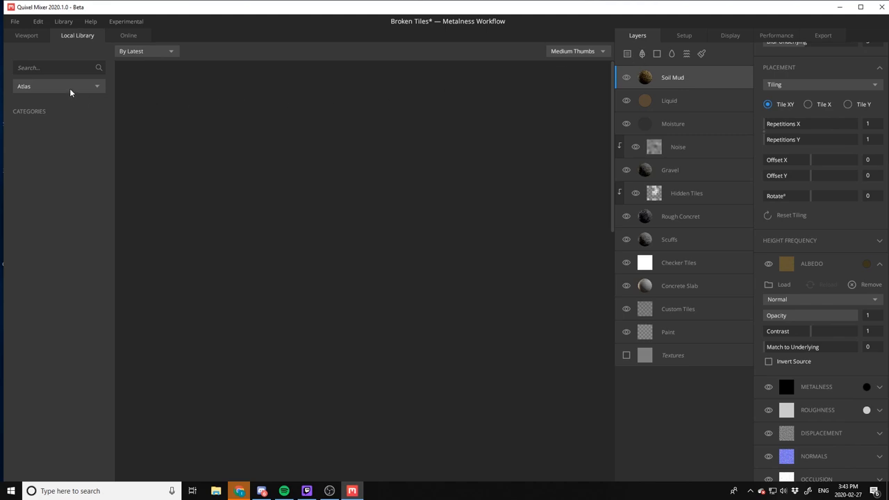
mouse_move(160, 59)
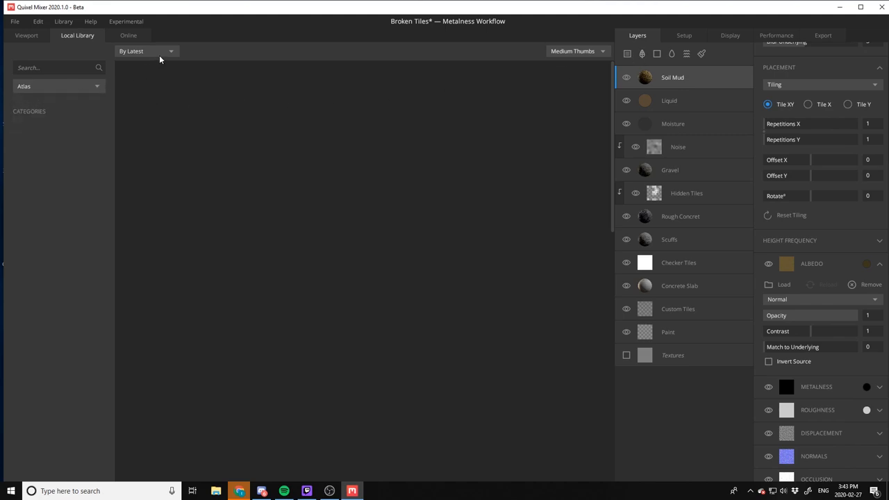
mouse_move(35, 75)
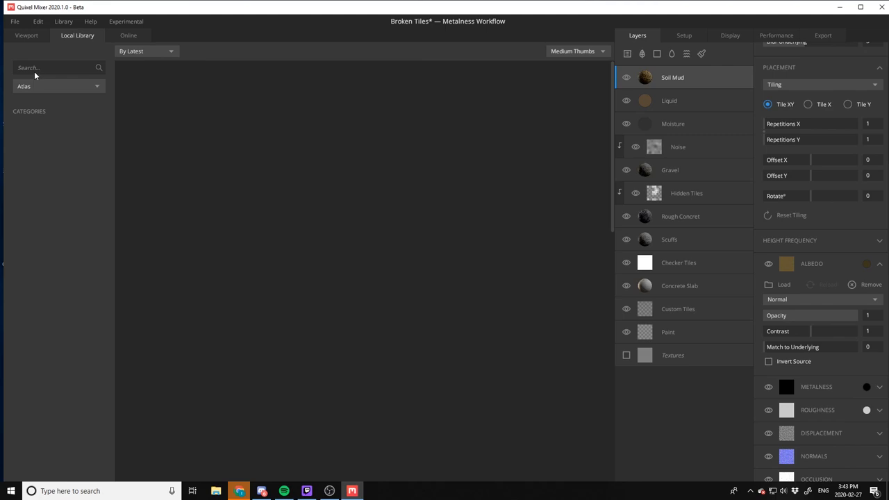
left_click(146, 50)
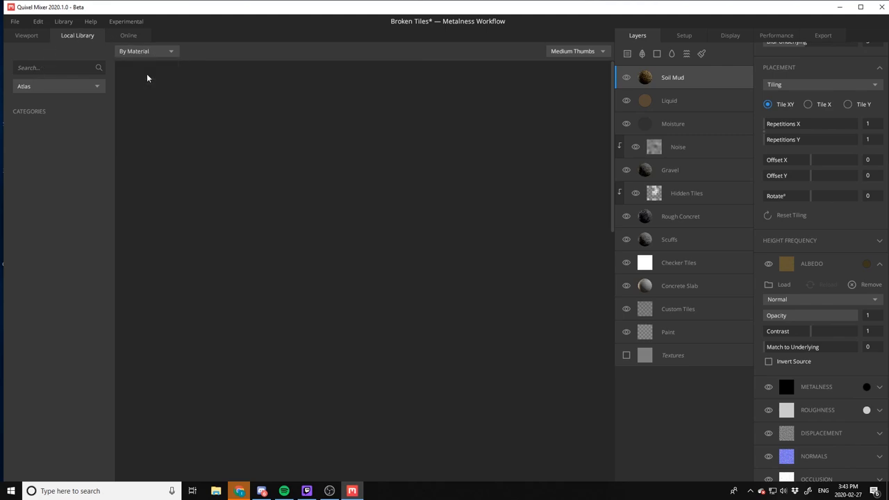
mouse_move(686, 52)
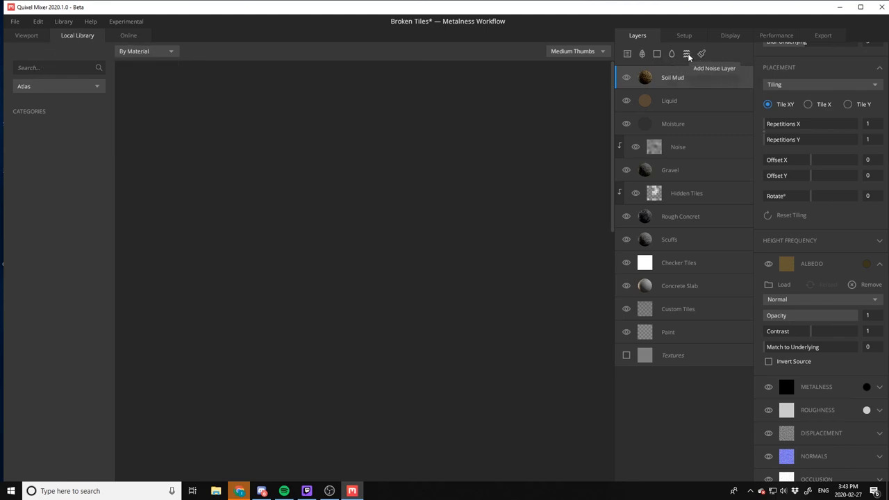
Add a new surface layer and pick a library material for it, placing it above Soil Mud
left_click(627, 53)
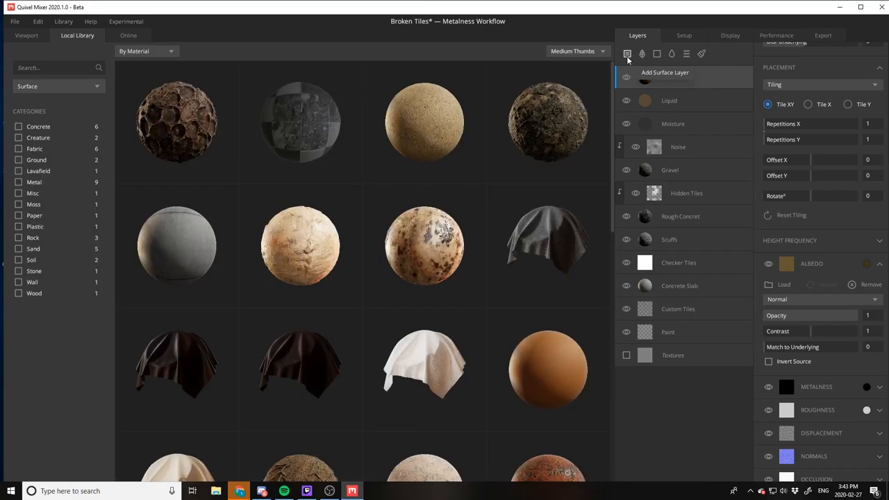
scroll("down", 3)
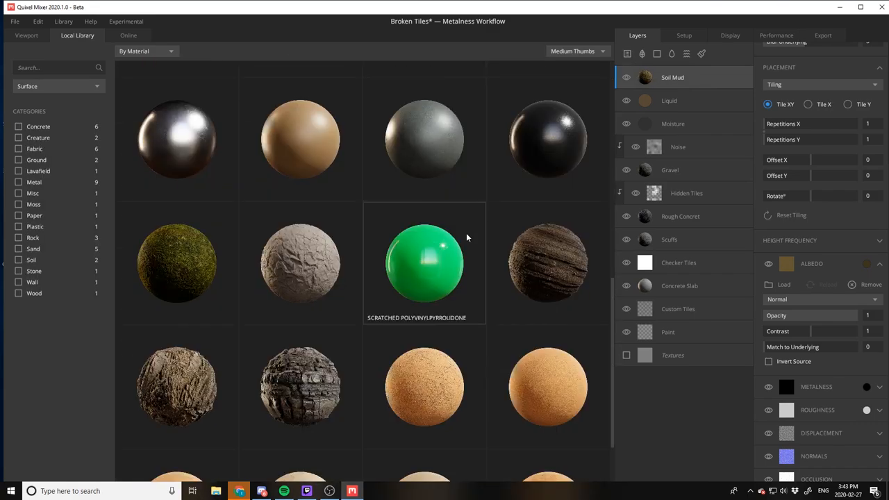
scroll("down", 3)
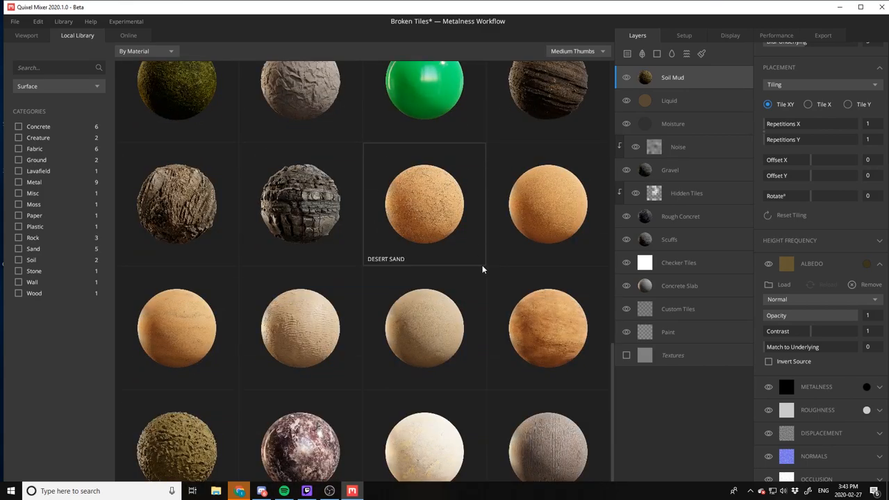
left_click(26, 36)
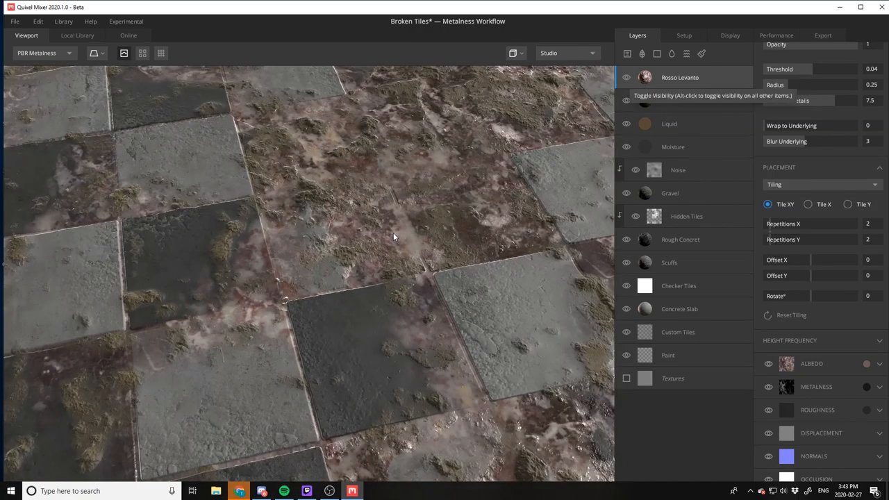
mouse_move(678, 253)
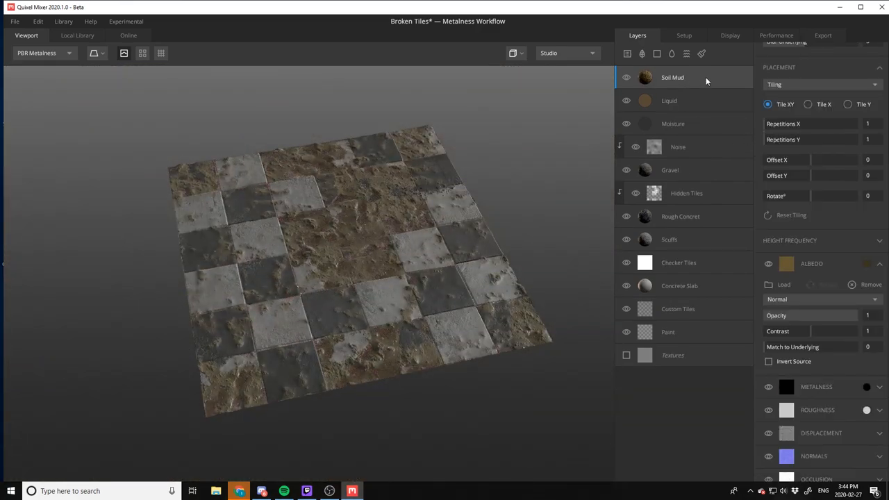
Lower Soil Mud's threshold and preserve-details to about 4.876 with radius 0.368 so tiles show through
scroll("up", 3)
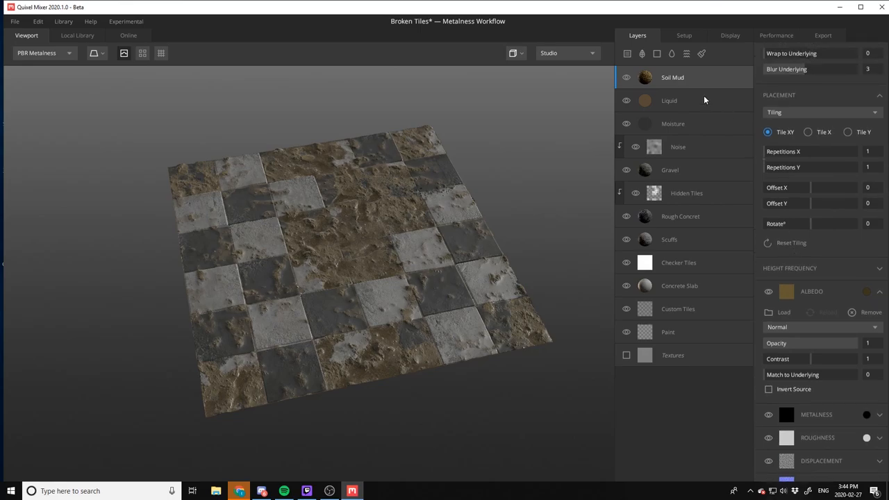
left_click(672, 78)
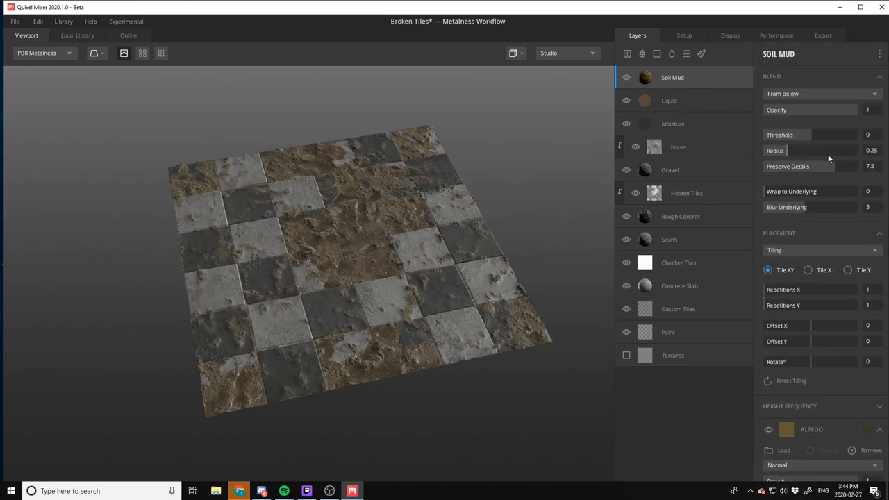
left_click_drag(799, 150, 827, 150)
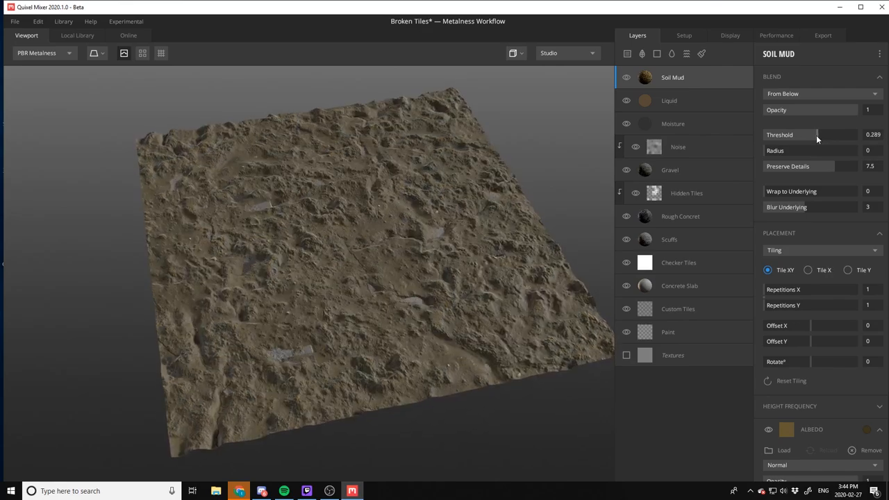
left_click_drag(818, 135, 786, 135)
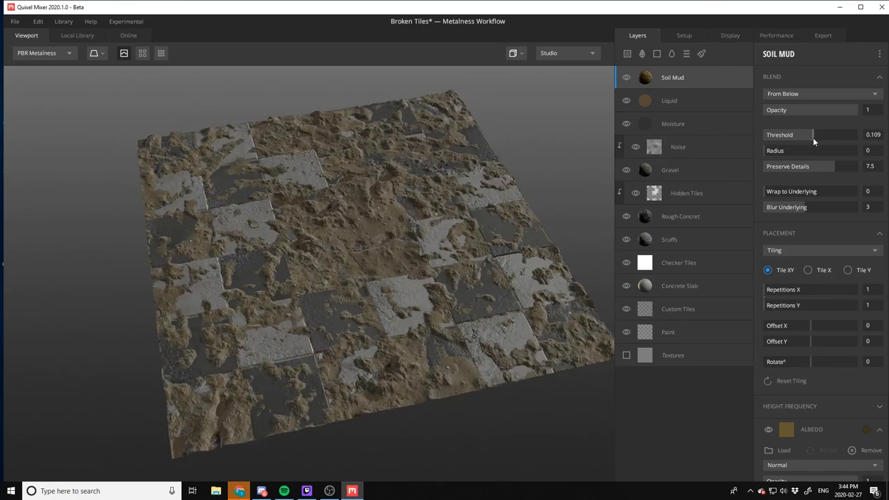
mouse_move(774, 195)
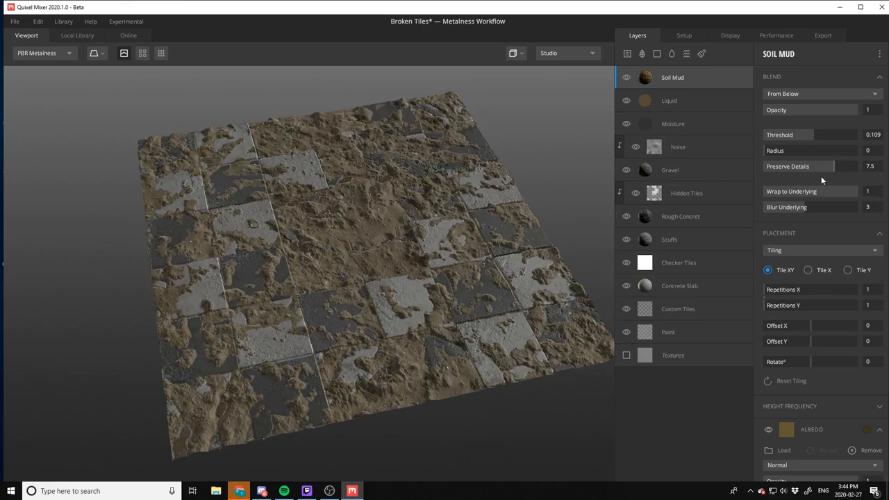
left_click_drag(841, 167, 827, 167)
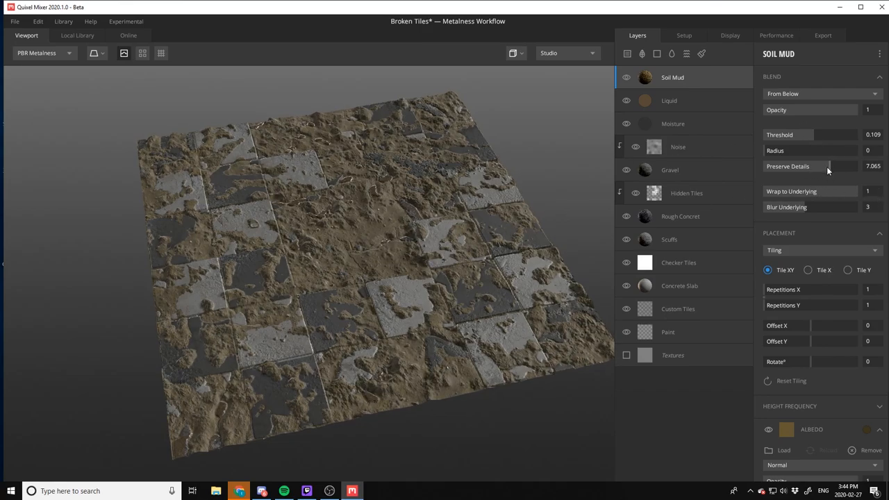
left_click_drag(827, 135, 806, 134)
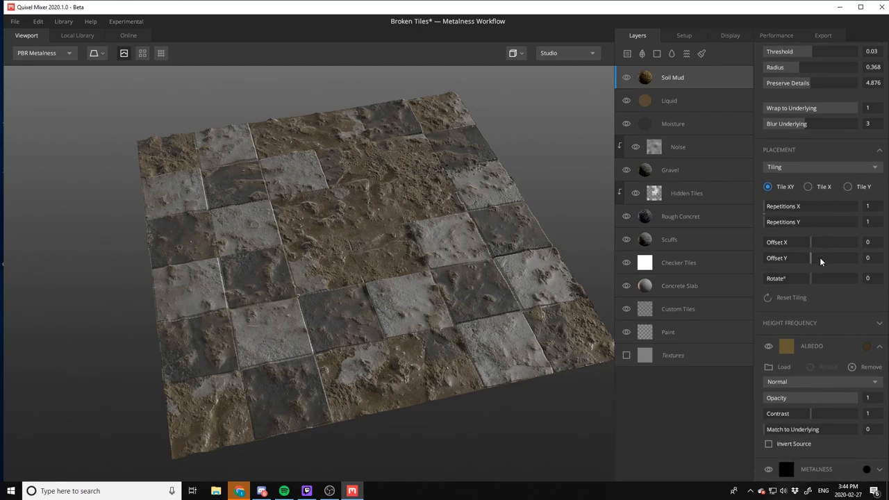
Lower the Soil Mud albedo contrast to 0.96
scroll("down", 3)
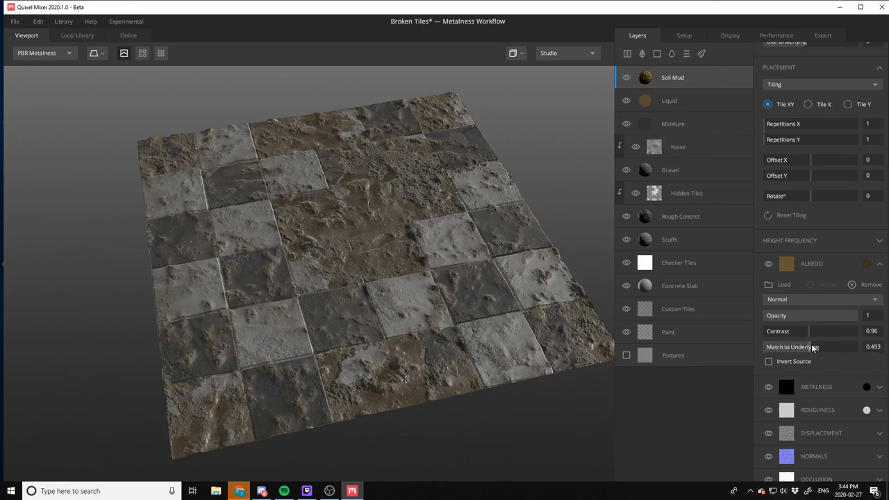
scroll("up", 3)
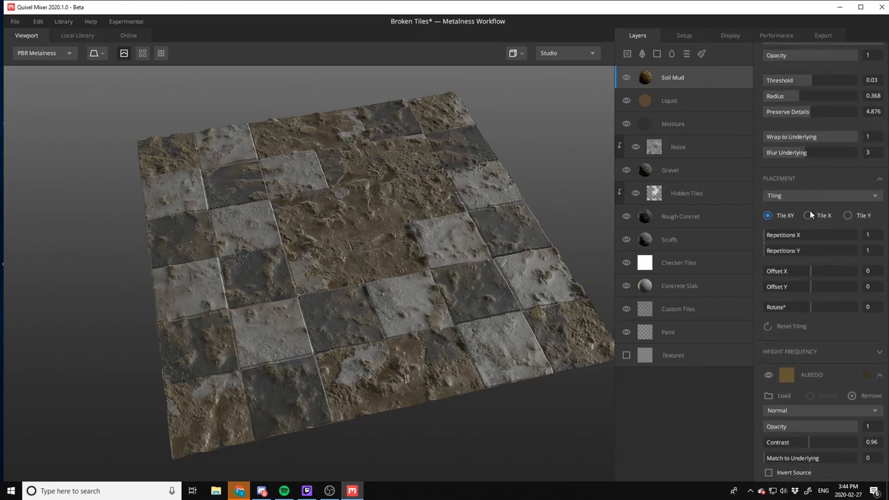
scroll("down", 3)
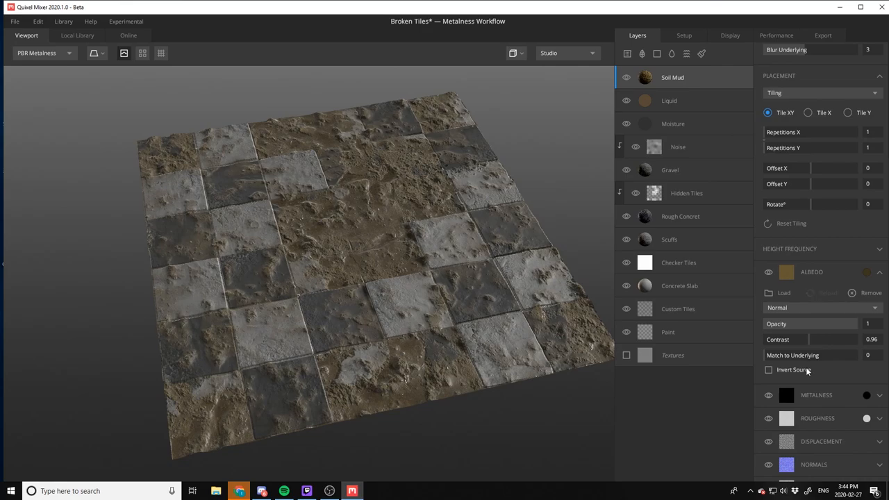
mouse_move(790, 360)
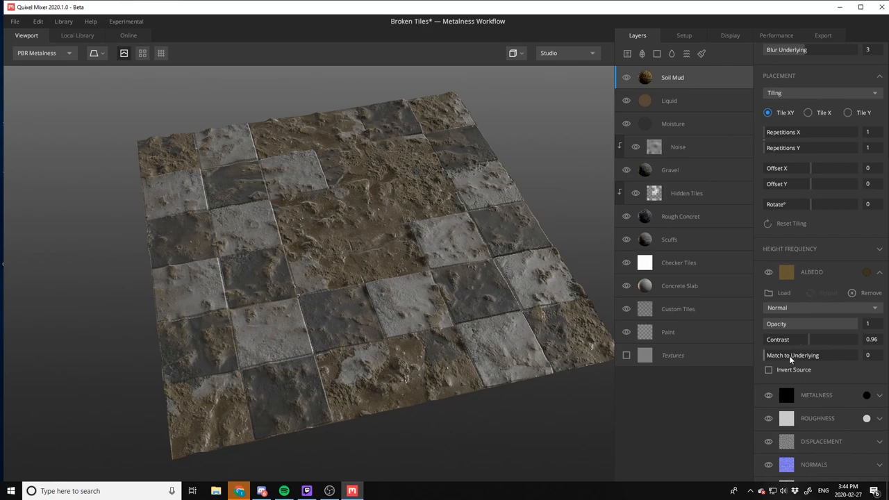
left_click(672, 77)
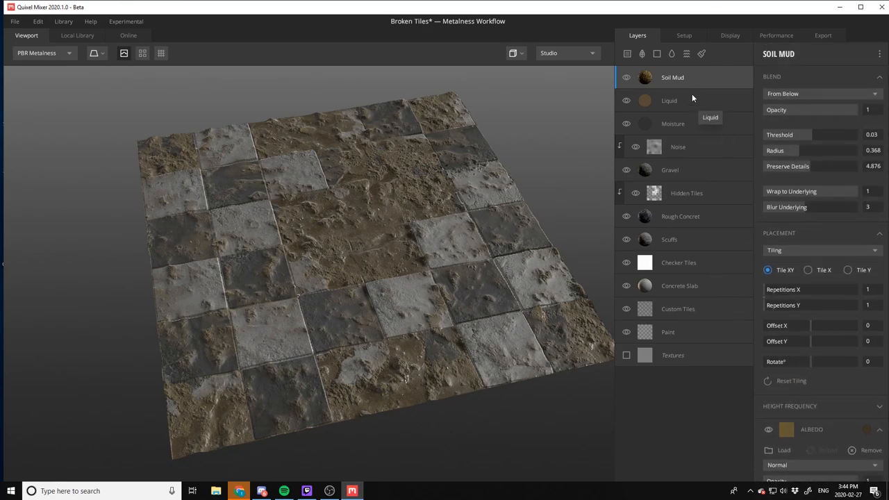
scroll("down", 3)
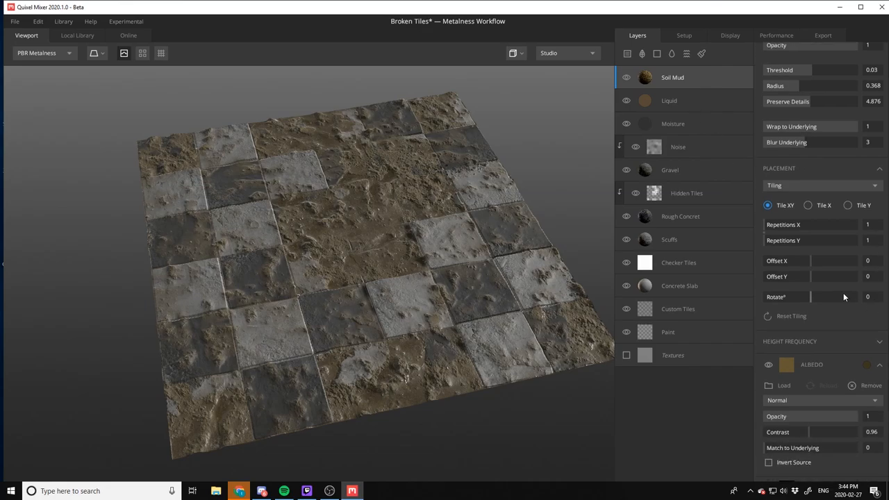
scroll("up", 3)
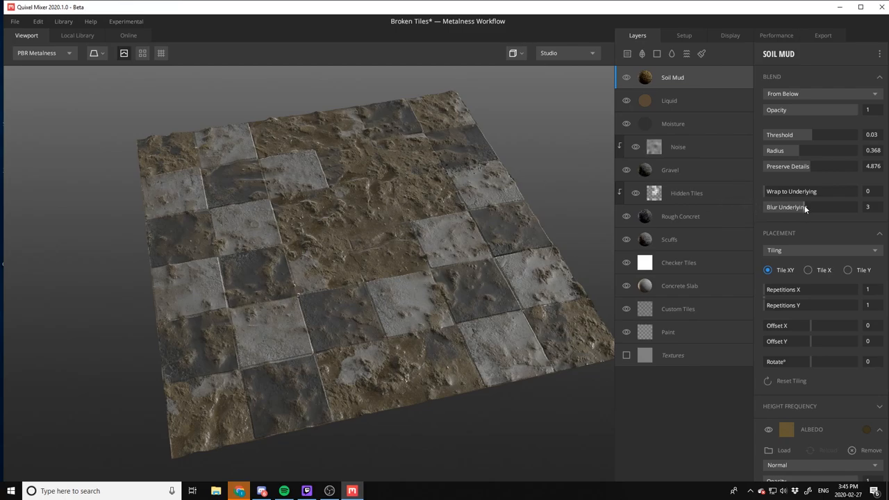
left_click_drag(799, 192, 834, 192)
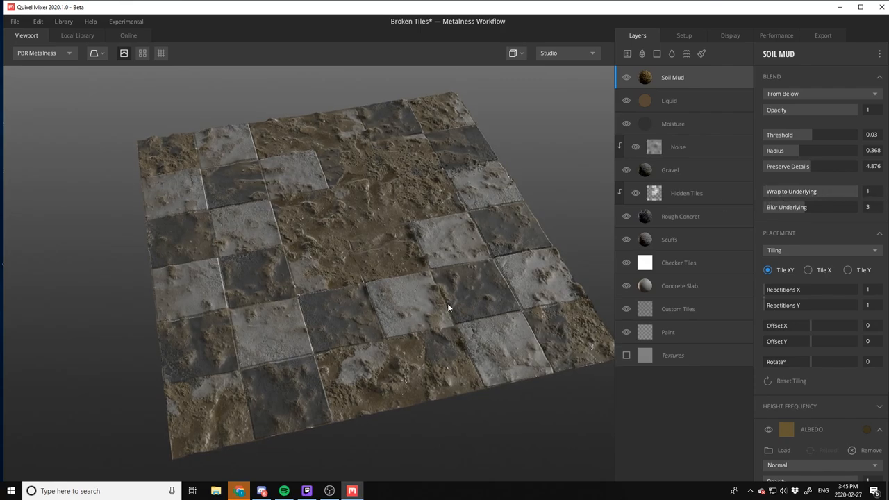
Widen the Soil Mud blend radius to about 0.448 to soften the mud edges
left_click_drag(834, 150, 792, 151)
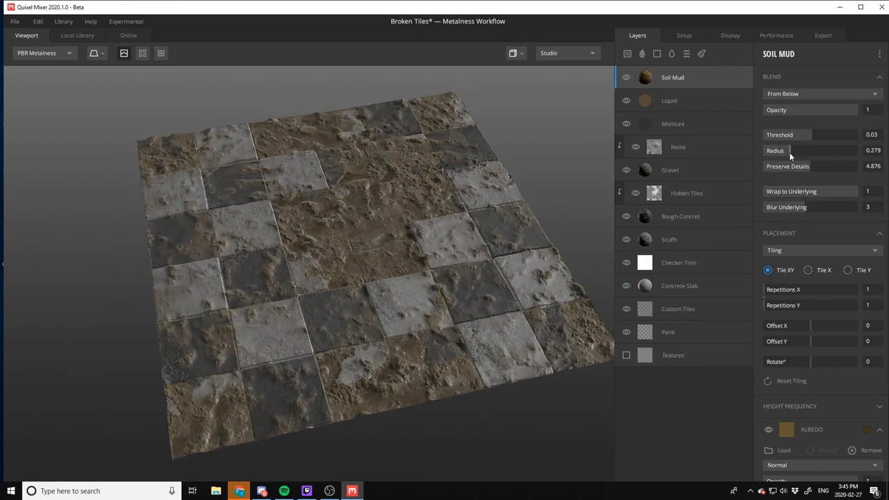
left_click_drag(820, 150, 789, 150)
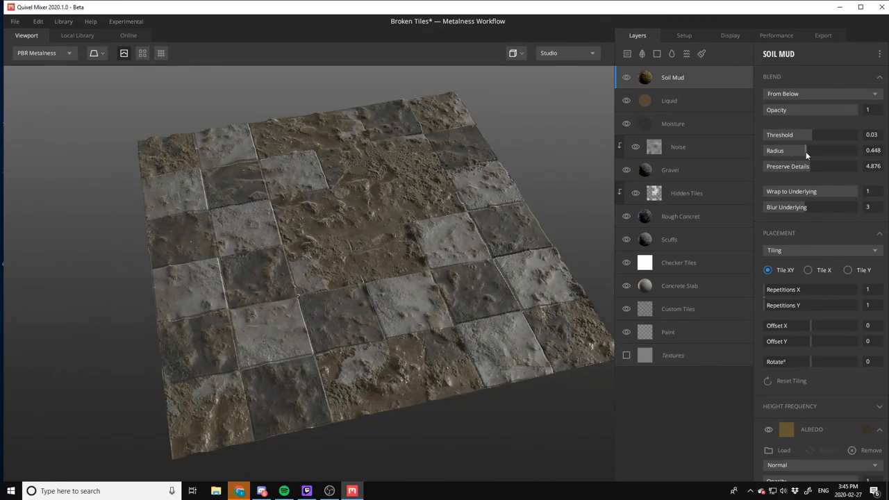
mouse_move(708, 217)
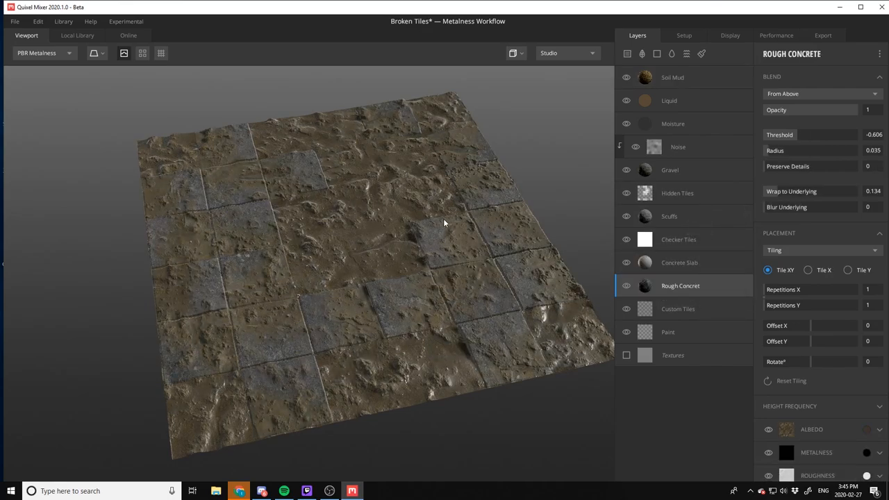
mouse_move(515, 298)
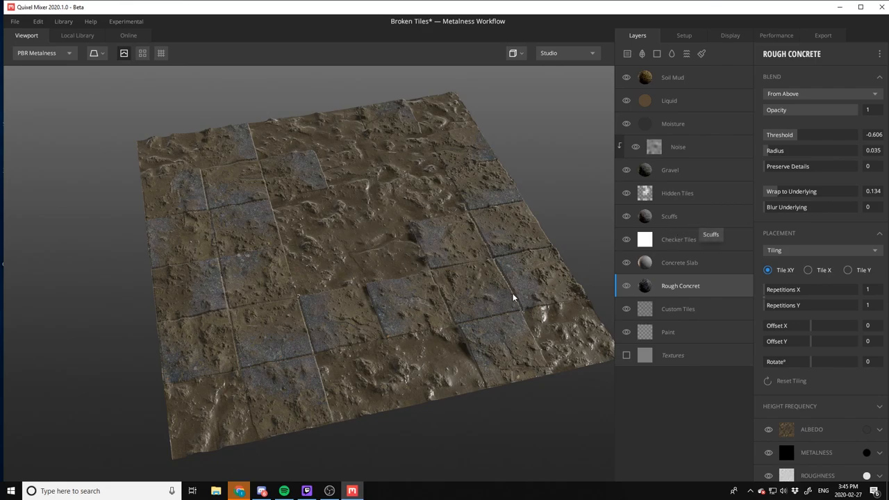
mouse_move(681, 315)
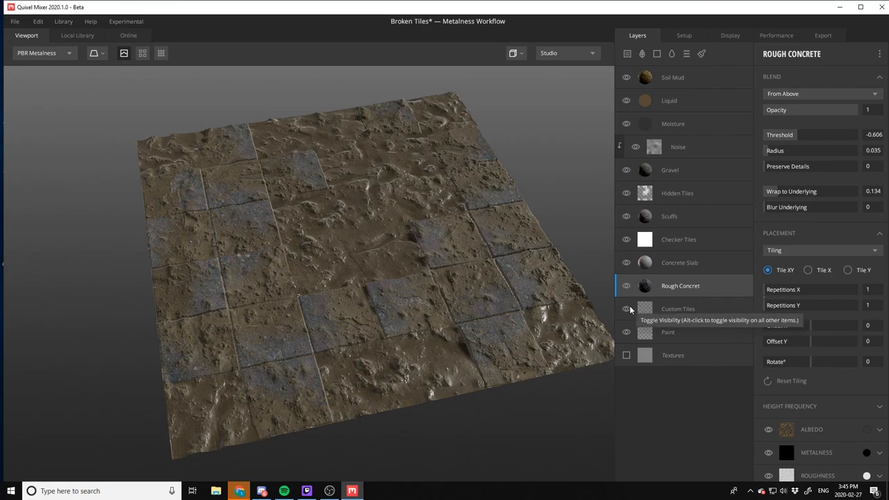
Toggle and inspect the Custom Tiles layer and its displacement map, then check Moisture
left_click(625, 308)
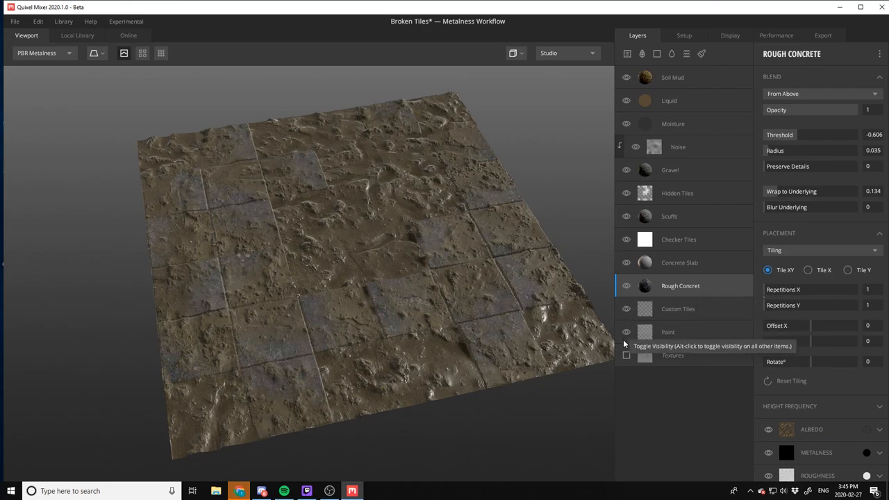
left_click(678, 308)
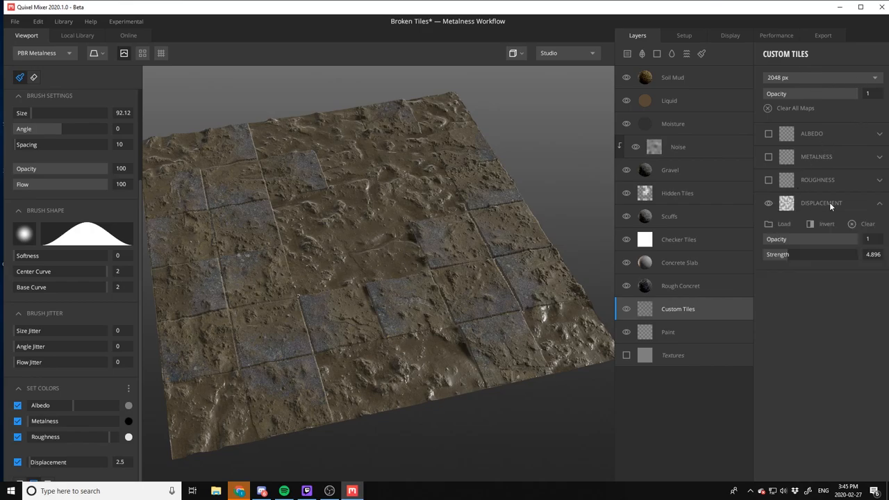
left_click(810, 224)
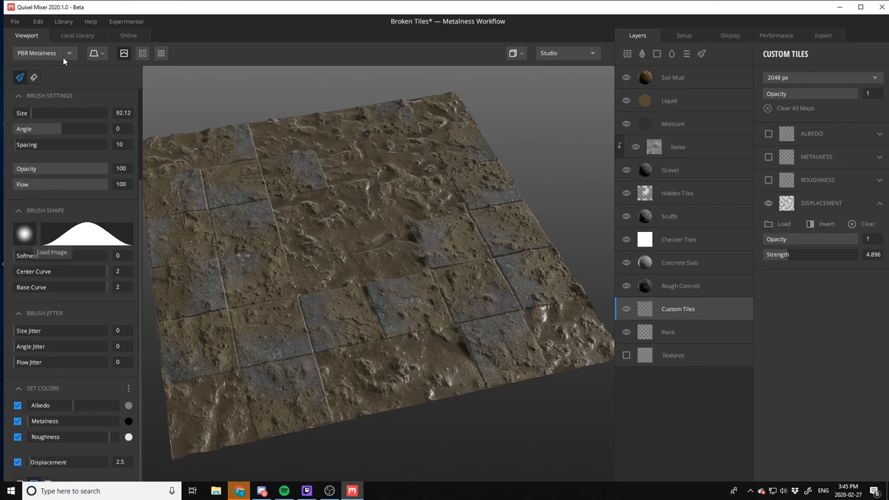
mouse_move(628, 225)
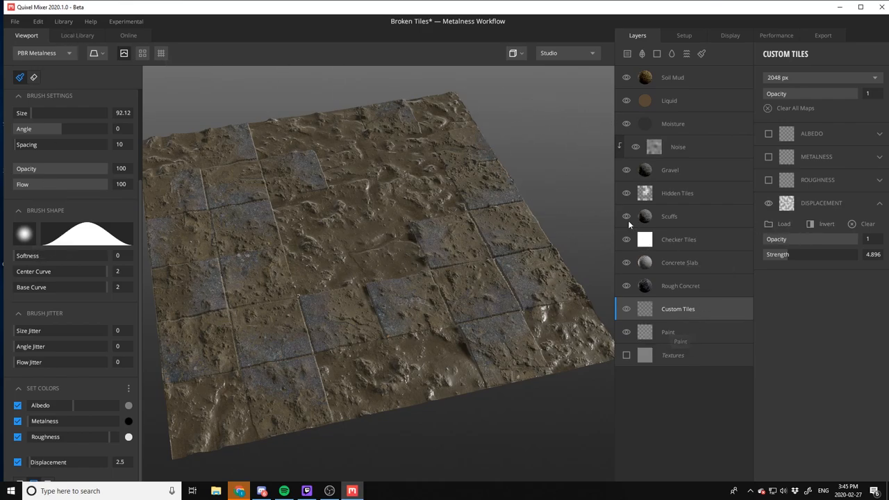
left_click(673, 124)
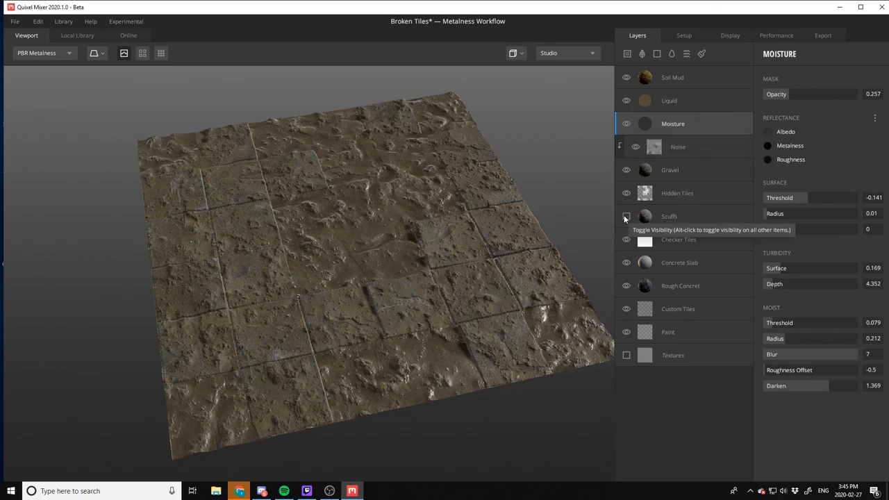
Raise the Scuffs blend threshold to about -0.065
left_click(670, 217)
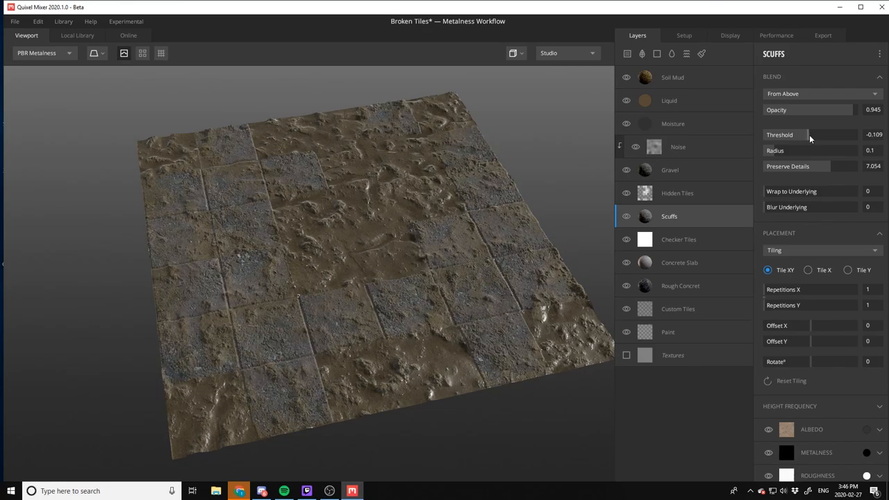
left_click_drag(808, 135, 771, 135)
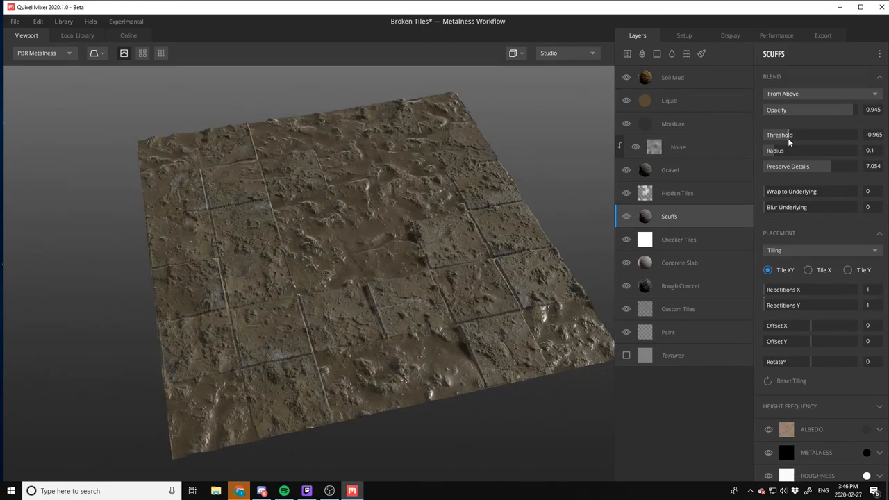
left_click(678, 239)
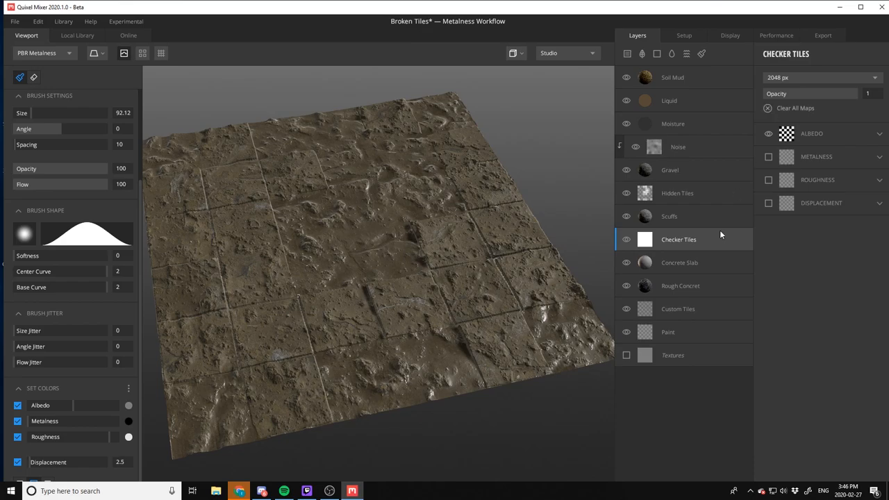
left_click(679, 263)
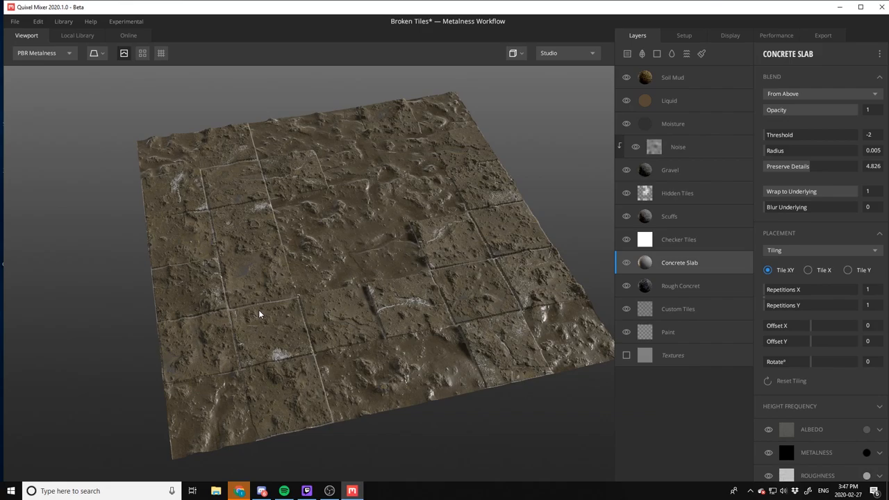
left_click(14, 20)
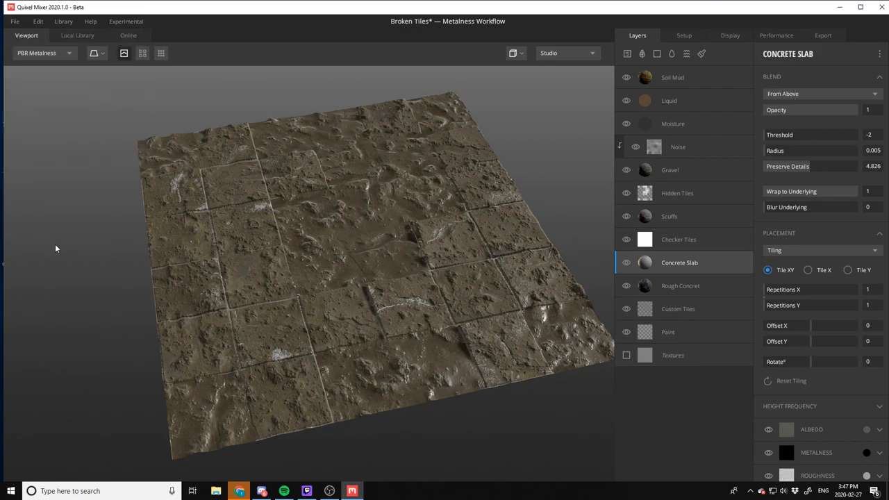
mouse_move(83, 248)
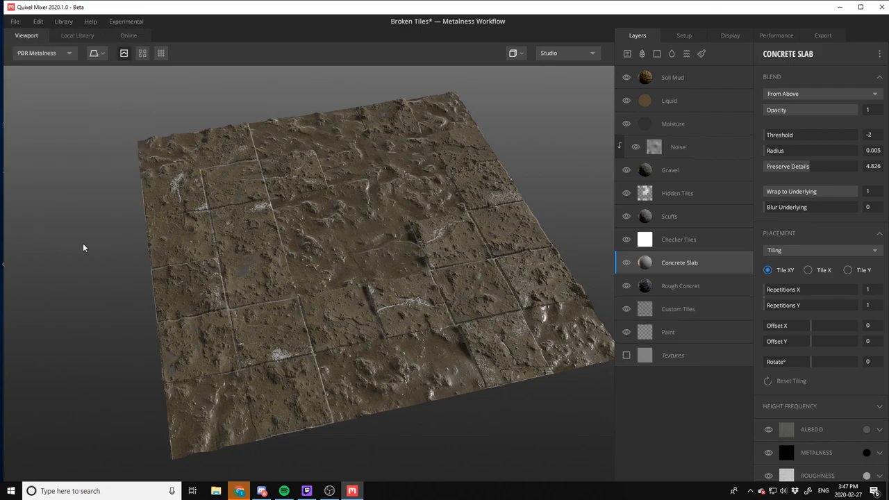